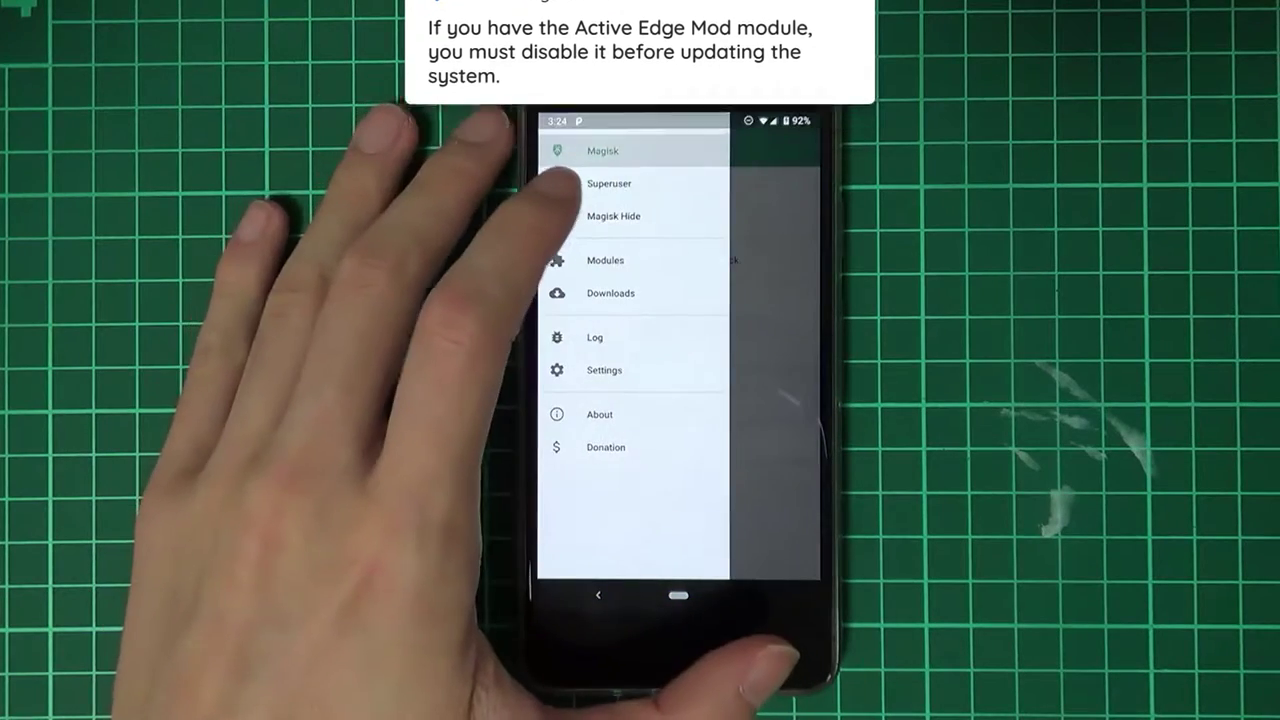
# Untick the Active Edge Mod module in Magisk Manager's Modules list to disable it.
pyautogui.click(604, 260)
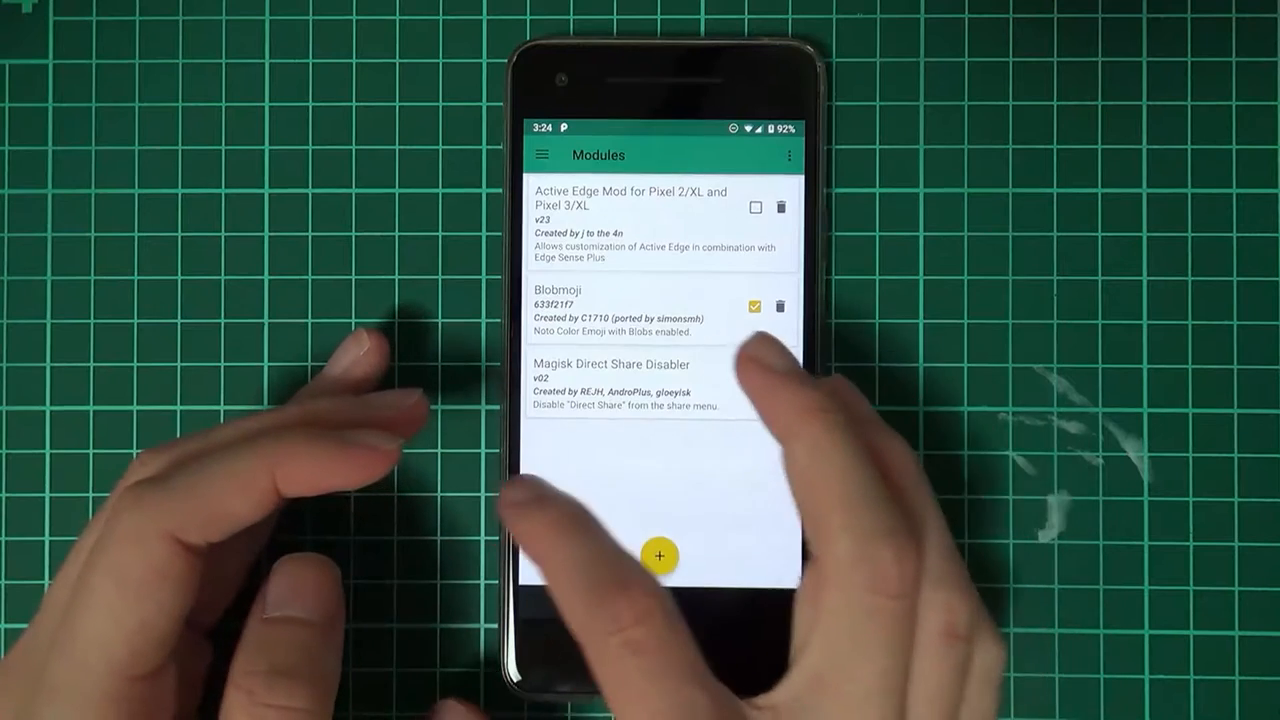
pyautogui.click(540, 156)
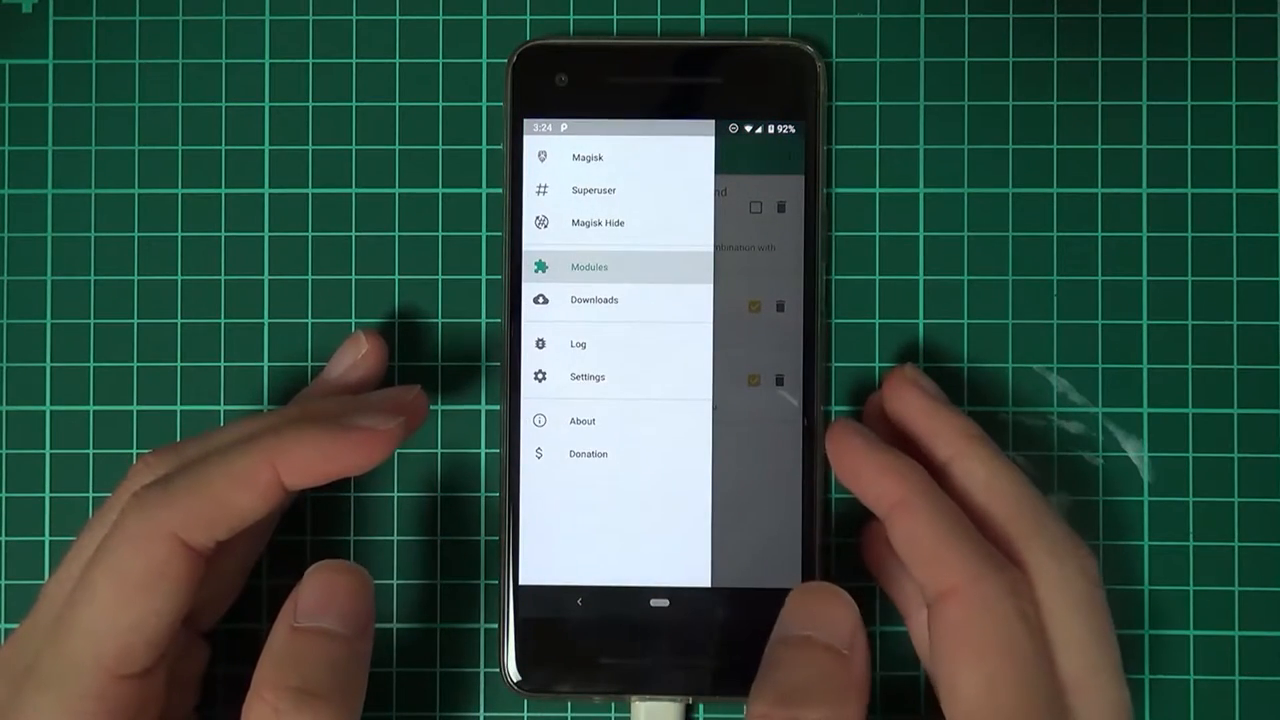
pyautogui.click(588, 268)
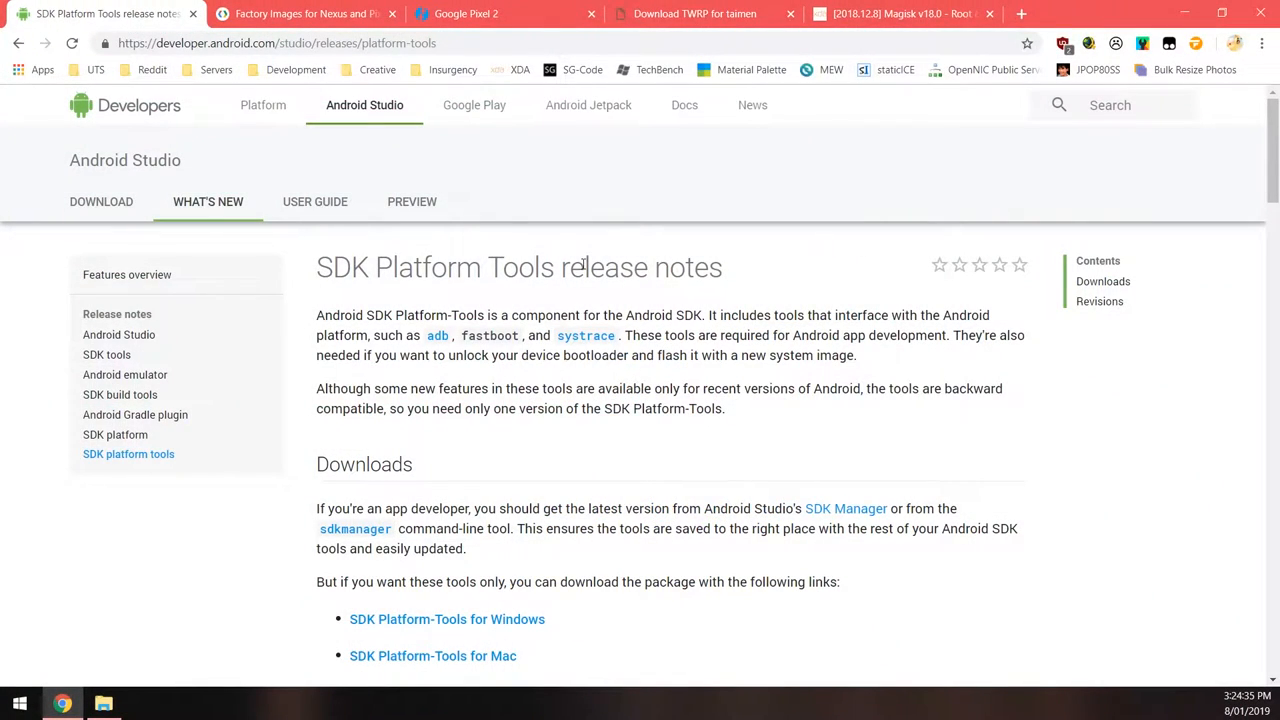
# Request the Windows Platform-Tools download and agree to its license terms.
pyautogui.click(446, 620)
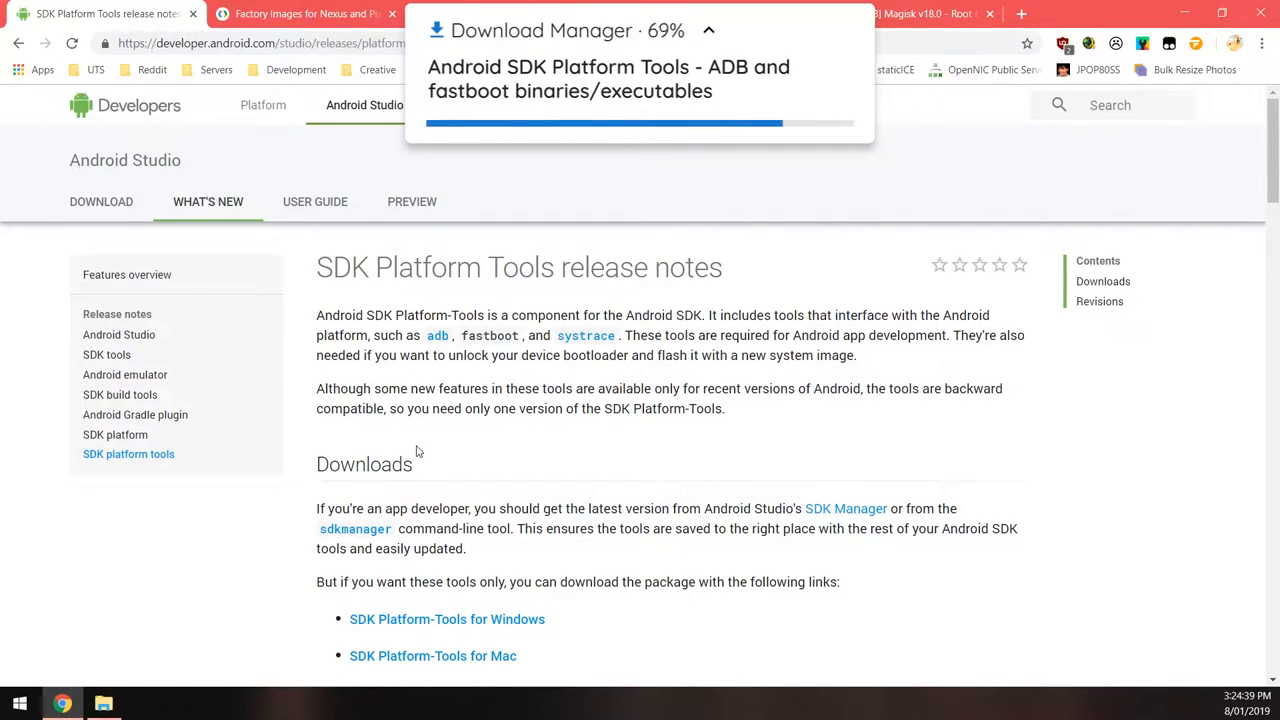
pyautogui.scroll(-3)
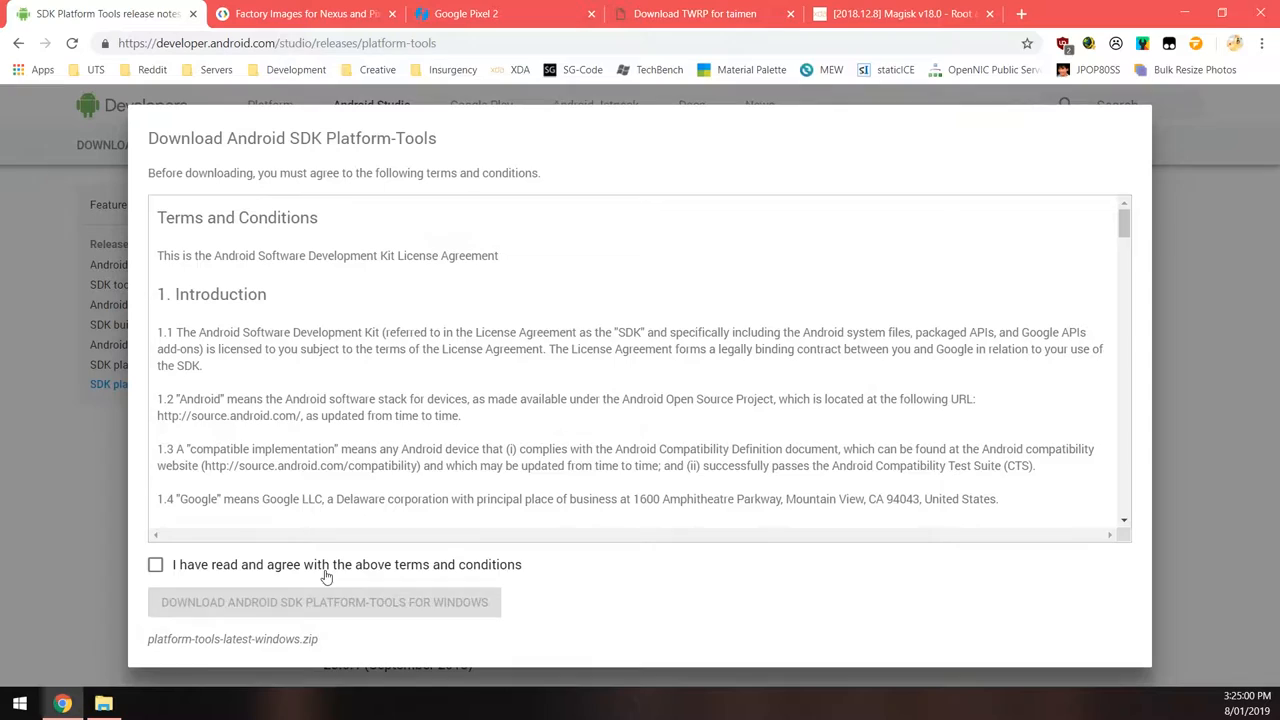
pyautogui.click(156, 564)
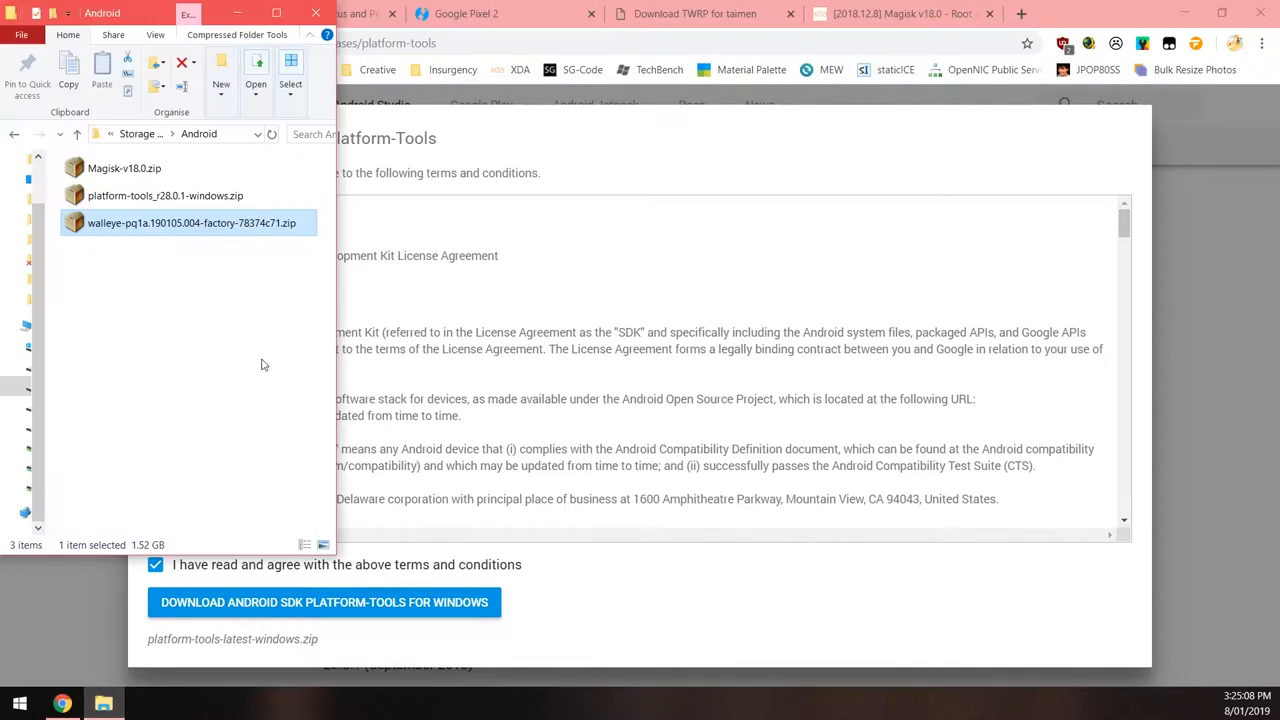
pyautogui.moveTo(390, 220)
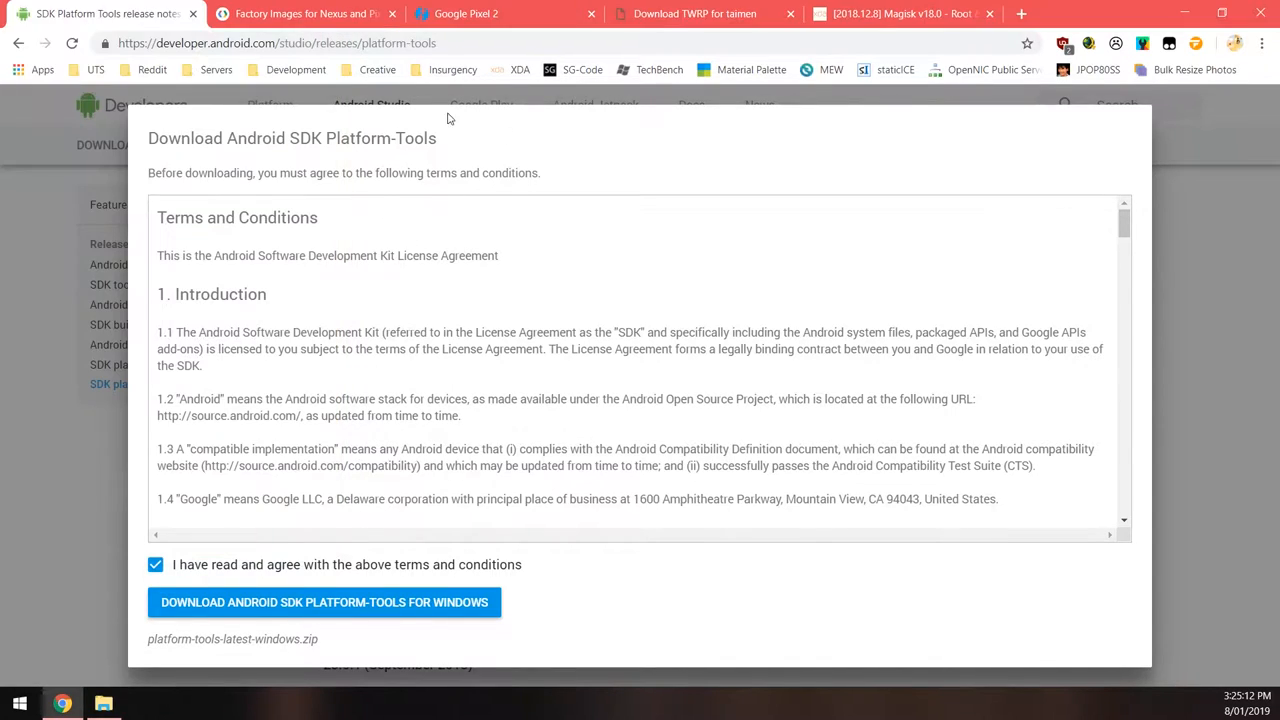
pyautogui.moveTo(300, 12)
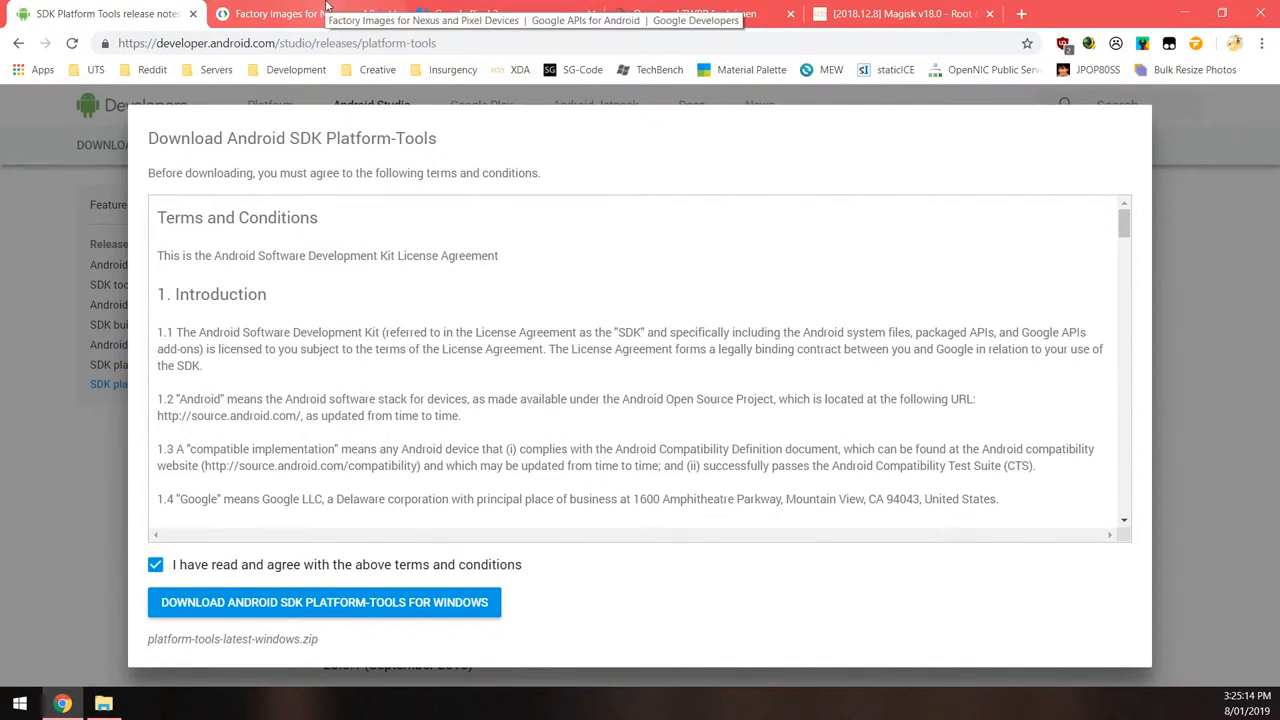
# Download the walleye 9.0.0 PQ1A.190105.004 (Jan 2019) factory image from the Factory Images page.
pyautogui.click(304, 12)
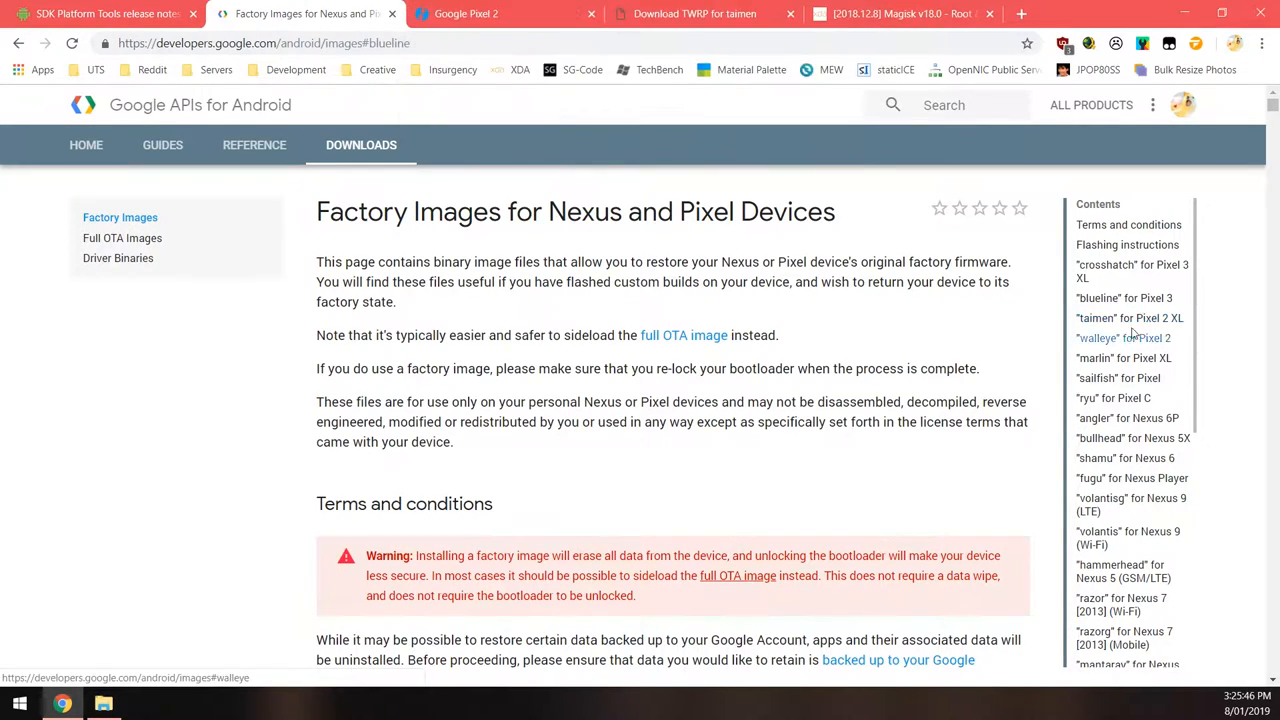
pyautogui.click(1122, 338)
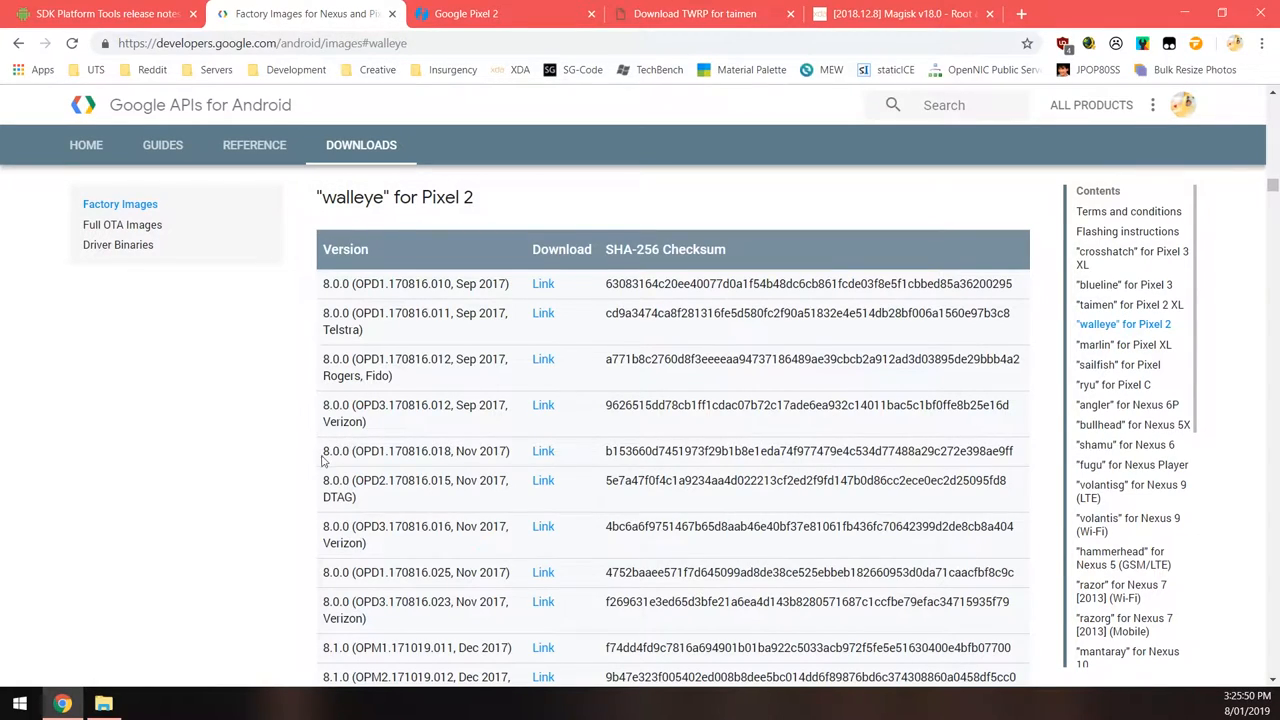
pyautogui.scroll(-3)
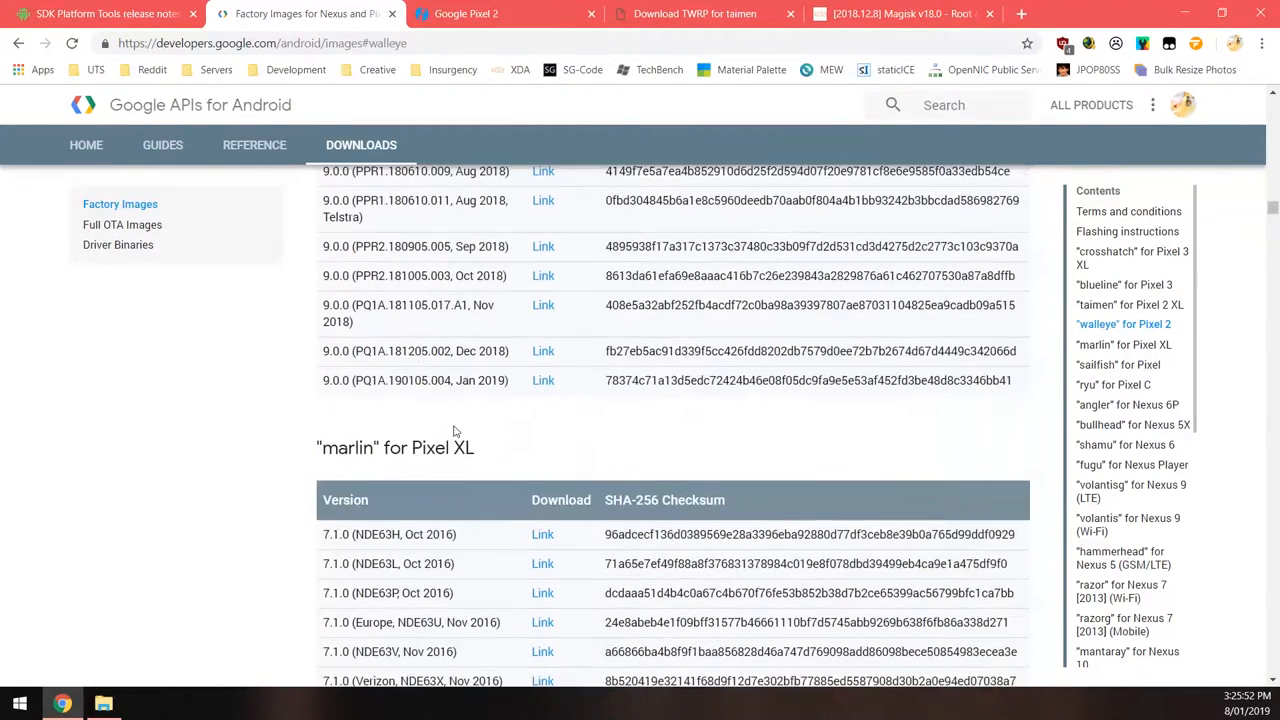
pyautogui.scroll(3)
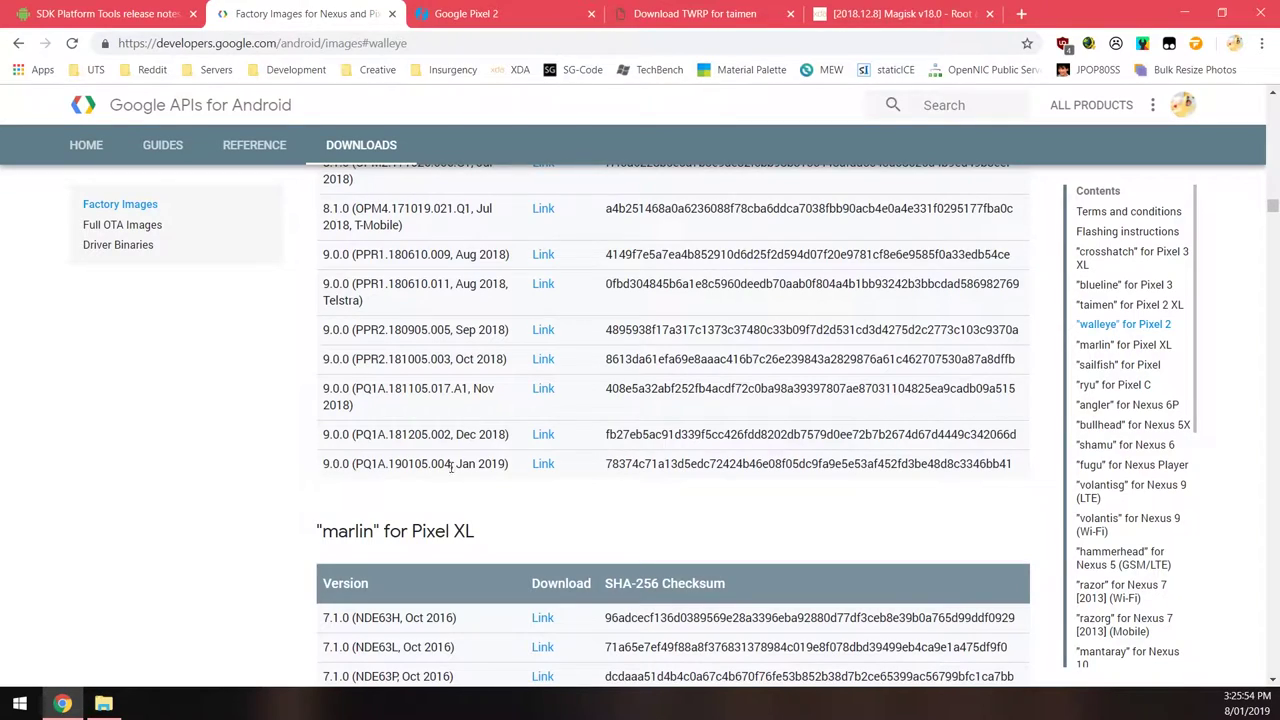
pyautogui.moveTo(476, 480)
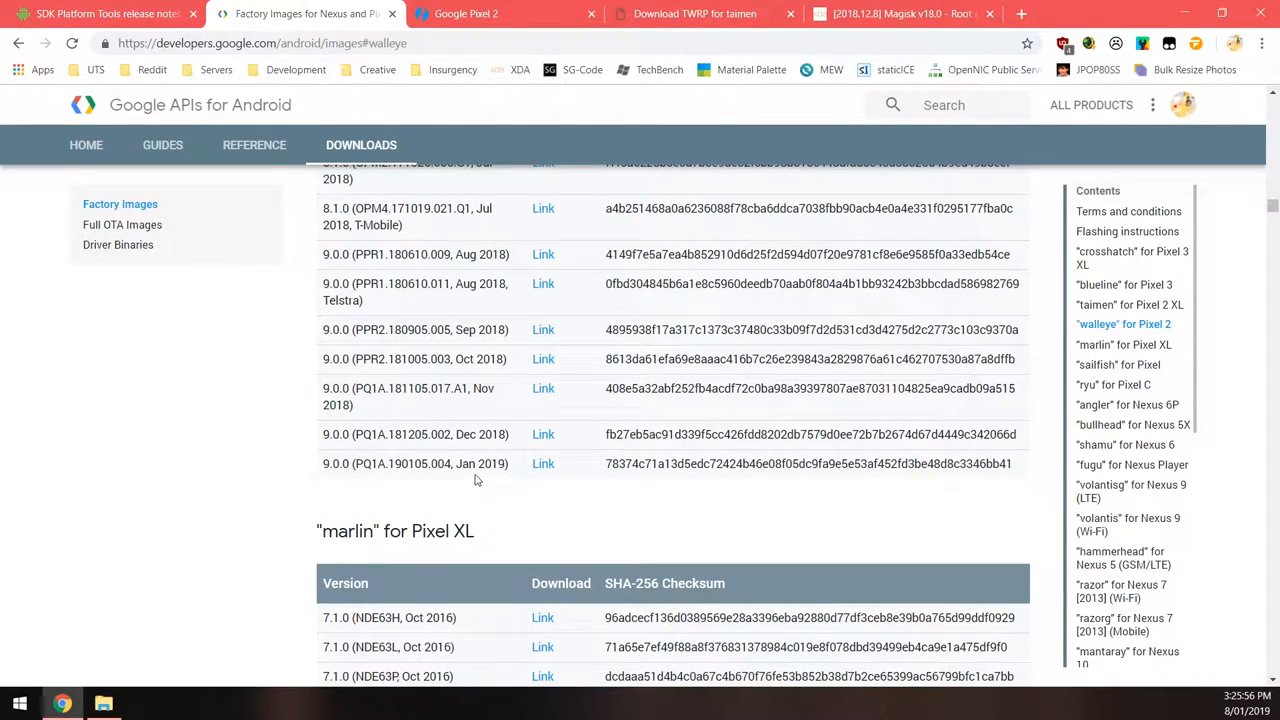
pyautogui.moveTo(350, 492)
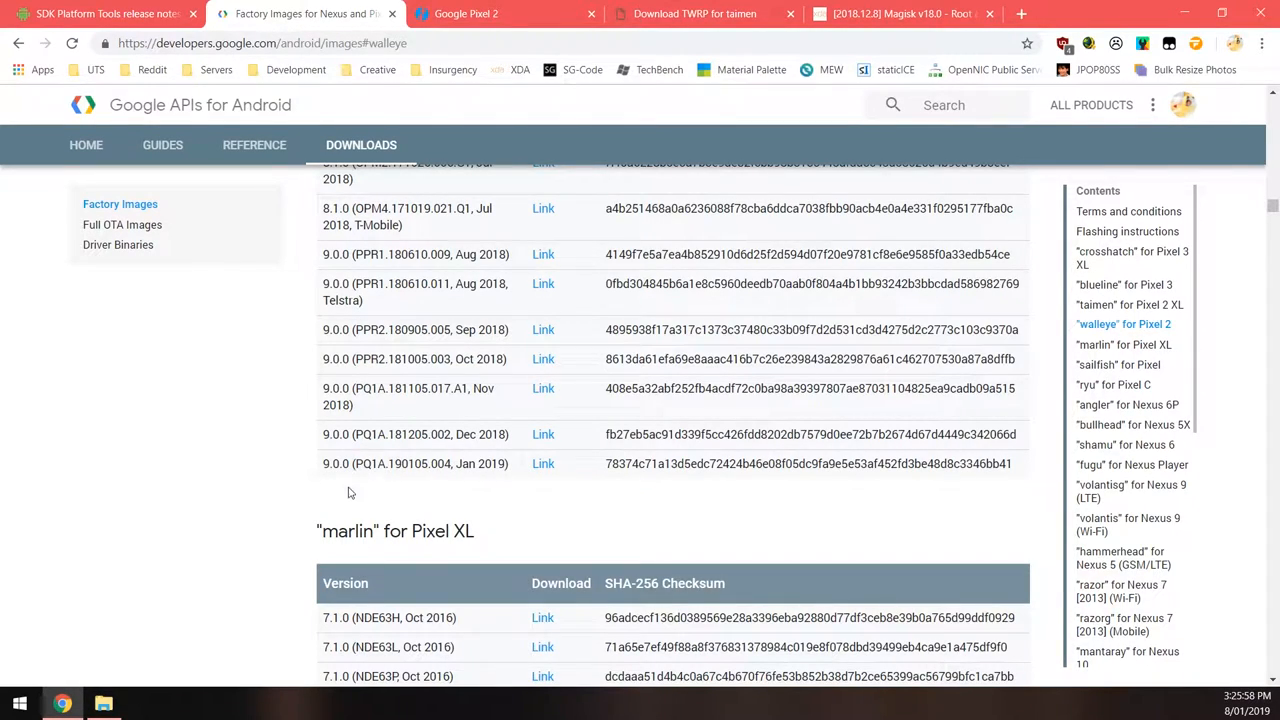
pyautogui.scroll(3)
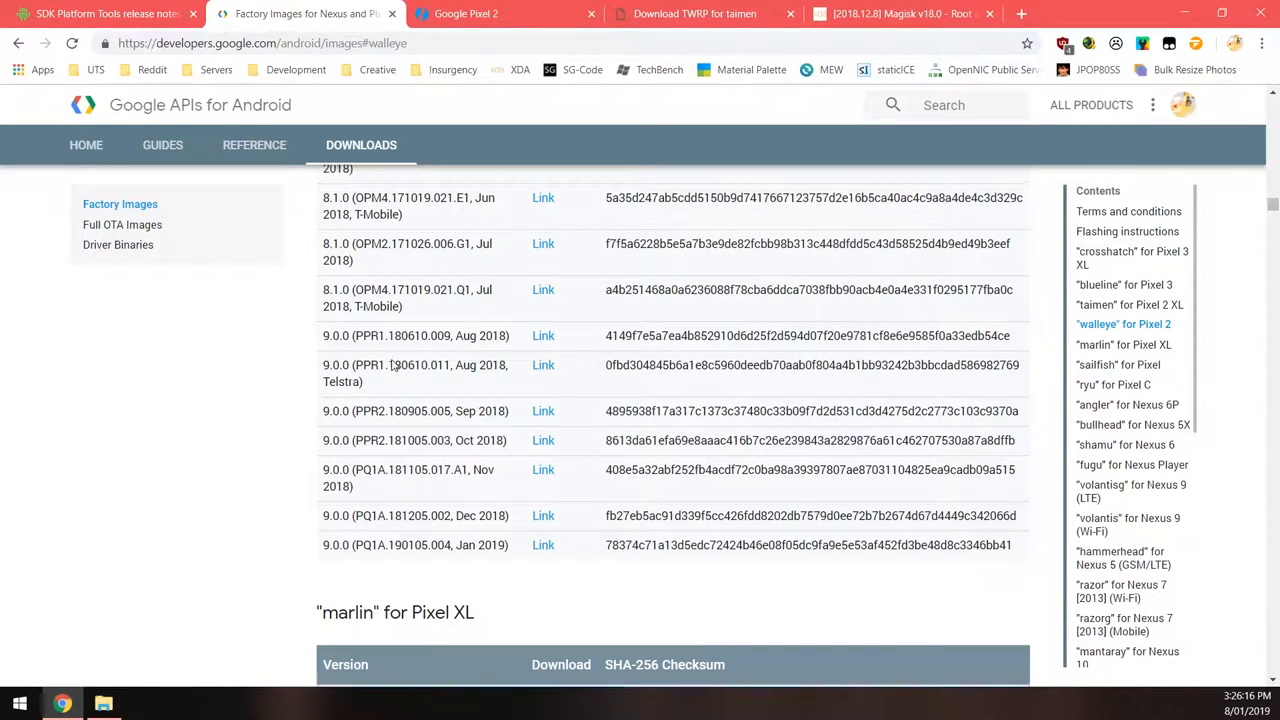
pyautogui.scroll(-3)
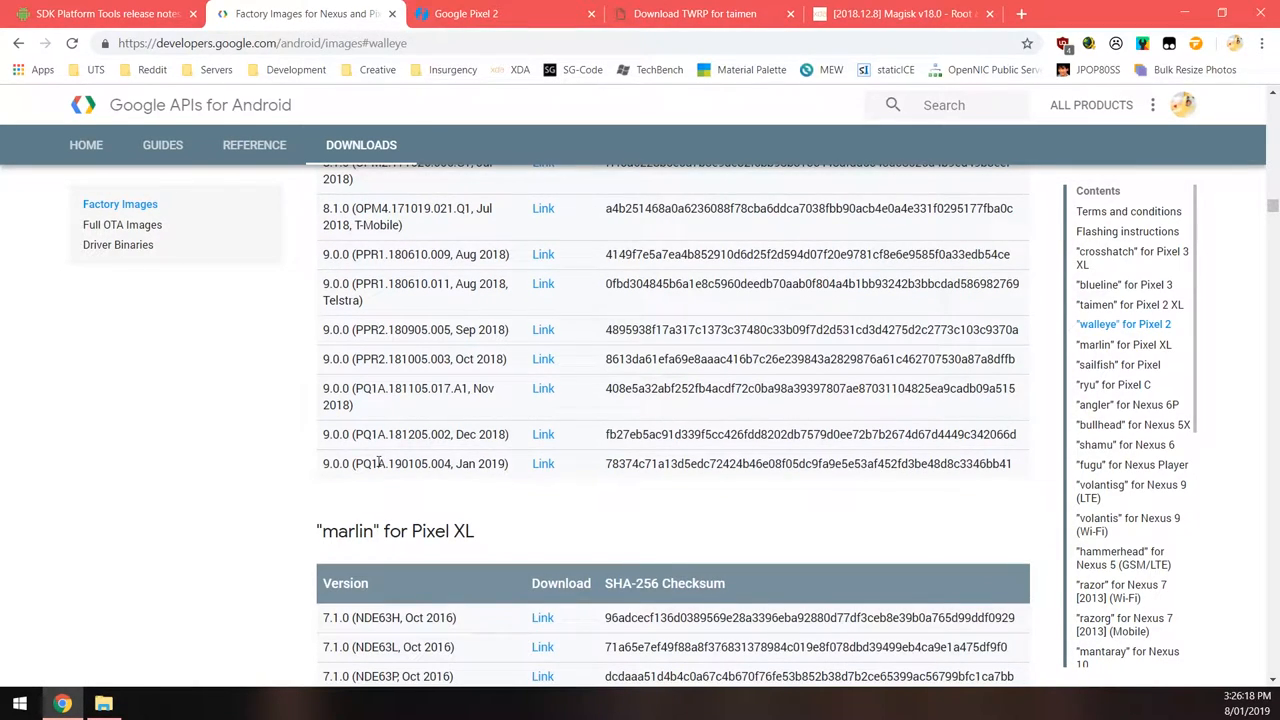
pyautogui.moveTo(544, 464)
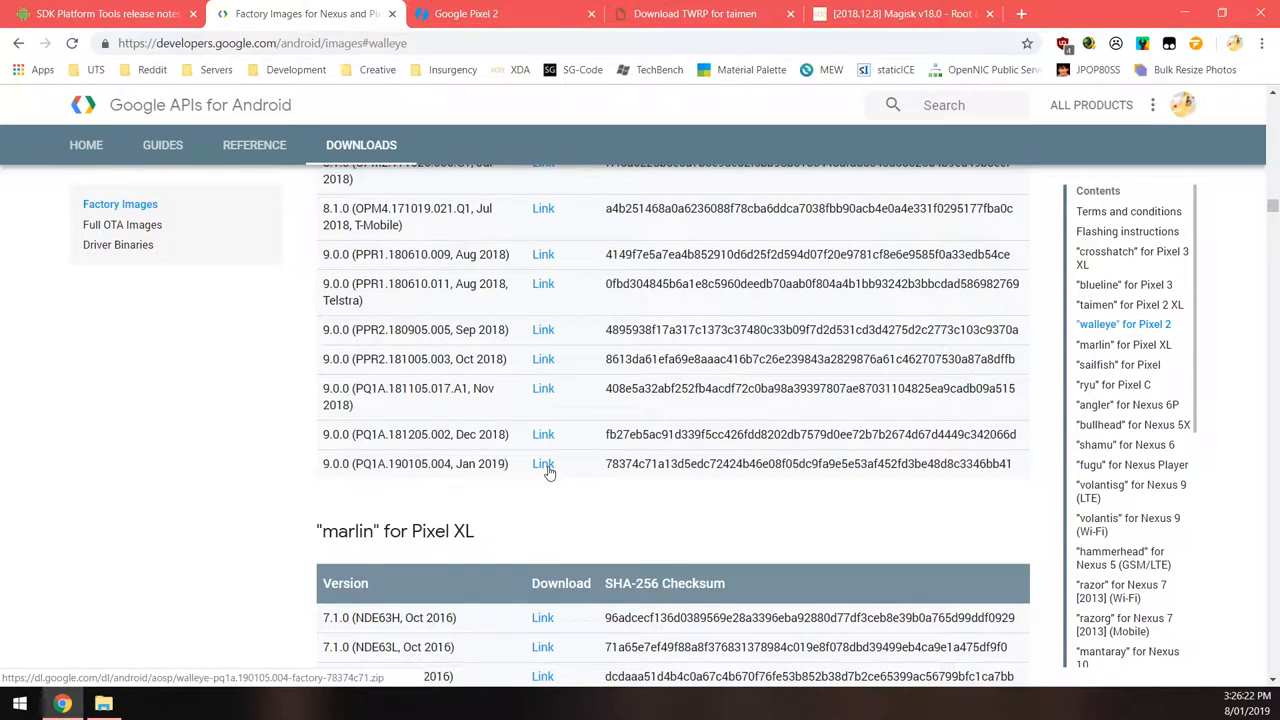
pyautogui.click(544, 464)
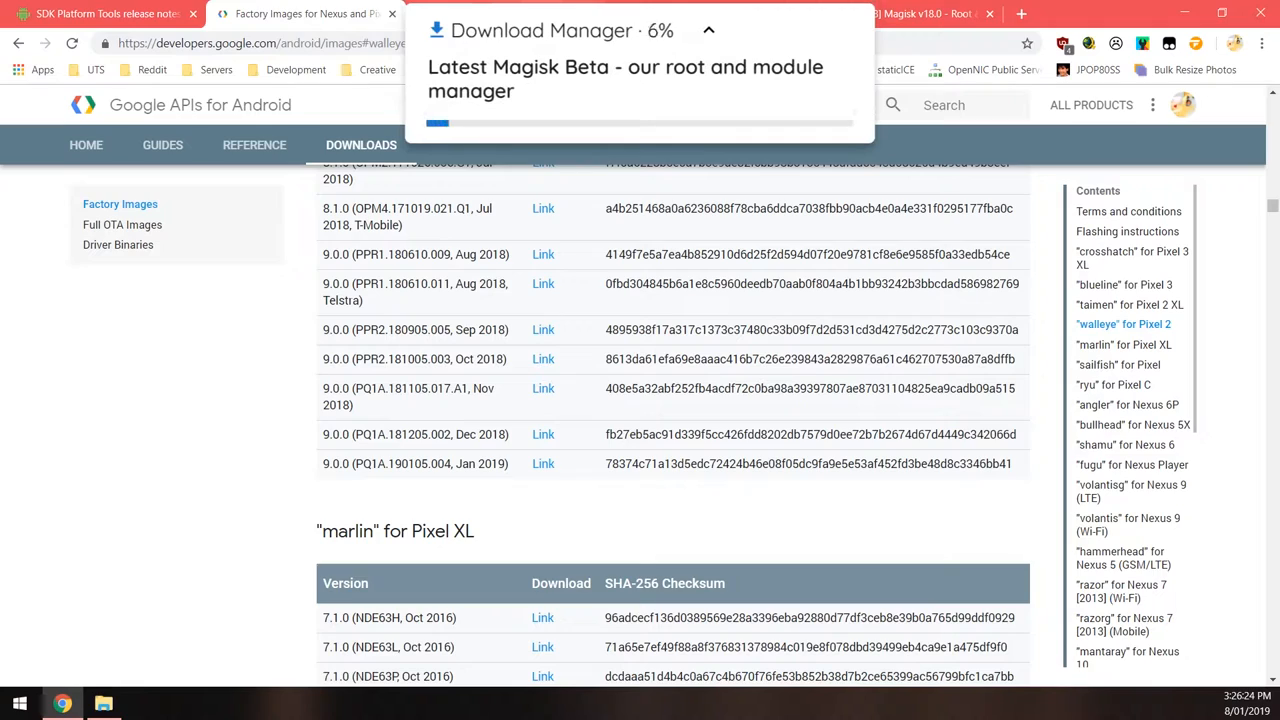
pyautogui.click(304, 12)
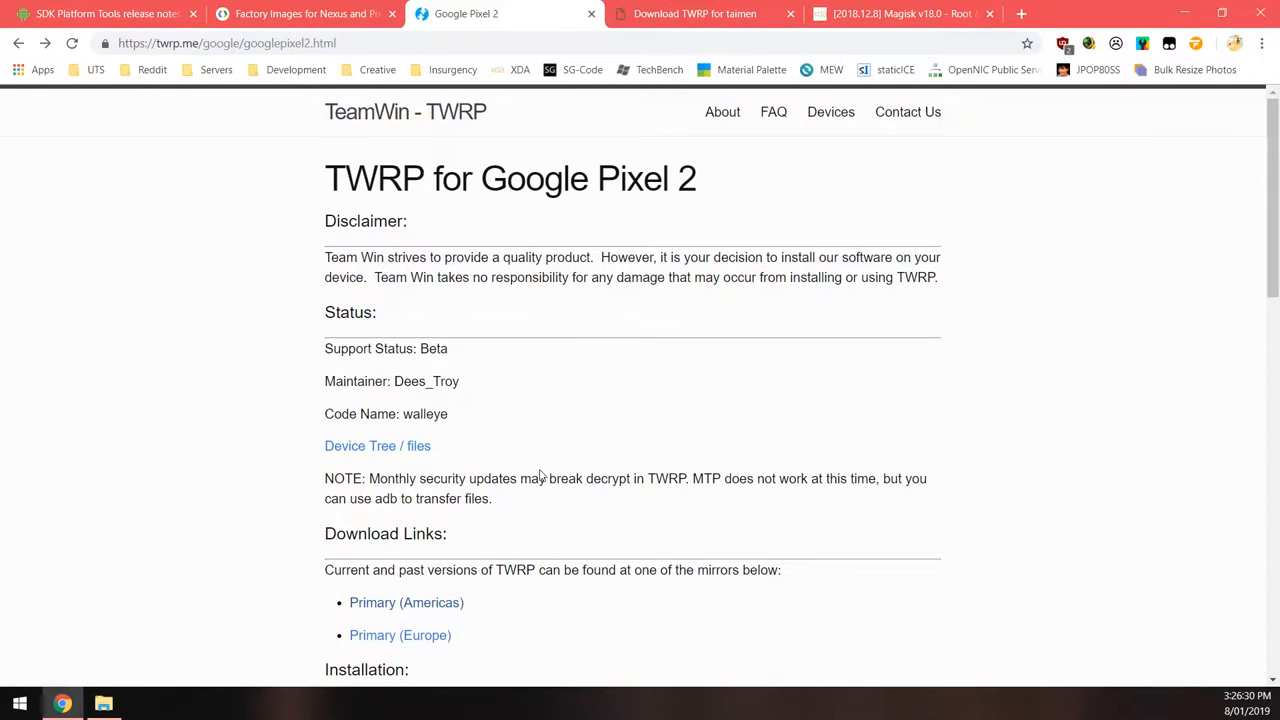
# Browse the Primary (Americas) walleye TWRP listing and download a Pixel 2 installer zip.
pyautogui.click(406, 602)
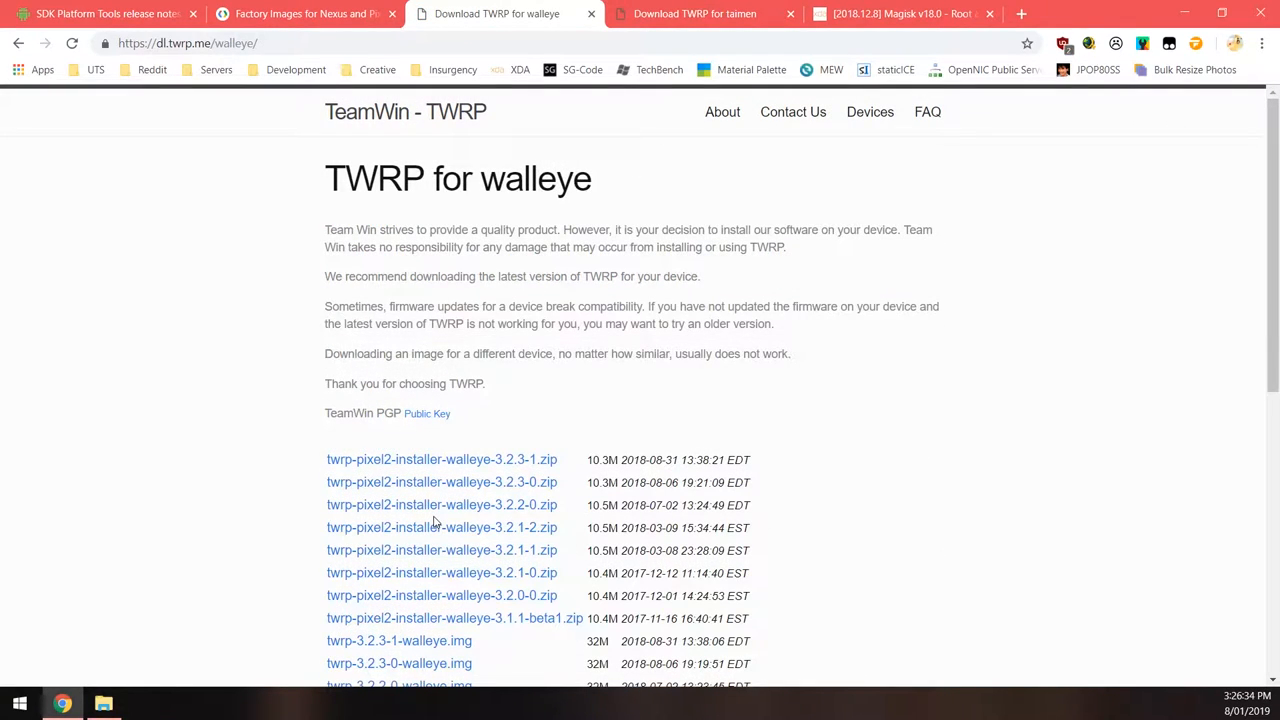
pyautogui.scroll(-3)
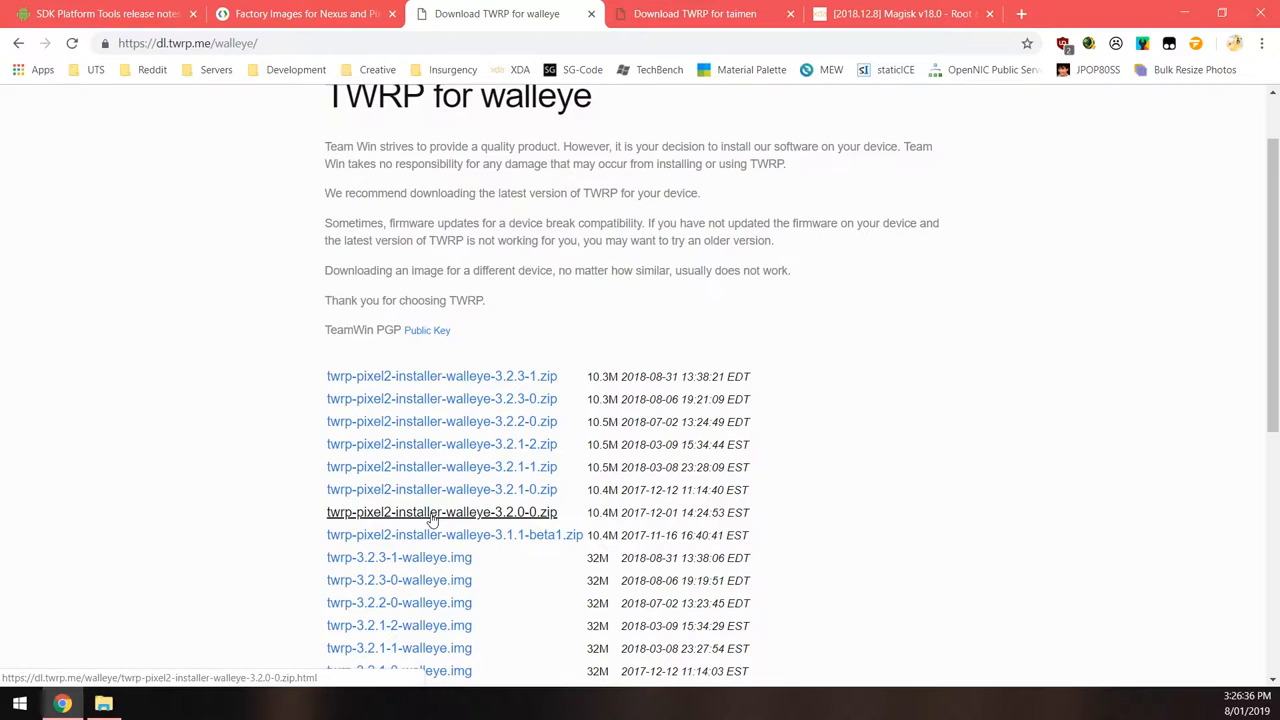
pyautogui.scroll(-3)
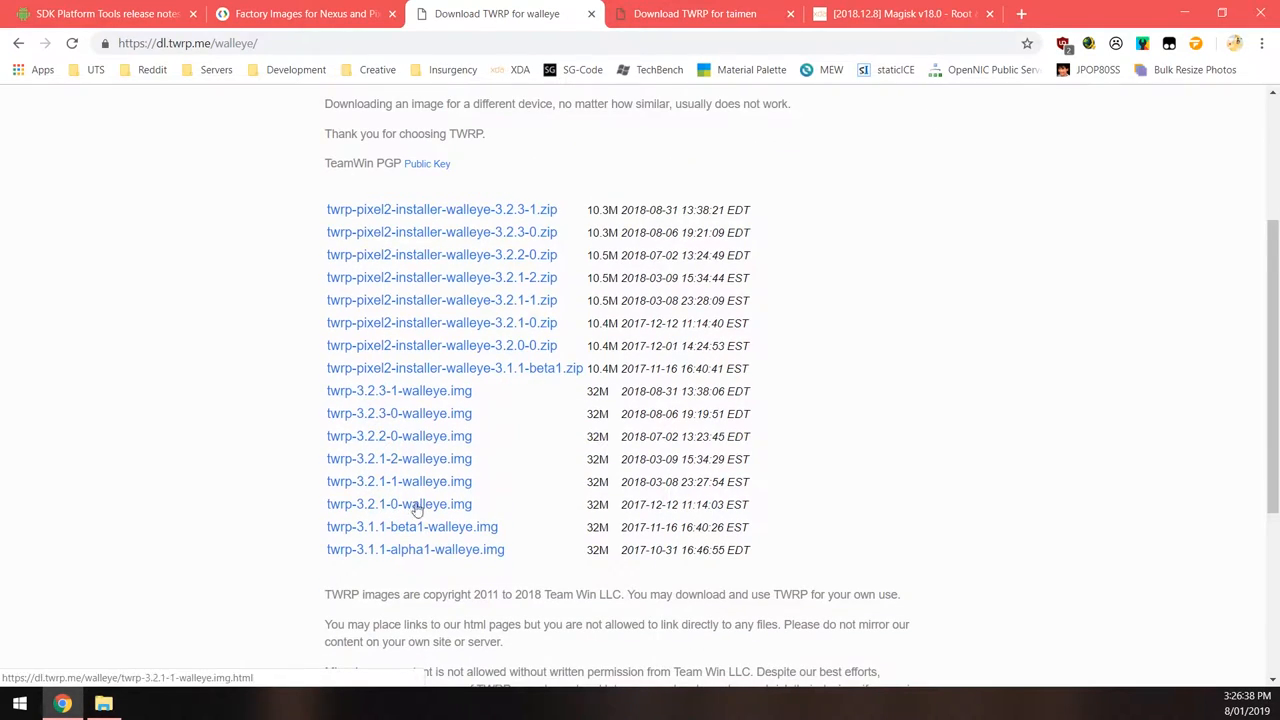
pyautogui.moveTo(704, 12)
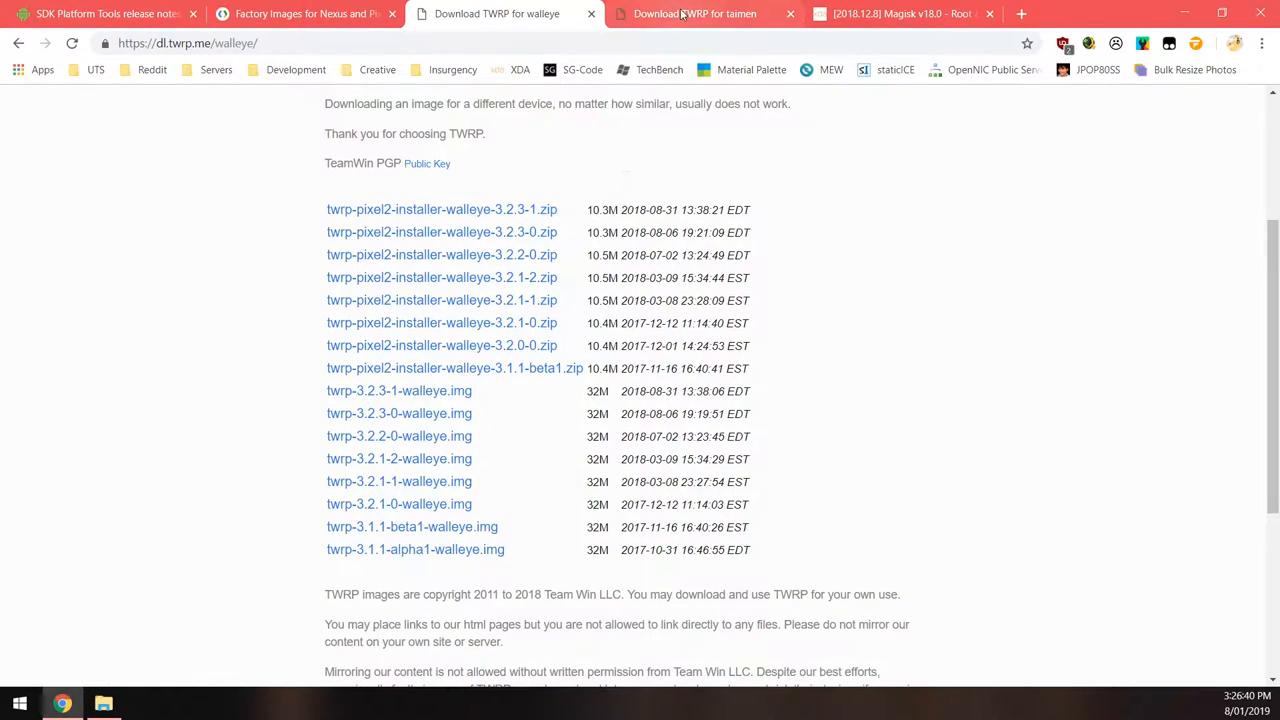
pyautogui.click(694, 12)
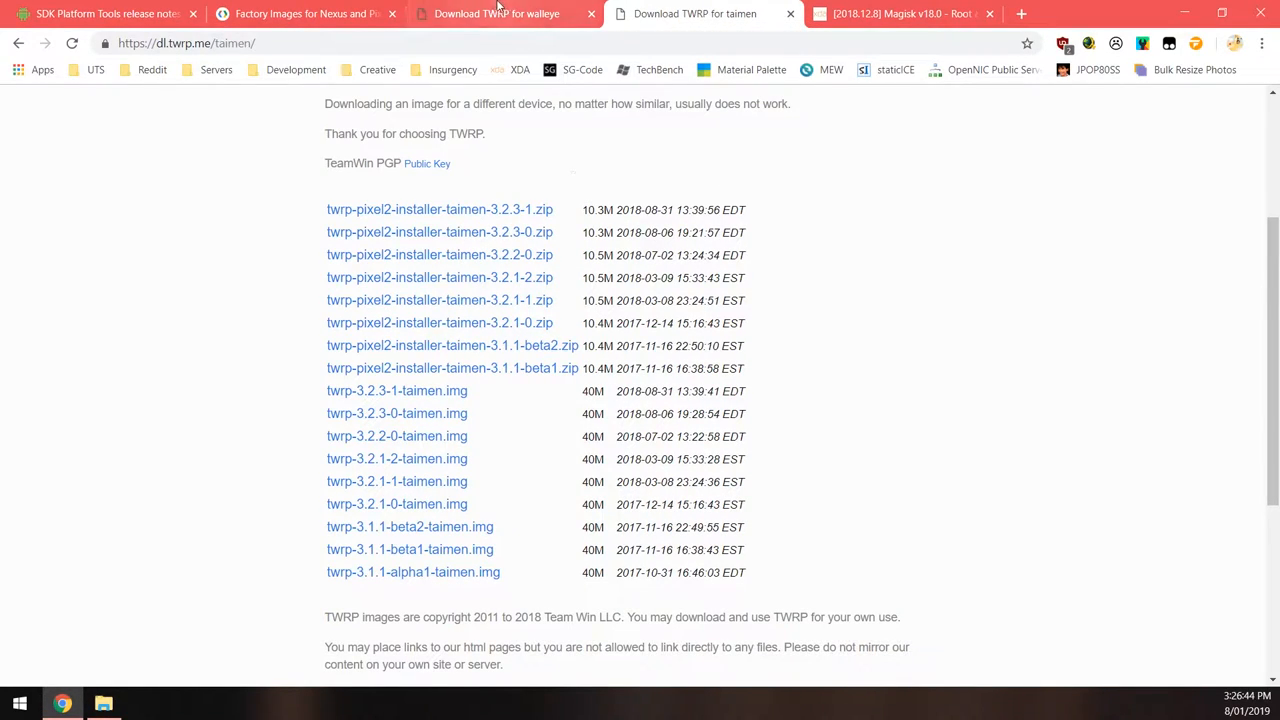
pyautogui.click(496, 12)
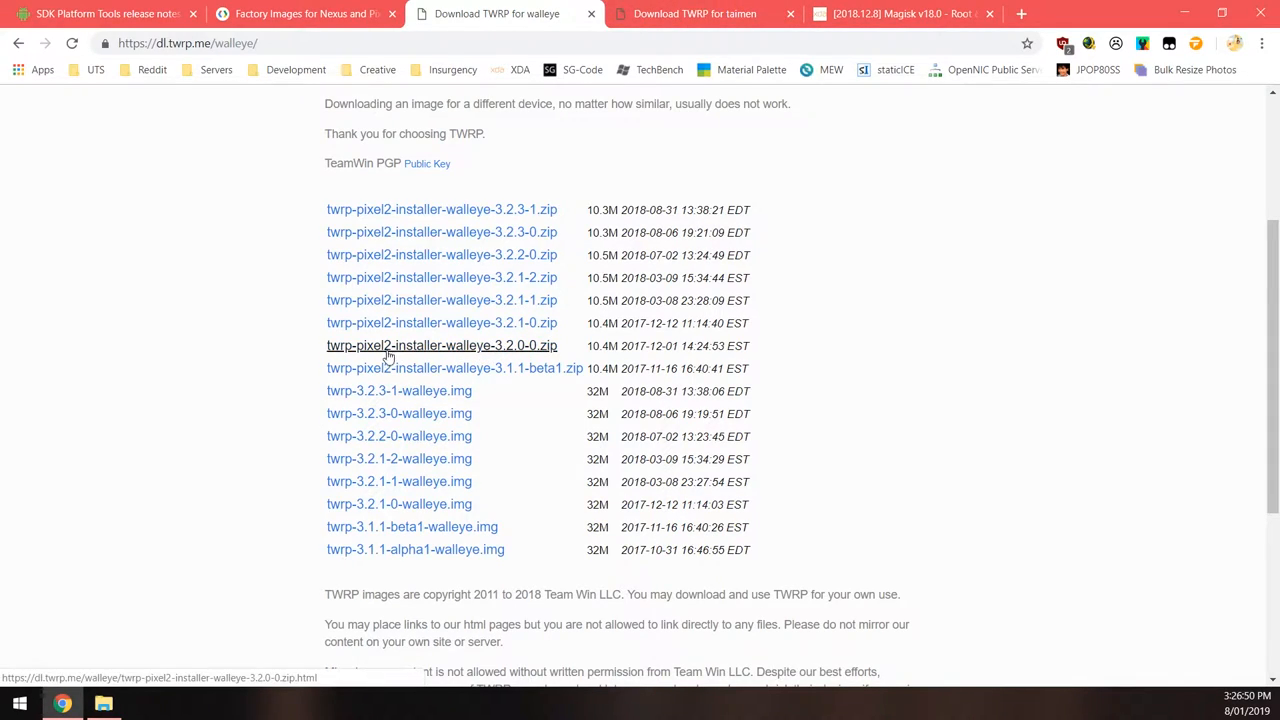
pyautogui.moveTo(412, 352)
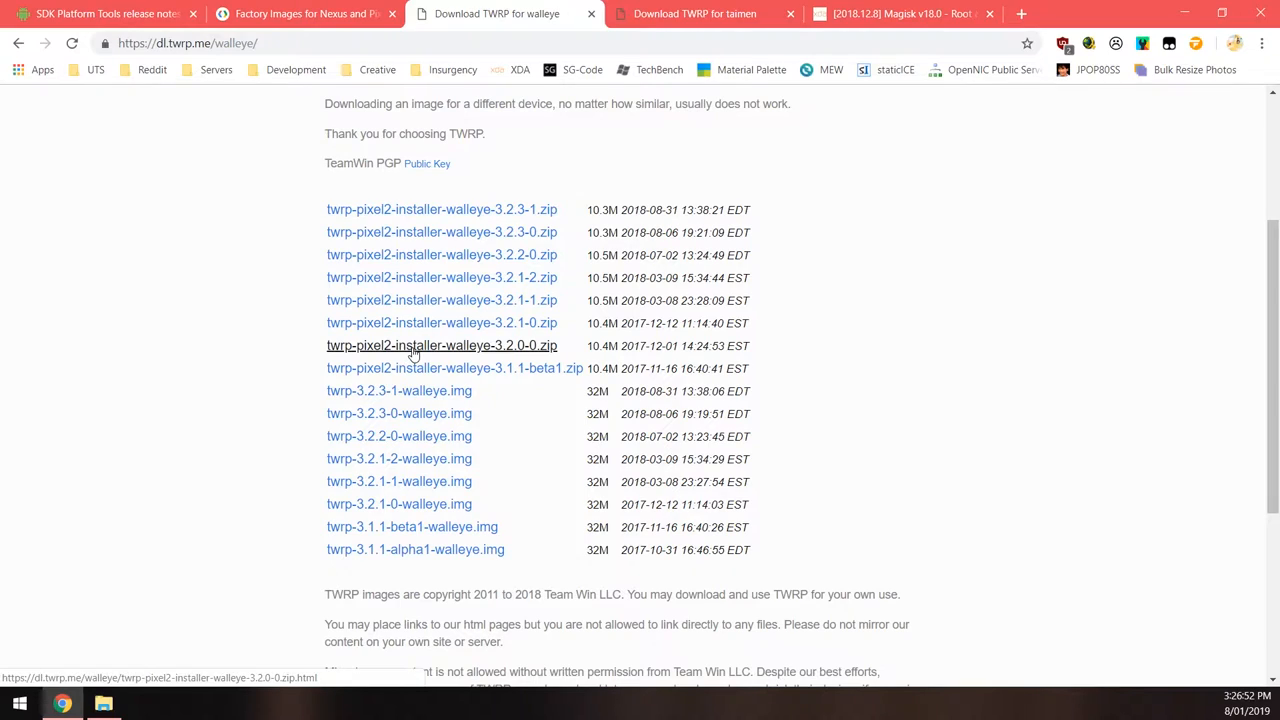
pyautogui.moveTo(400, 322)
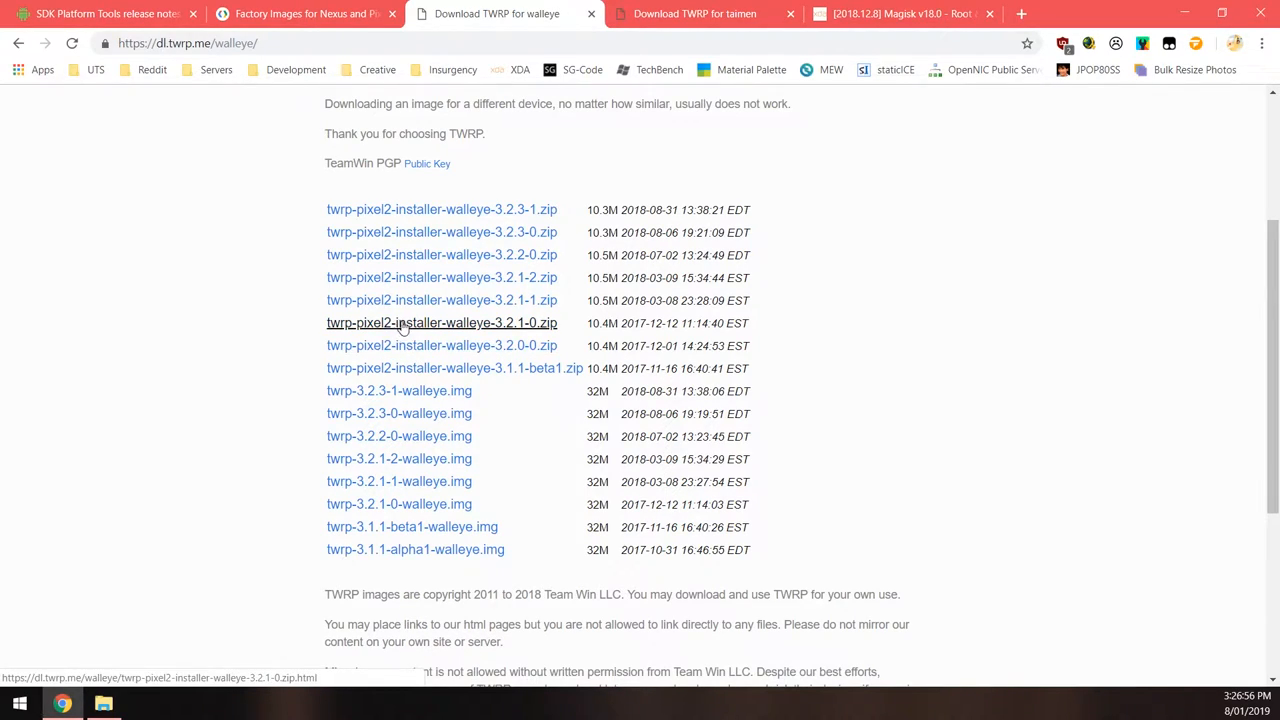
pyautogui.click(900, 12)
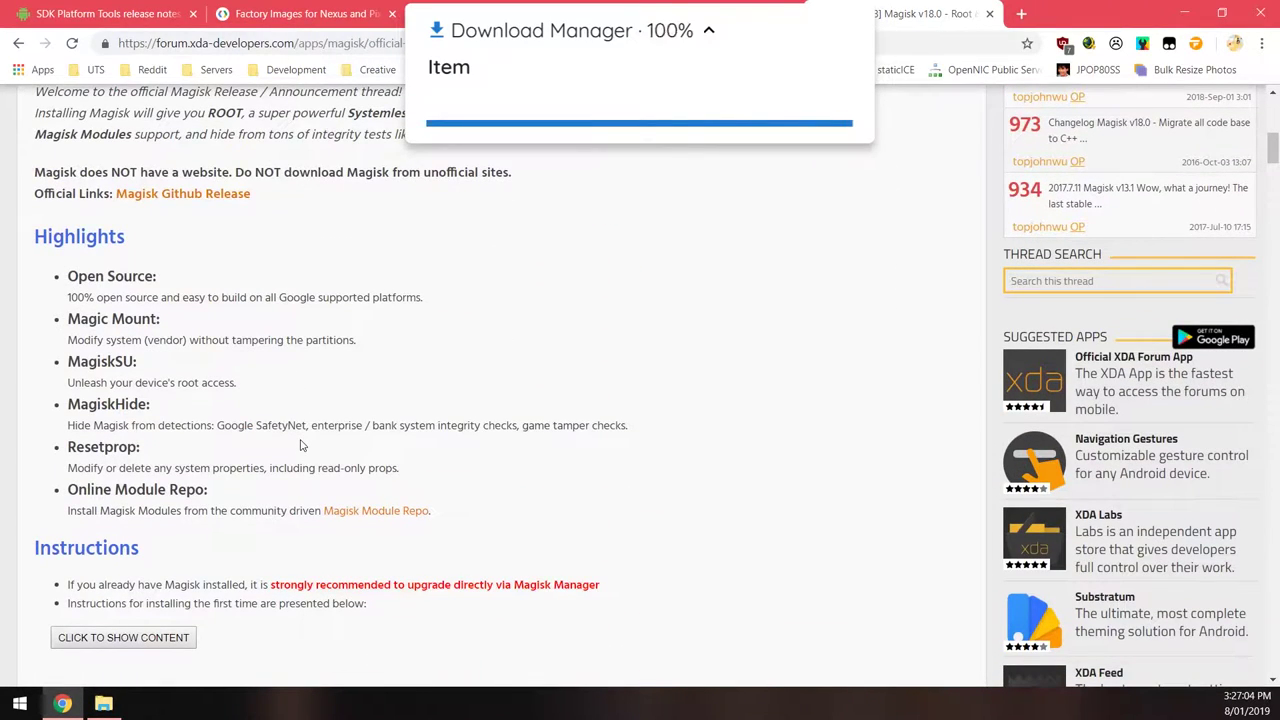
# Scroll the Magisk XDA thread down to its Downloads section links.
pyautogui.scroll(-3)
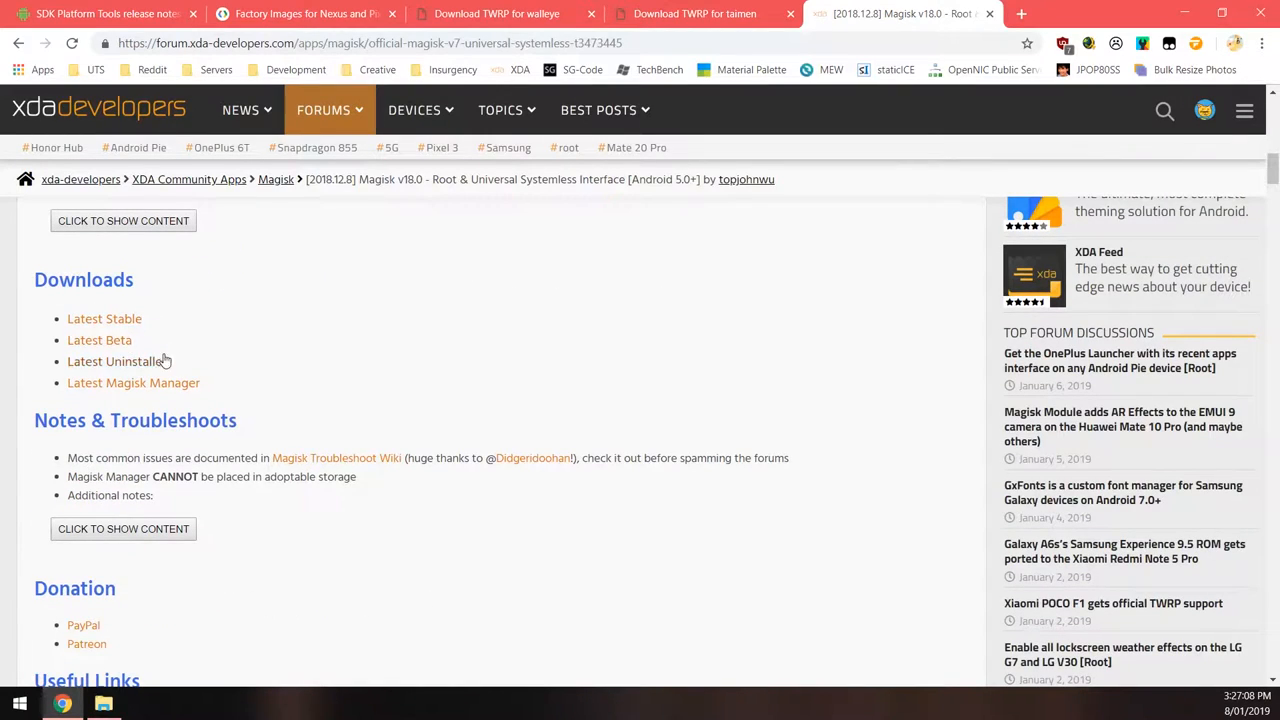
pyautogui.moveTo(116, 360)
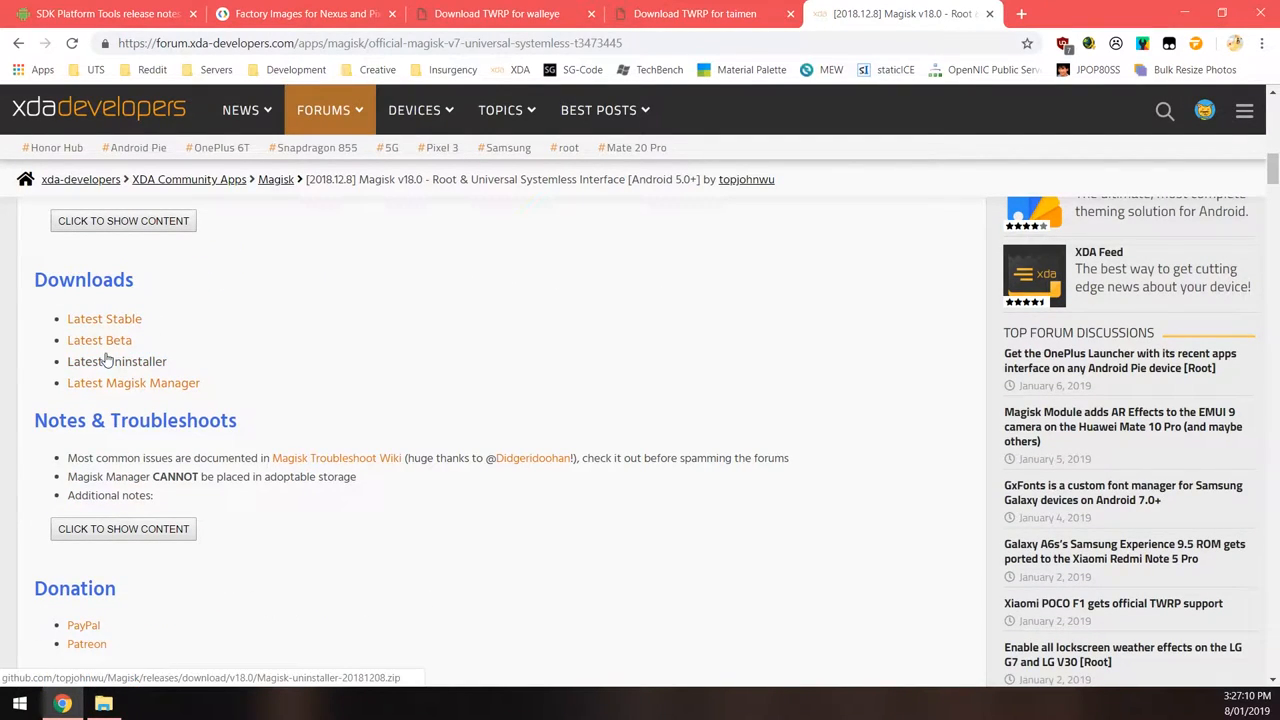
# Show the Android folder and select the TWRP image, TWRP installer and factory image files.
pyautogui.click(104, 704)
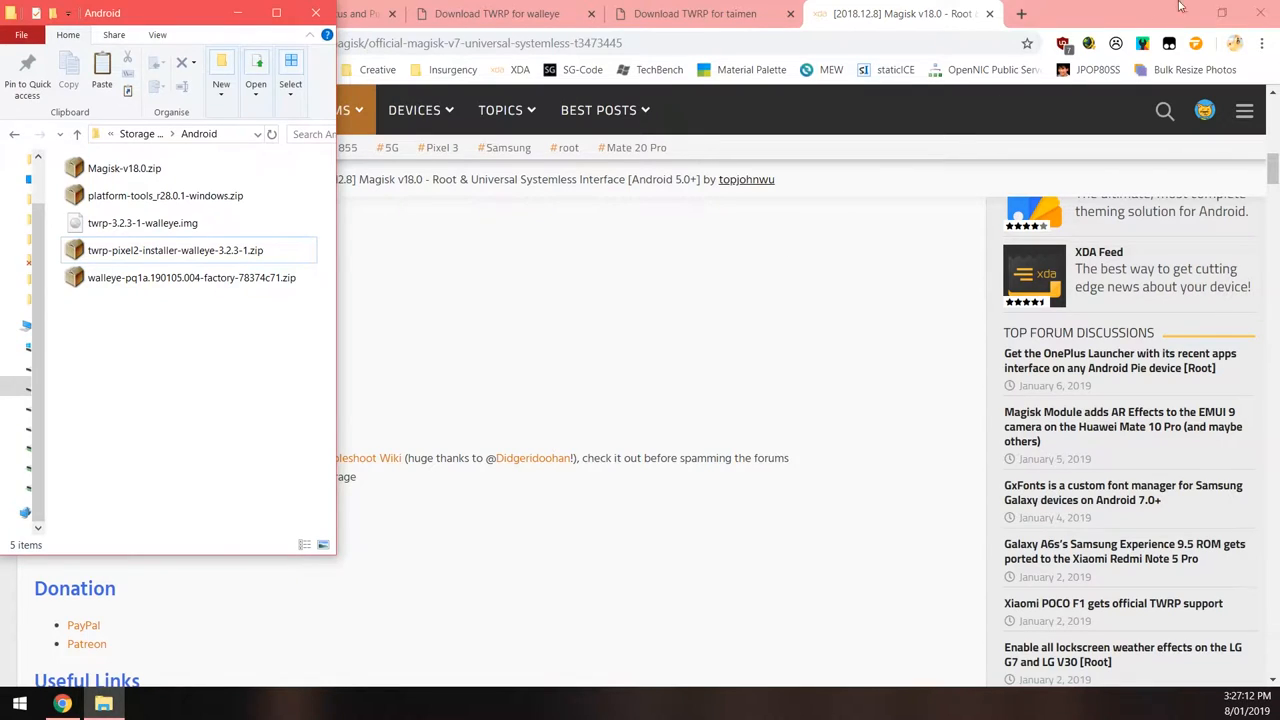
pyautogui.click(1222, 12)
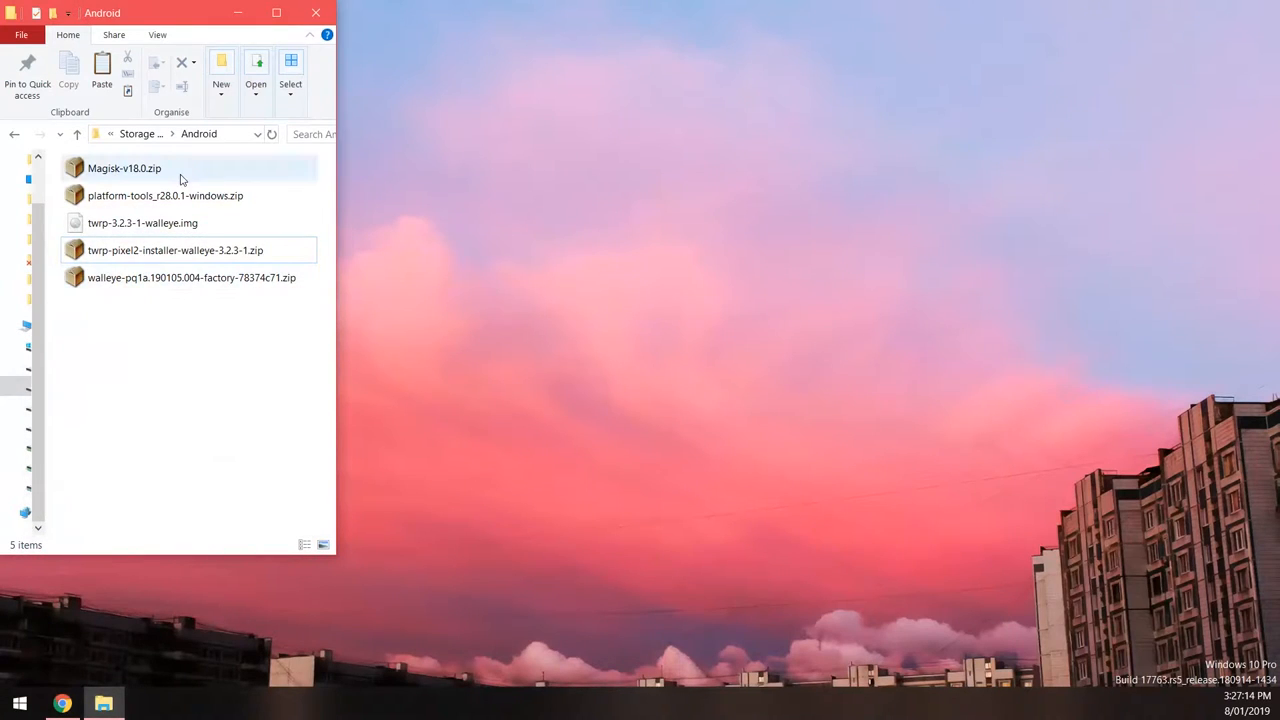
pyautogui.click(124, 168)
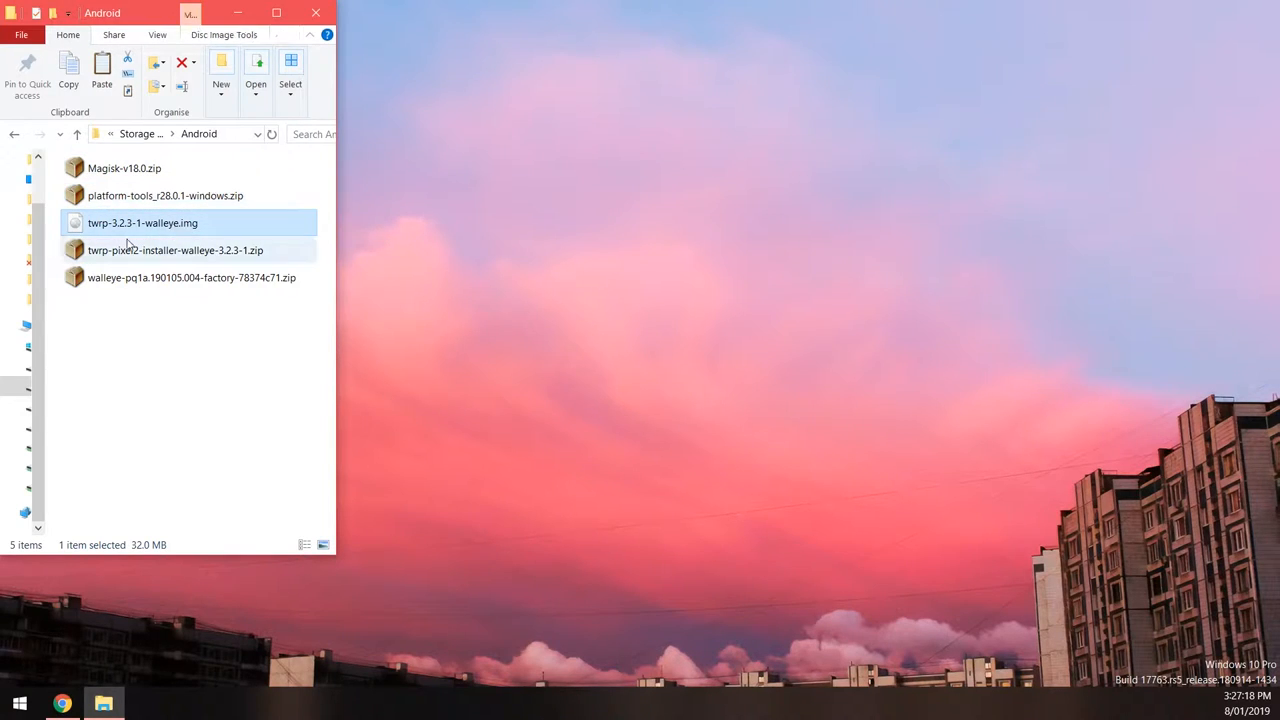
pyautogui.click(176, 250)
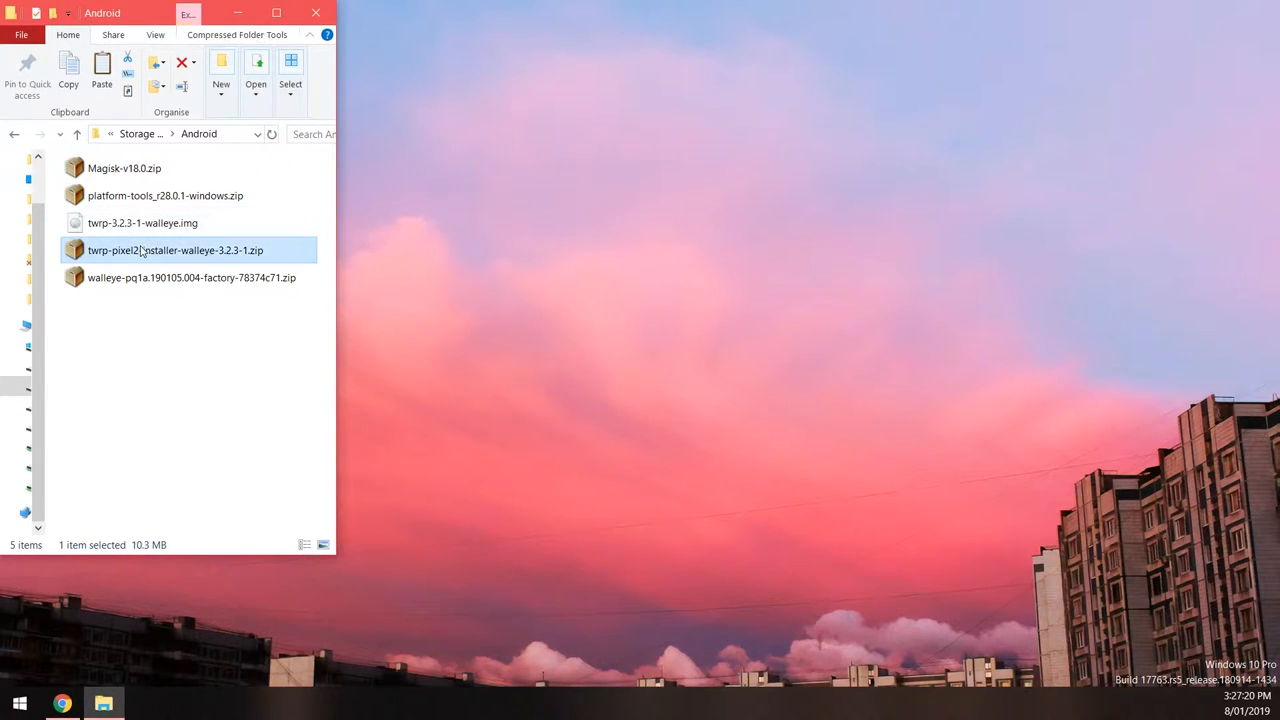
pyautogui.moveTo(140, 256)
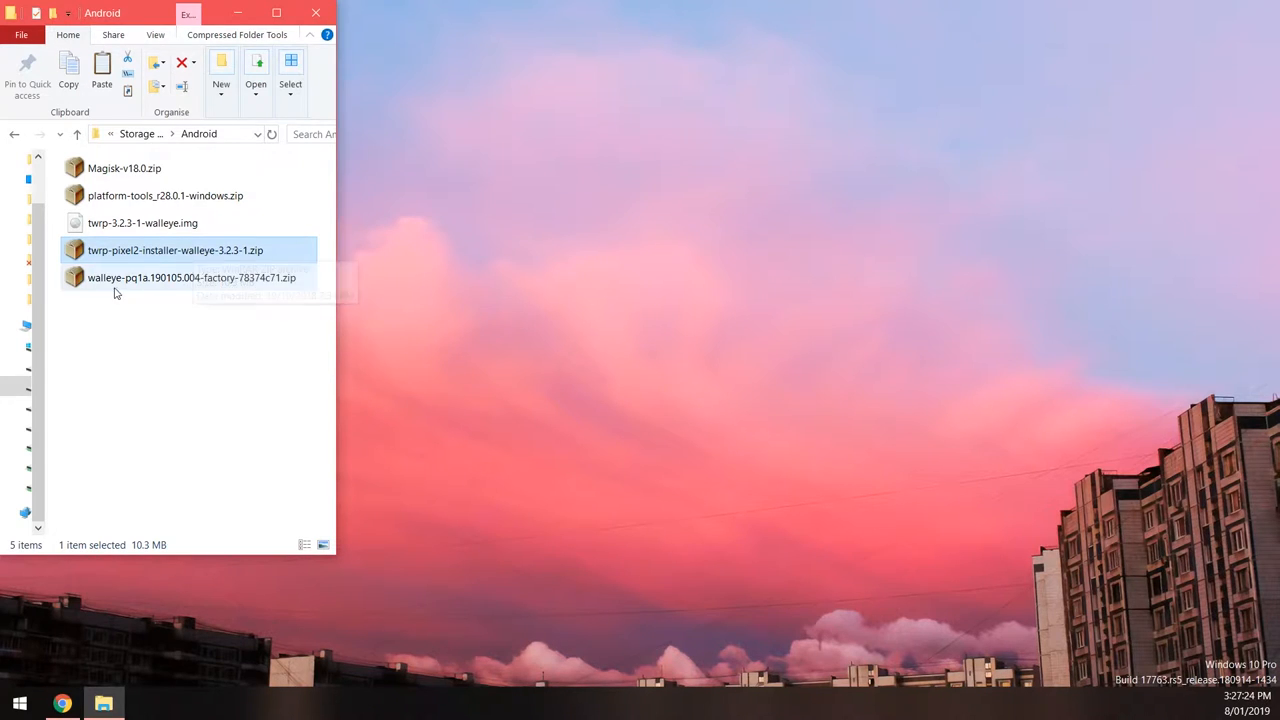
pyautogui.click(192, 276)
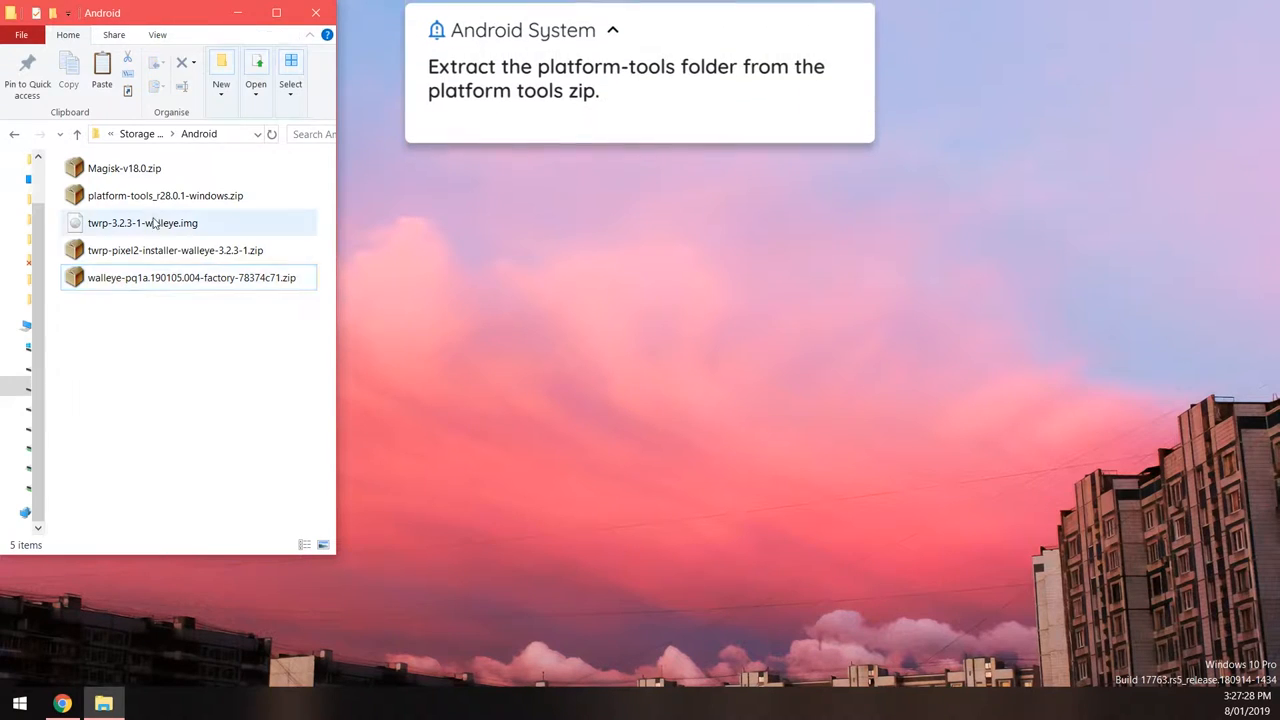
# Extract the platform-tools folder from platform-tools_r28.0.1-windows.zip into the Android folder.
pyautogui.doubleClick(164, 196)
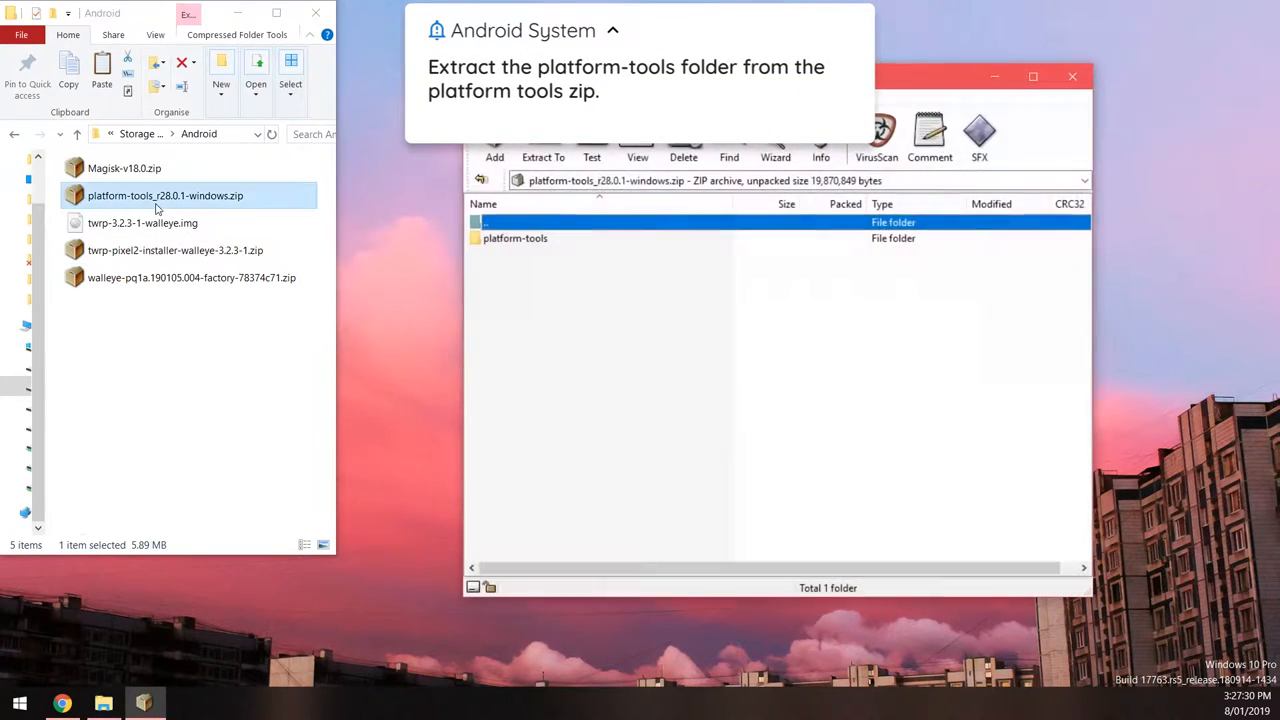
pyautogui.click(516, 238)
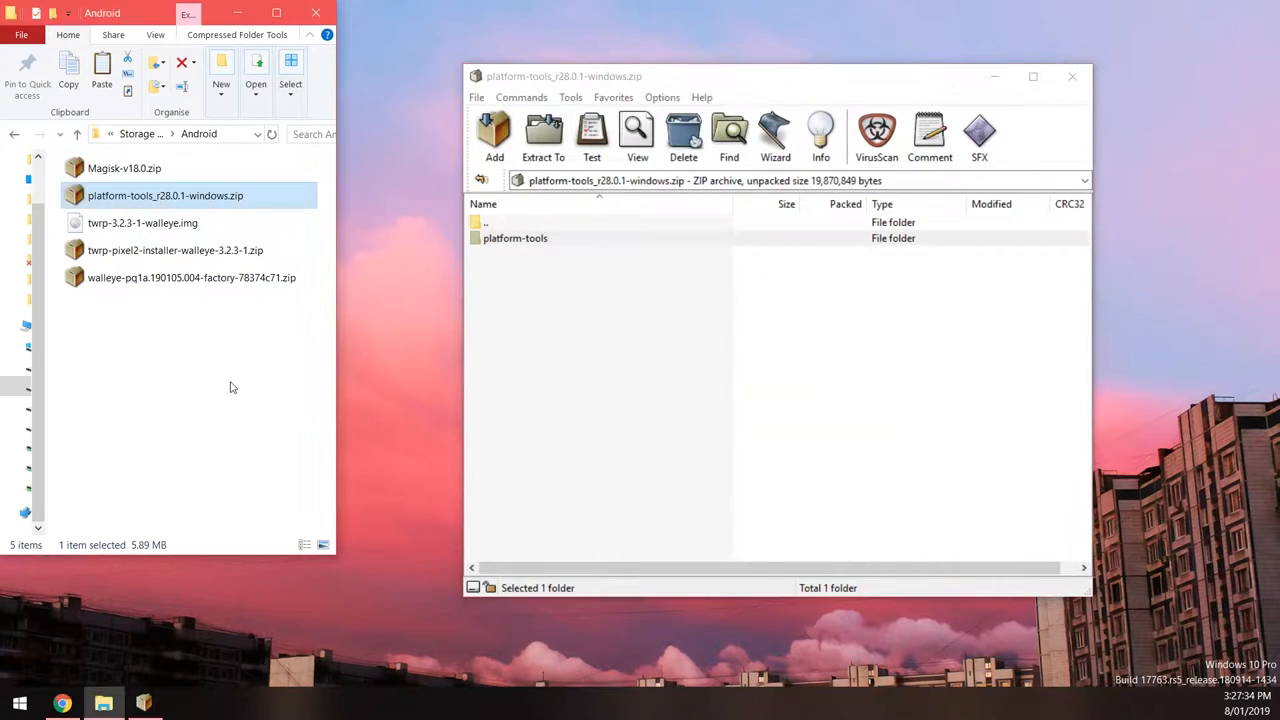
pyautogui.click(544, 138)
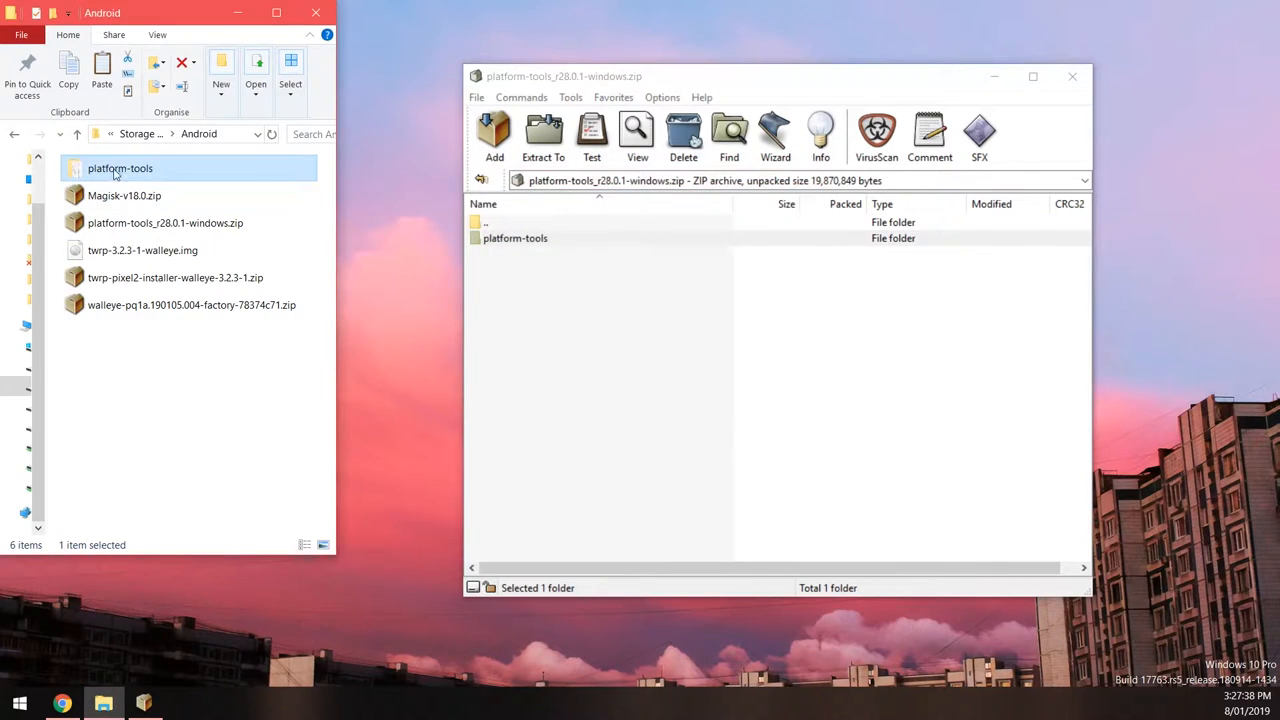
pyautogui.click(1072, 76)
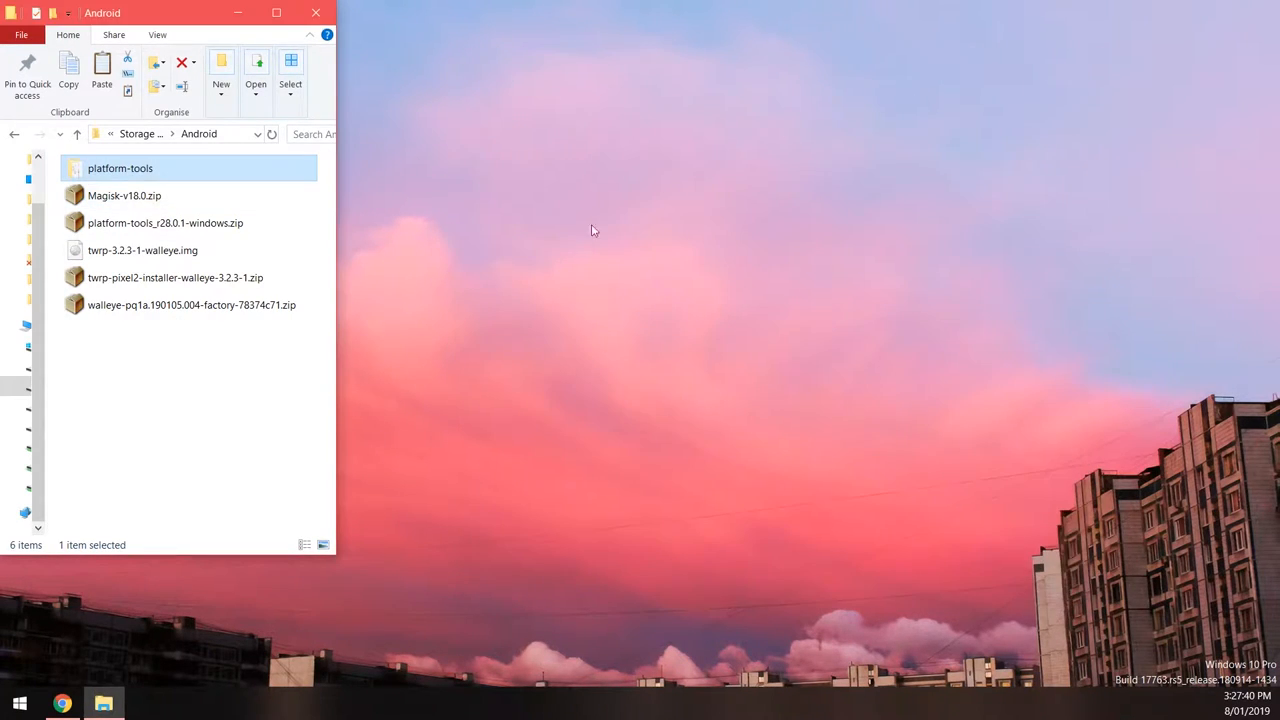
# Extract the image zip, bootloader and radio images from walleye-pq1a.190105.004 into the Android folder.
pyautogui.click(192, 304)
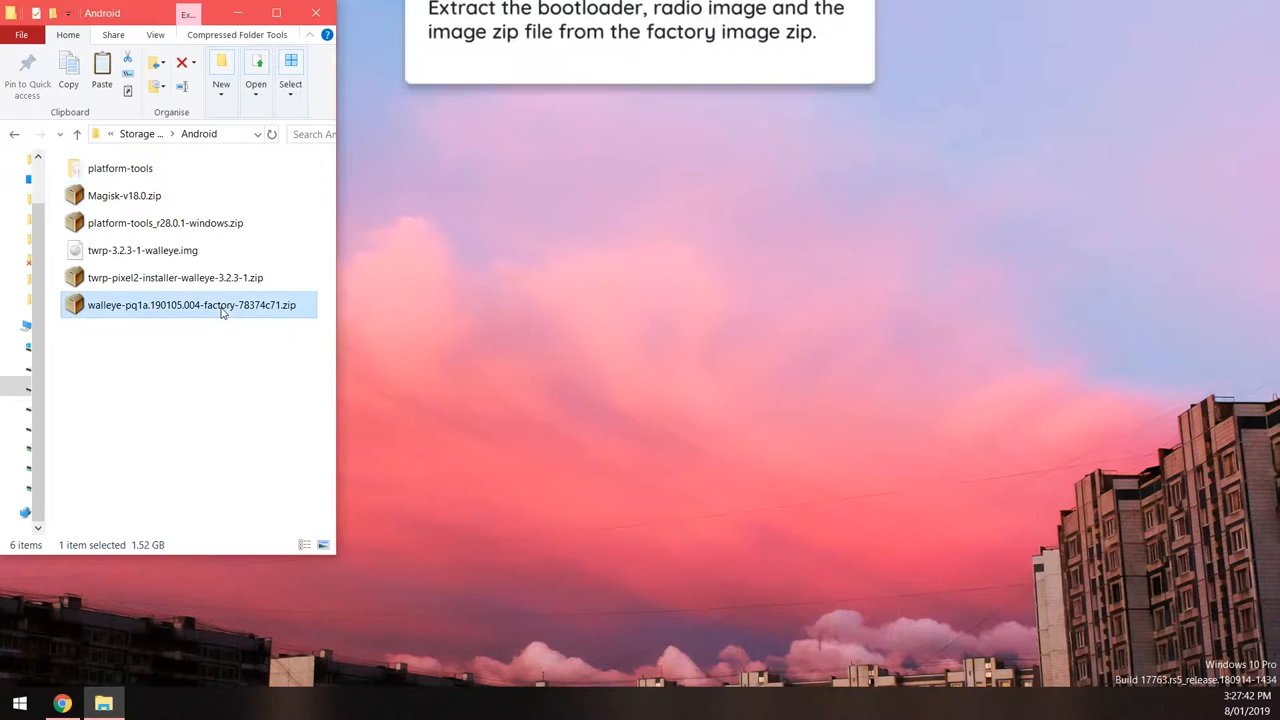
pyautogui.doubleClick(192, 304)
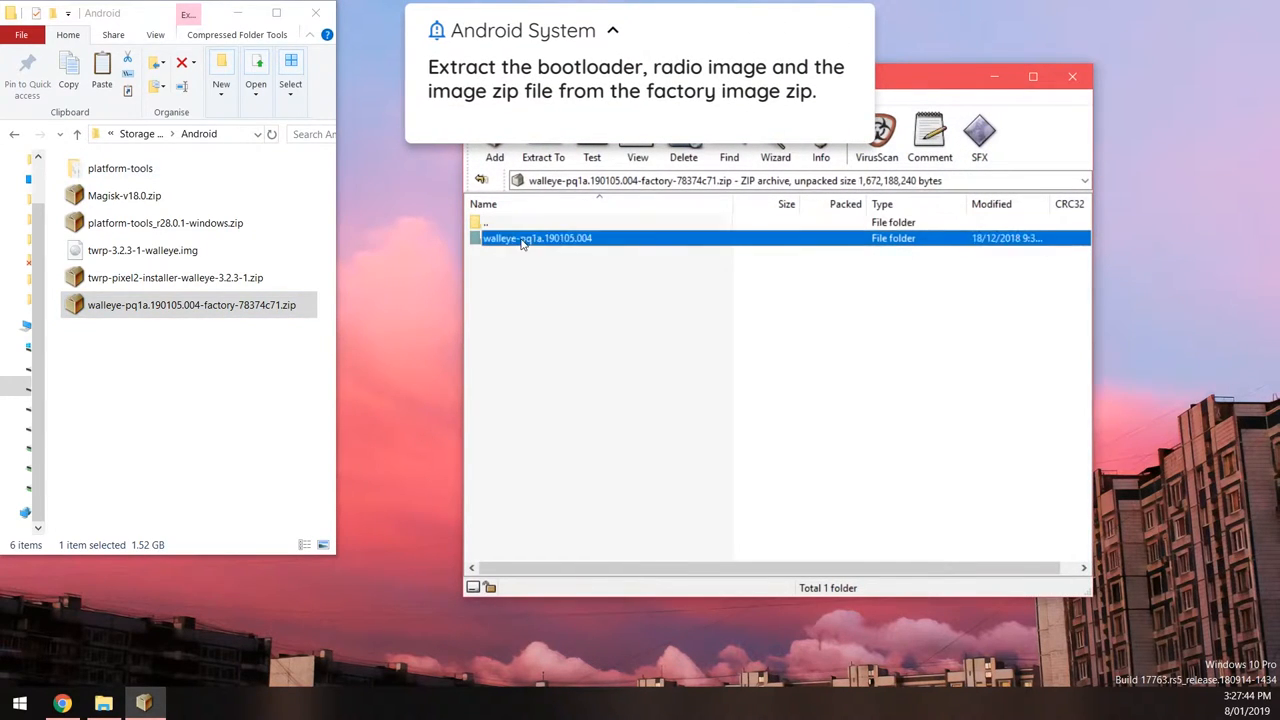
pyautogui.doubleClick(536, 238)
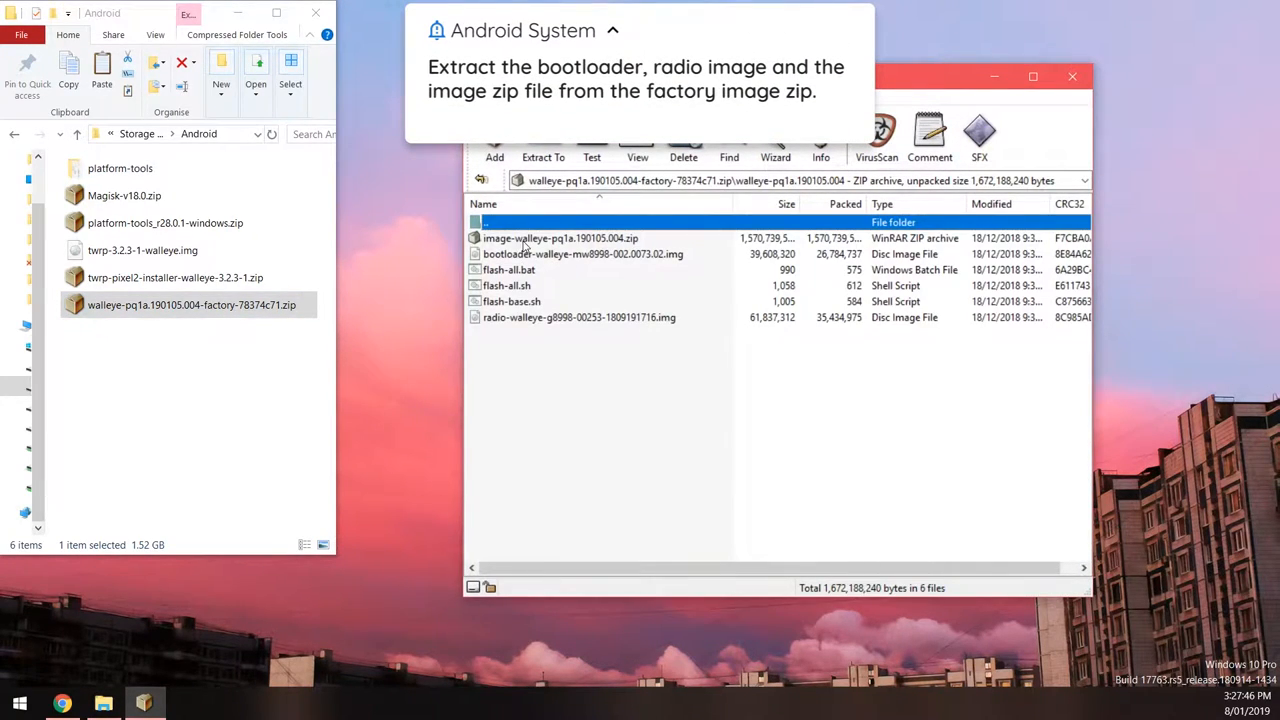
pyautogui.click(584, 252)
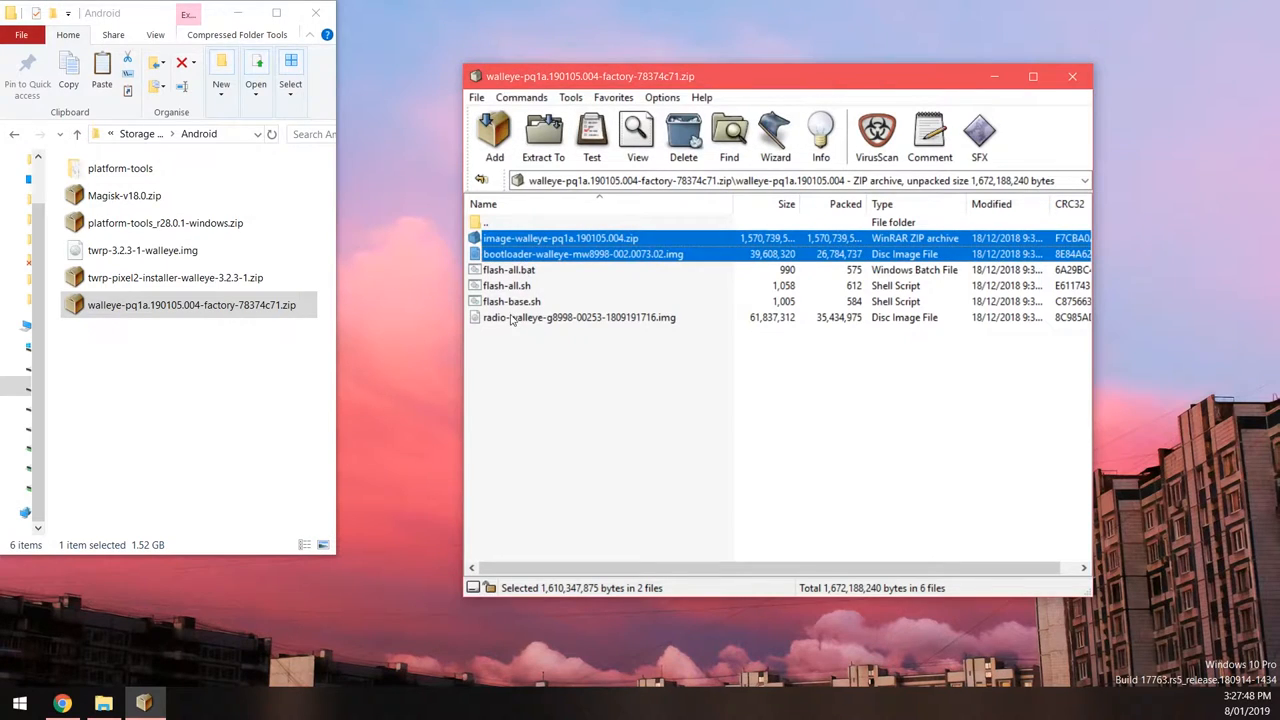
pyautogui.click(544, 136)
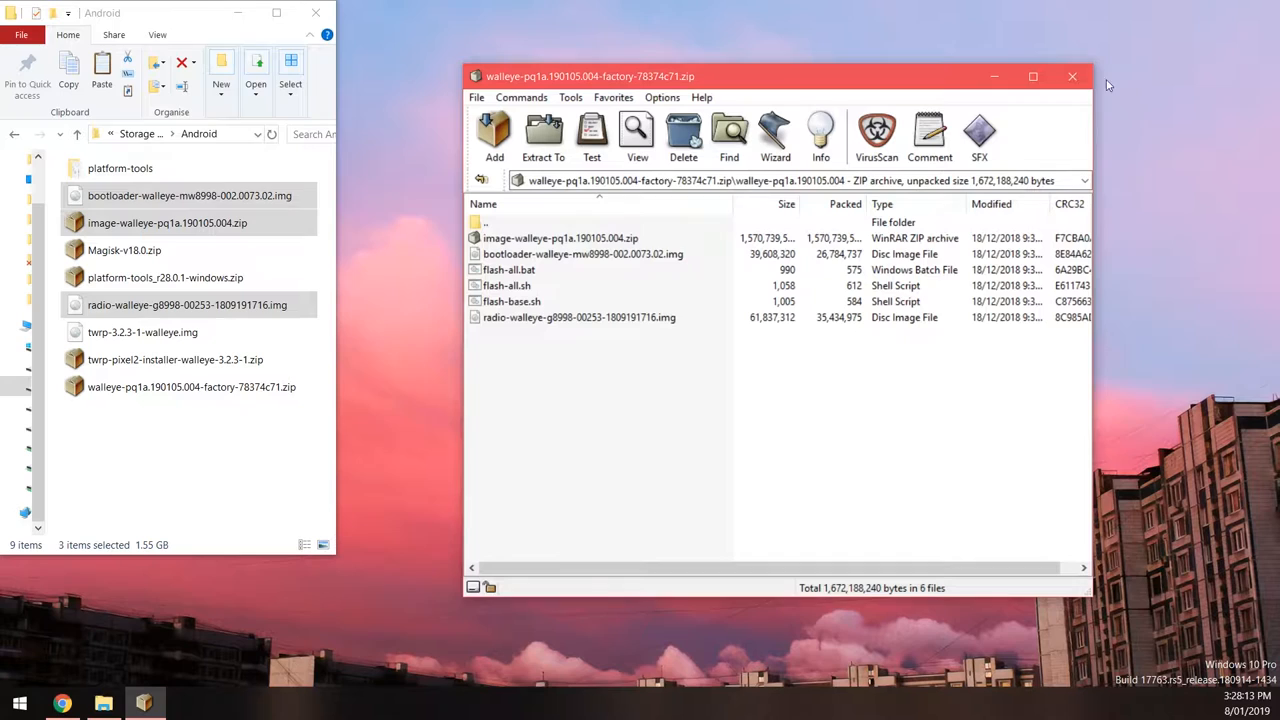
pyautogui.click(1072, 76)
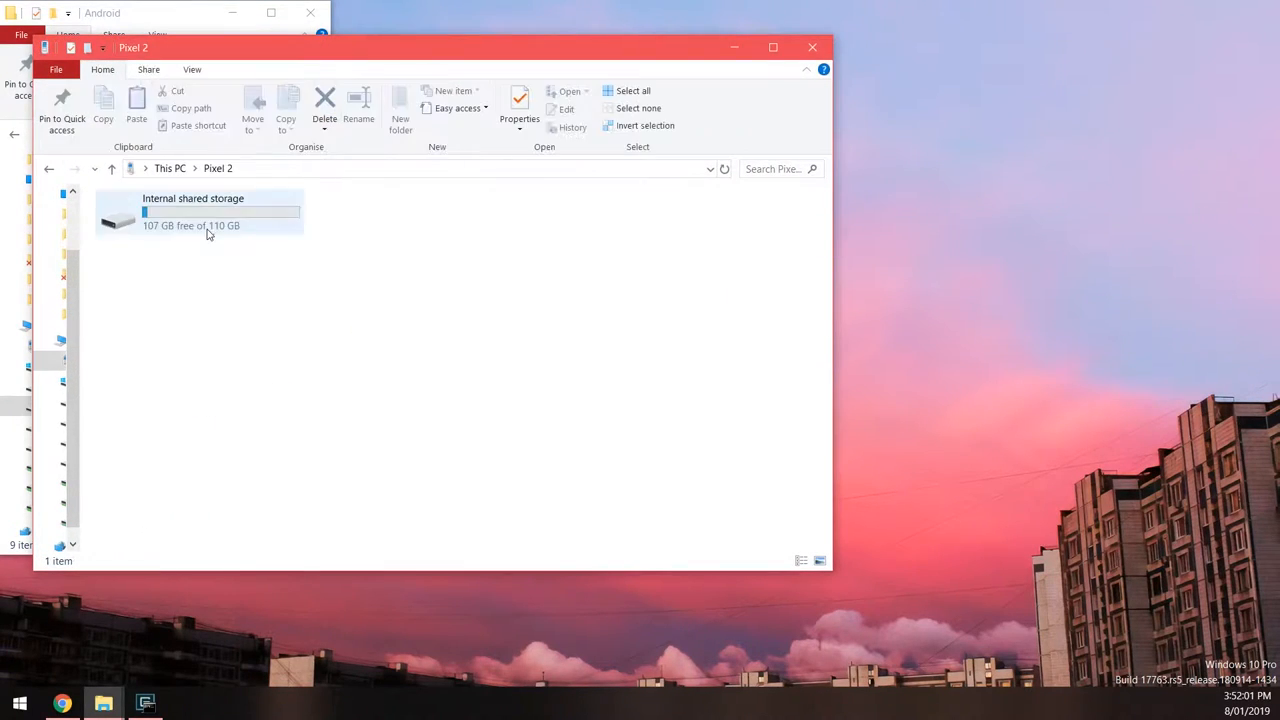
# Place twrp-pixel2-installer-walleye-3.2.3-1.zip in the Pixel 2's internal storage and select Magisk-v18.0.zip.
pyautogui.doubleClick(192, 210)
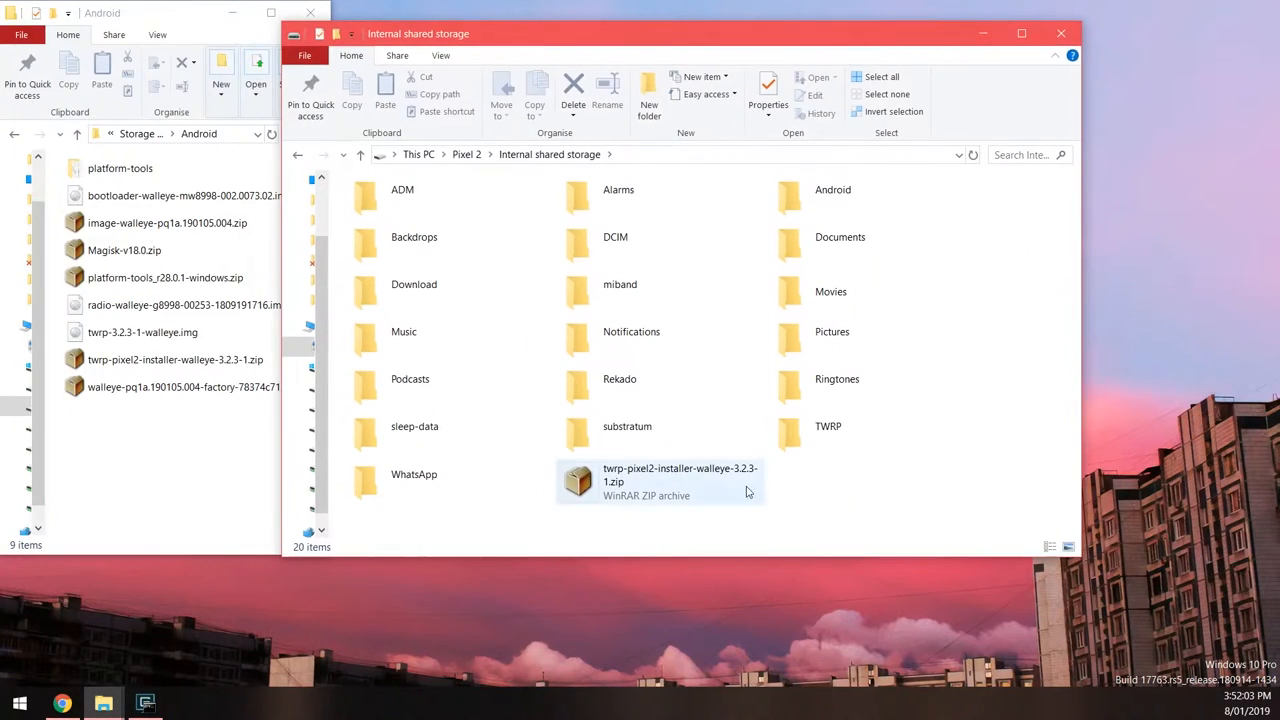
pyautogui.click(124, 250)
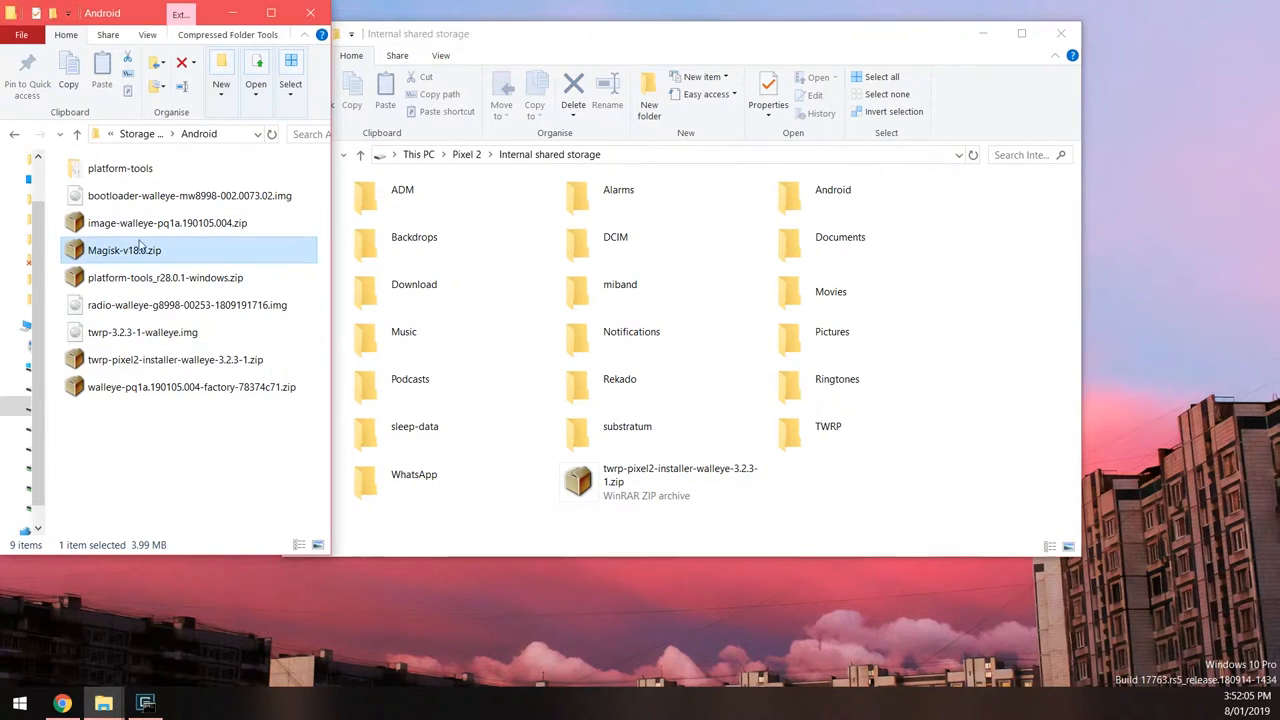
pyautogui.click(176, 360)
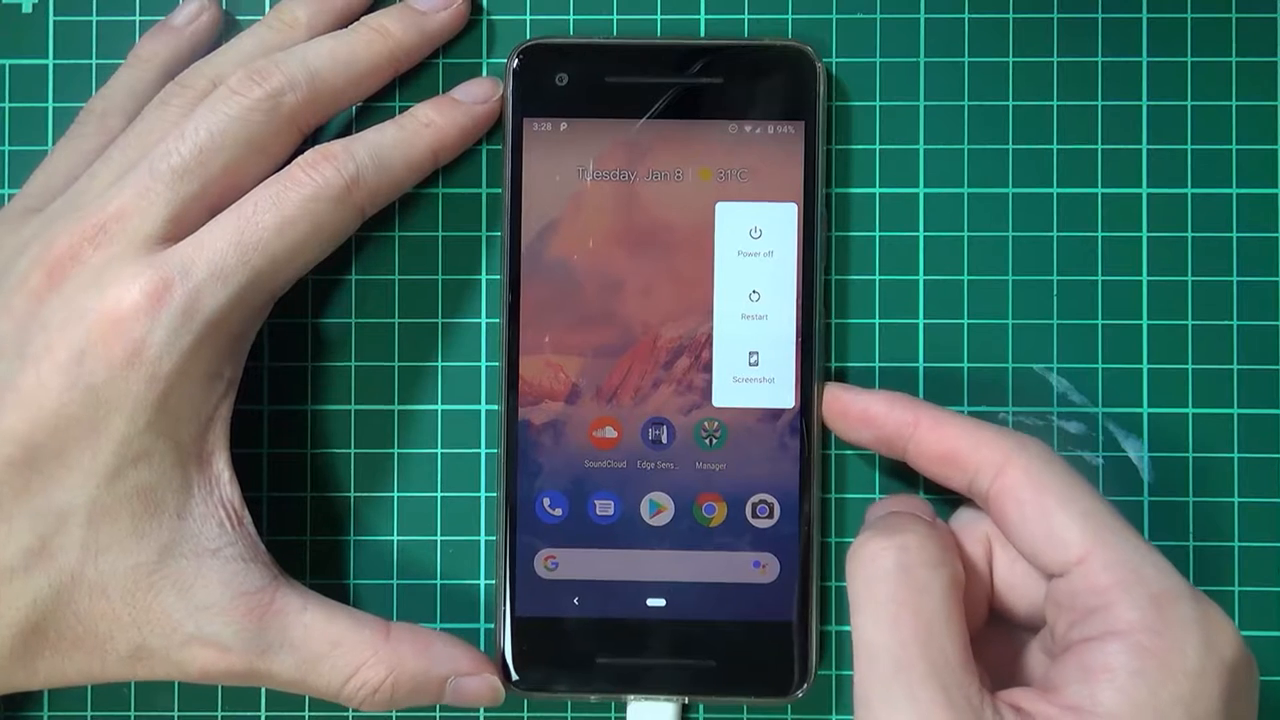
# Restart the Pixel 2 from the power menu into bootloader download mode.
pyautogui.click(756, 304)
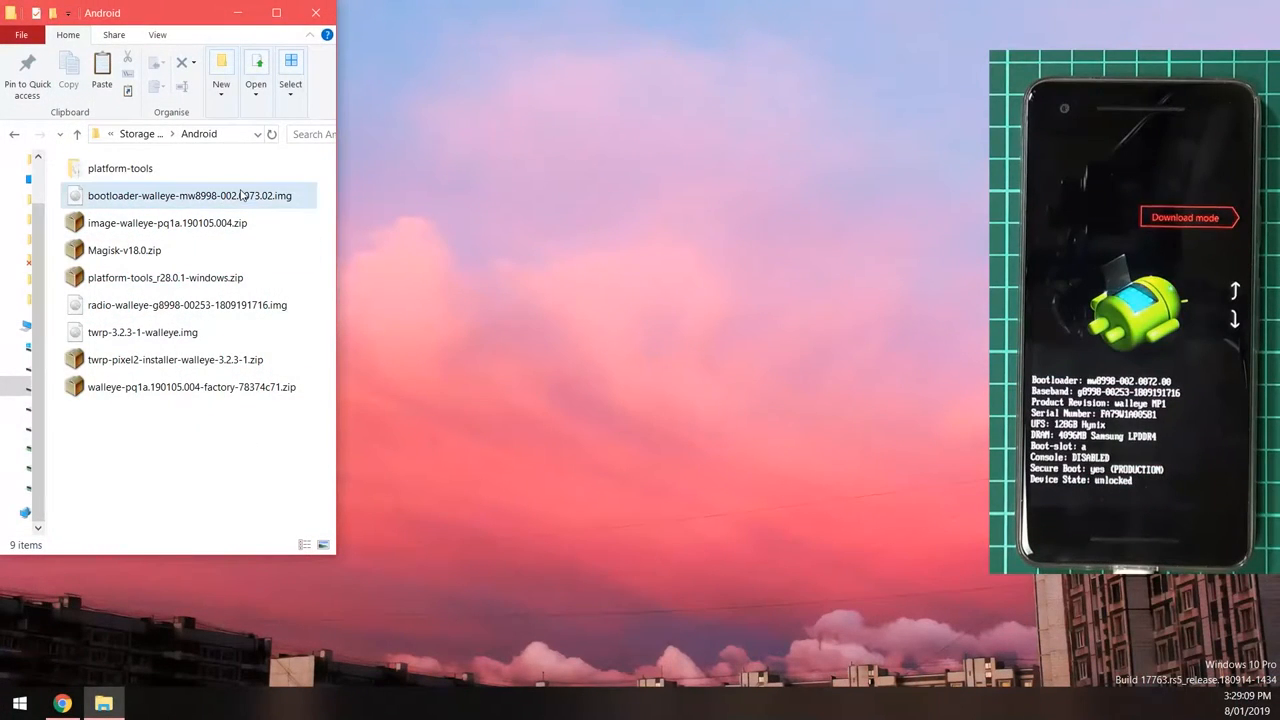
# Enter the platform-tools folder and start a Cmder command window there via Shift+right-click.
pyautogui.doubleClick(120, 168)
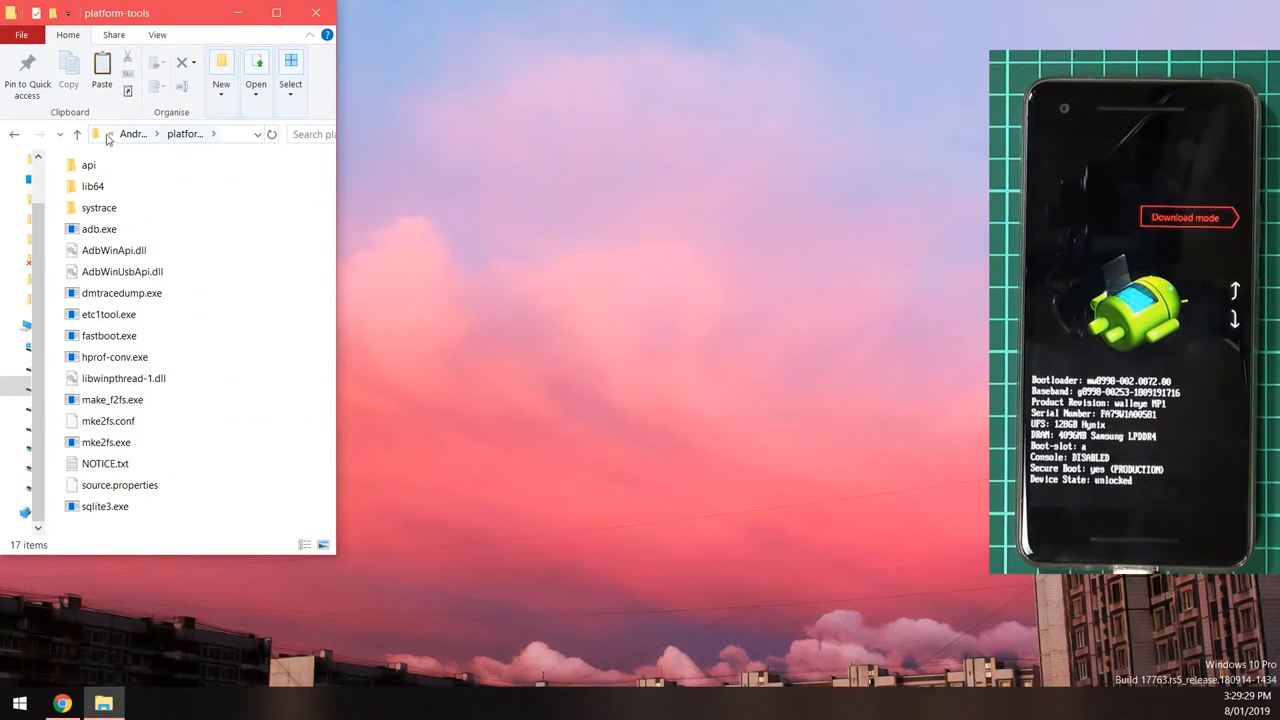
pyautogui.click(180, 134)
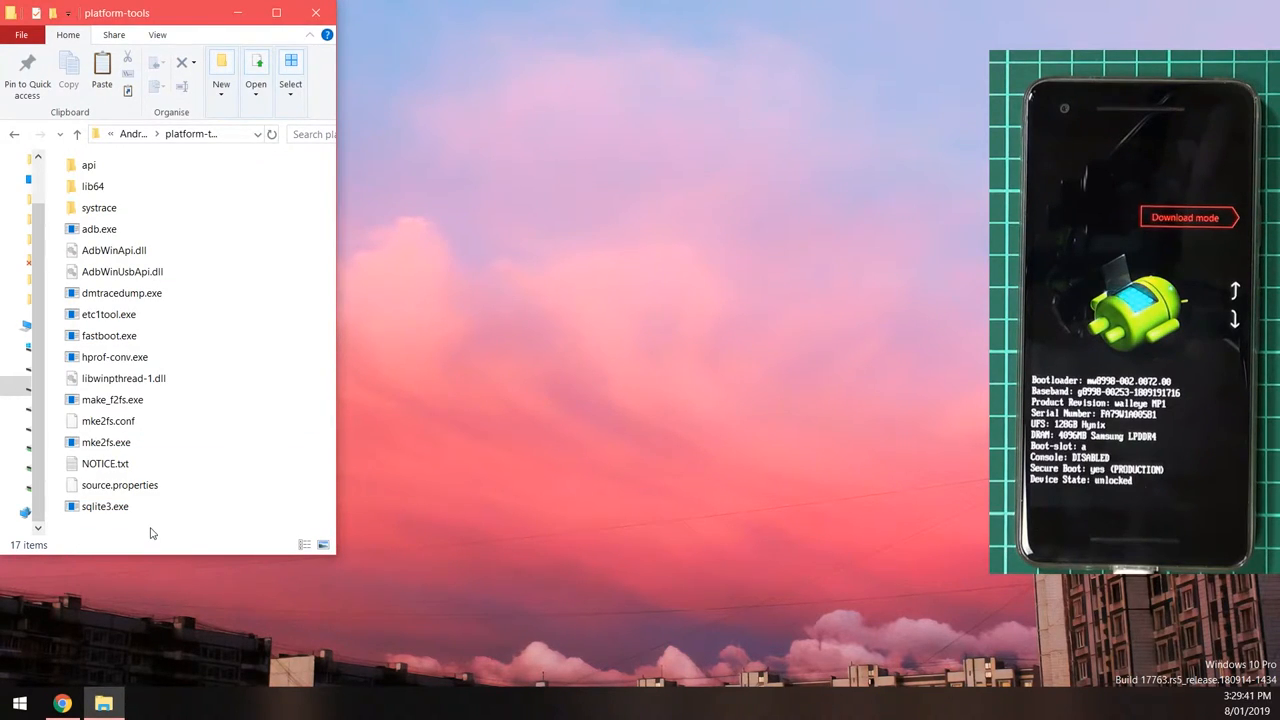
pyautogui.rightClick(150, 532)
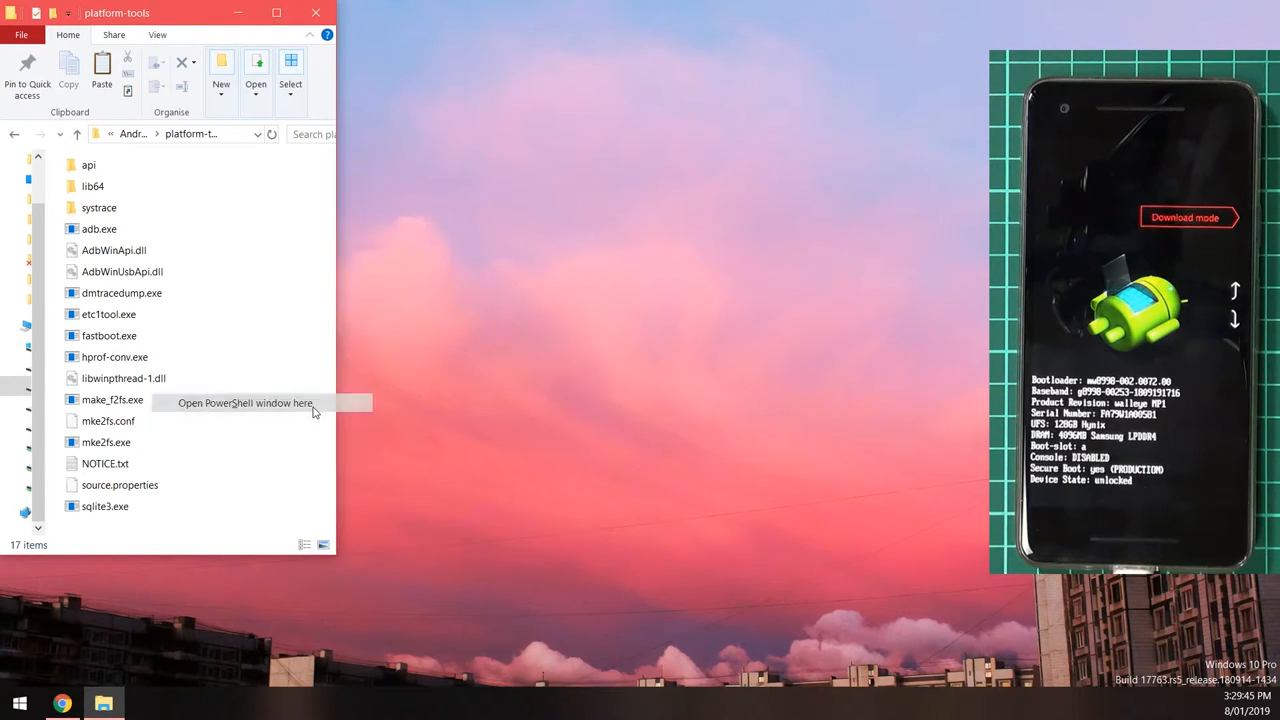
pyautogui.click(244, 404)
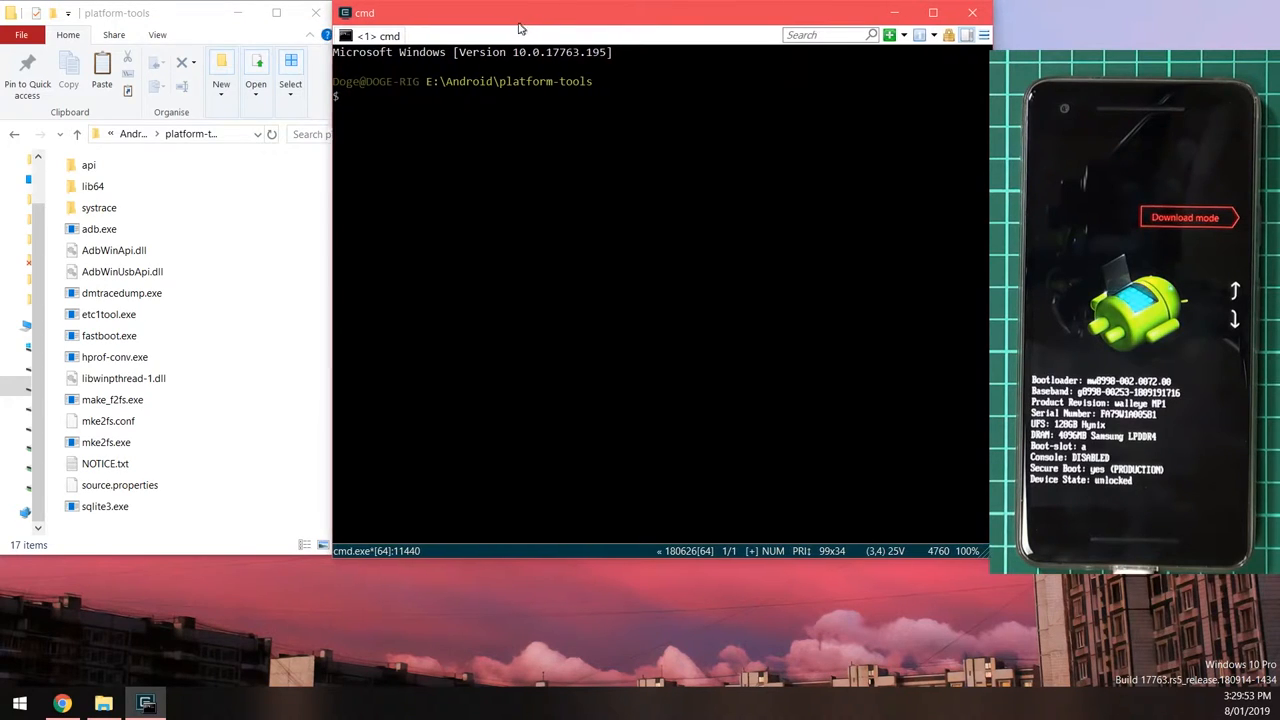
pyautogui.moveTo(284, 558)
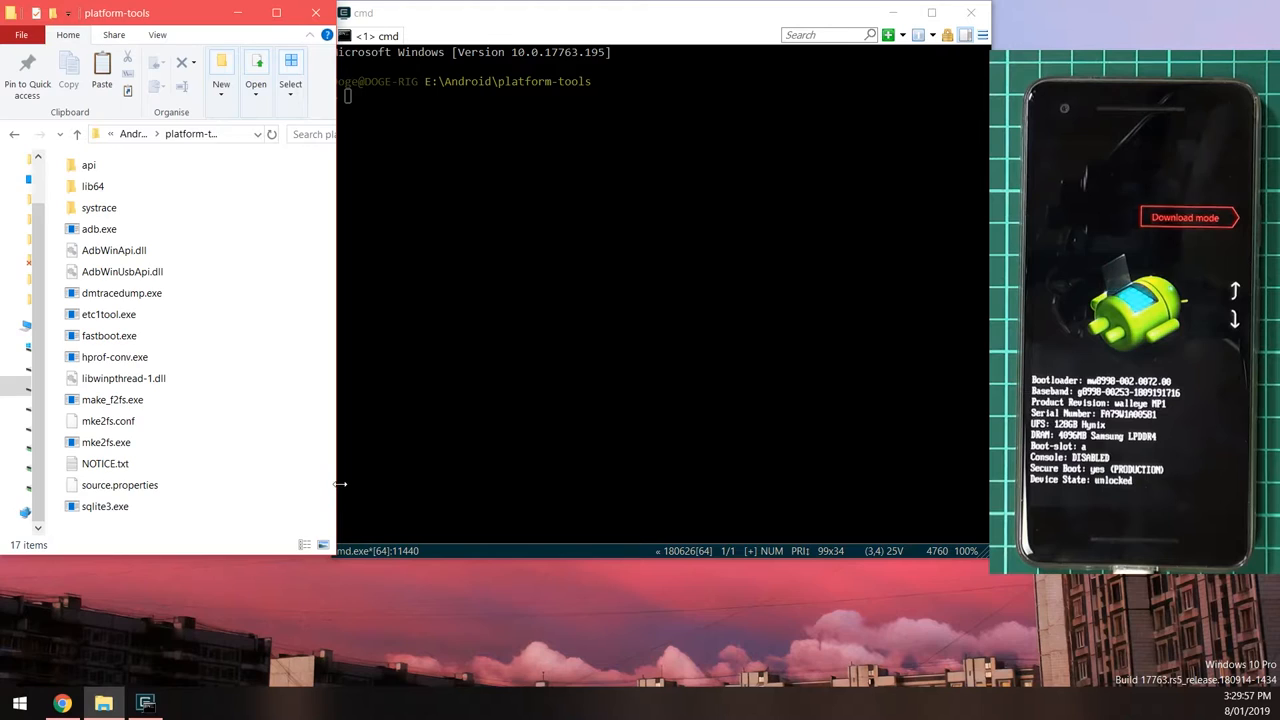
# Run `fastboot --version`, confirming 28.0.1 and highlighting the fastboot.exe path in platform-tools.
pyautogui.click(520, 372)
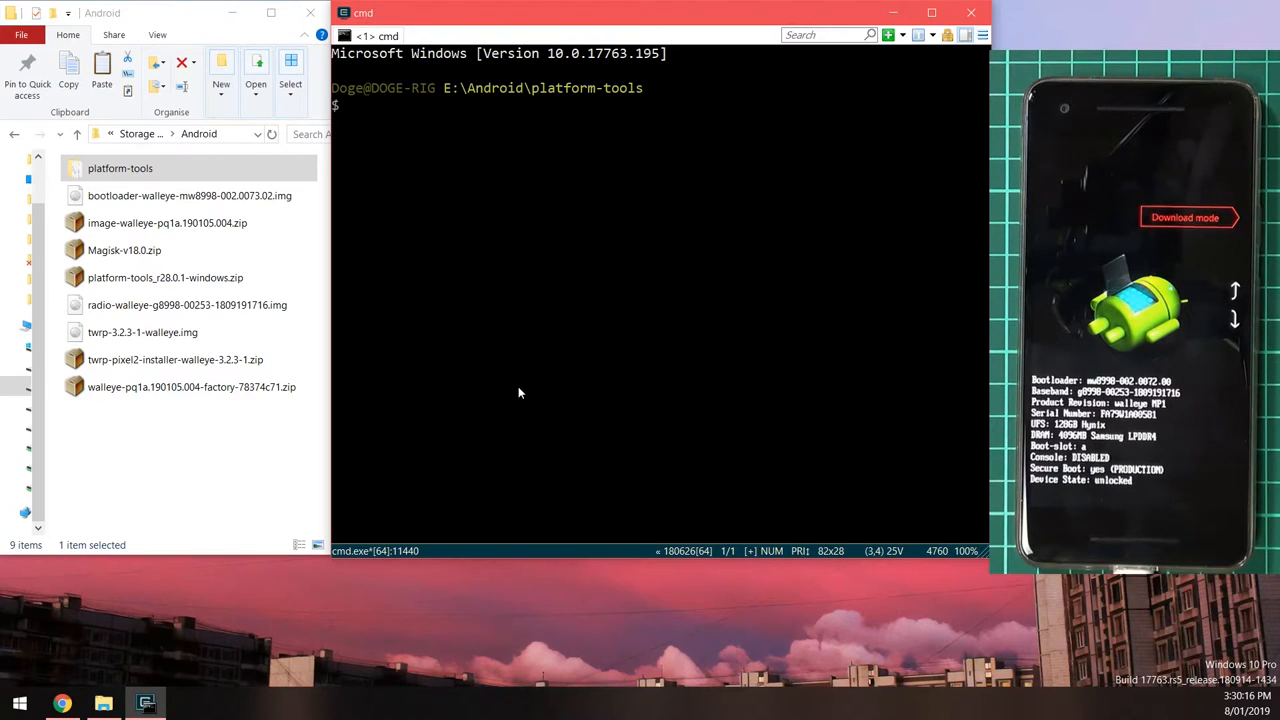
pyautogui.write('fastboot --version')
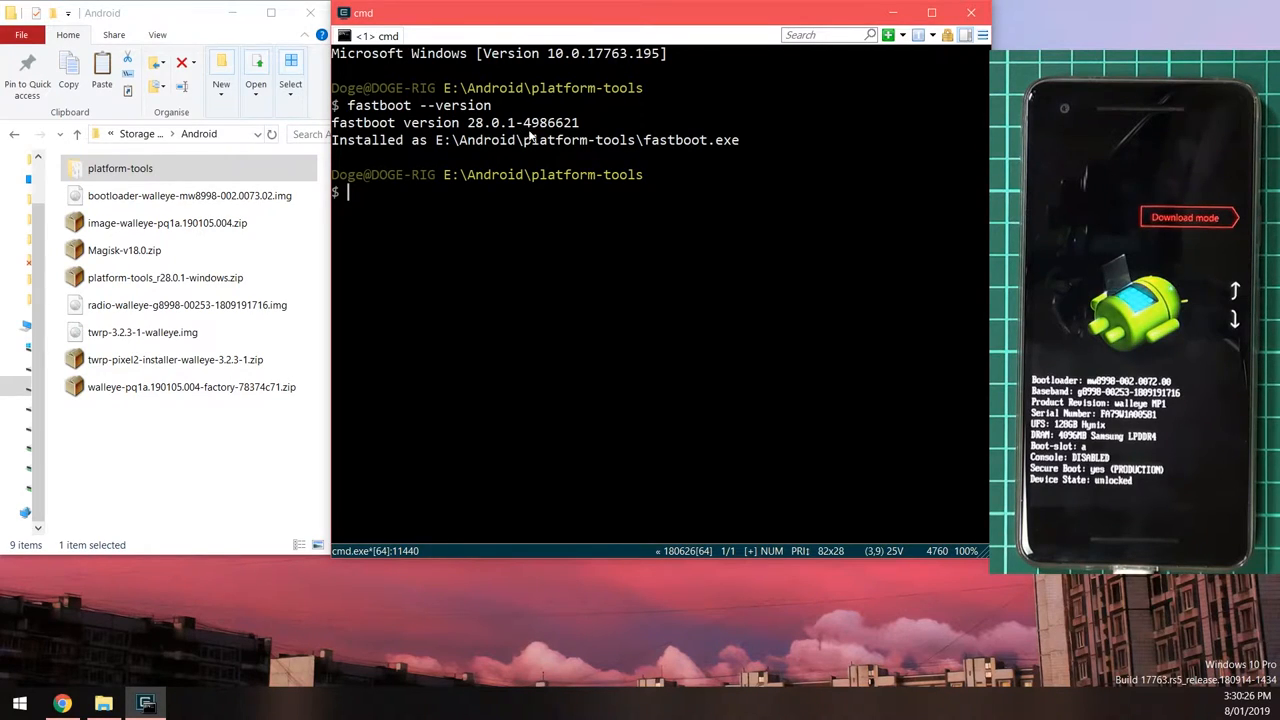
pyautogui.moveTo(576, 164)
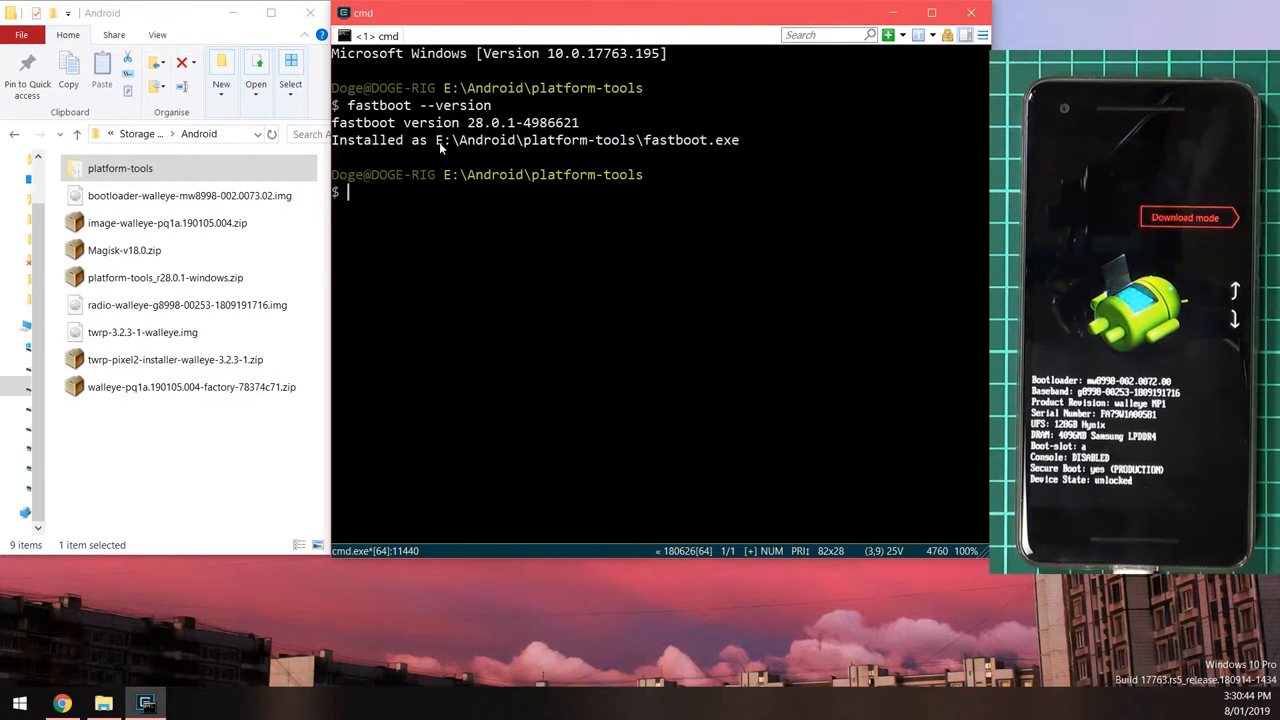
pyautogui.moveTo(432, 140); pyautogui.dragTo(740, 140)
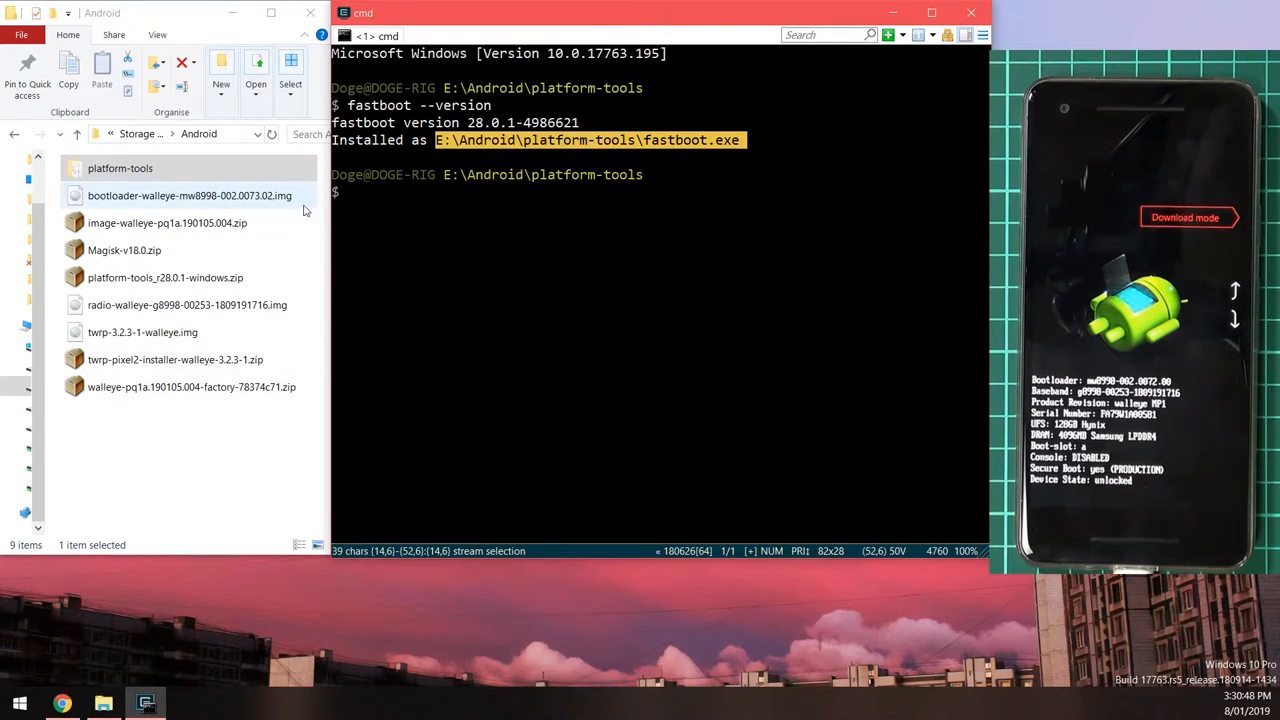
pyautogui.click(676, 204)
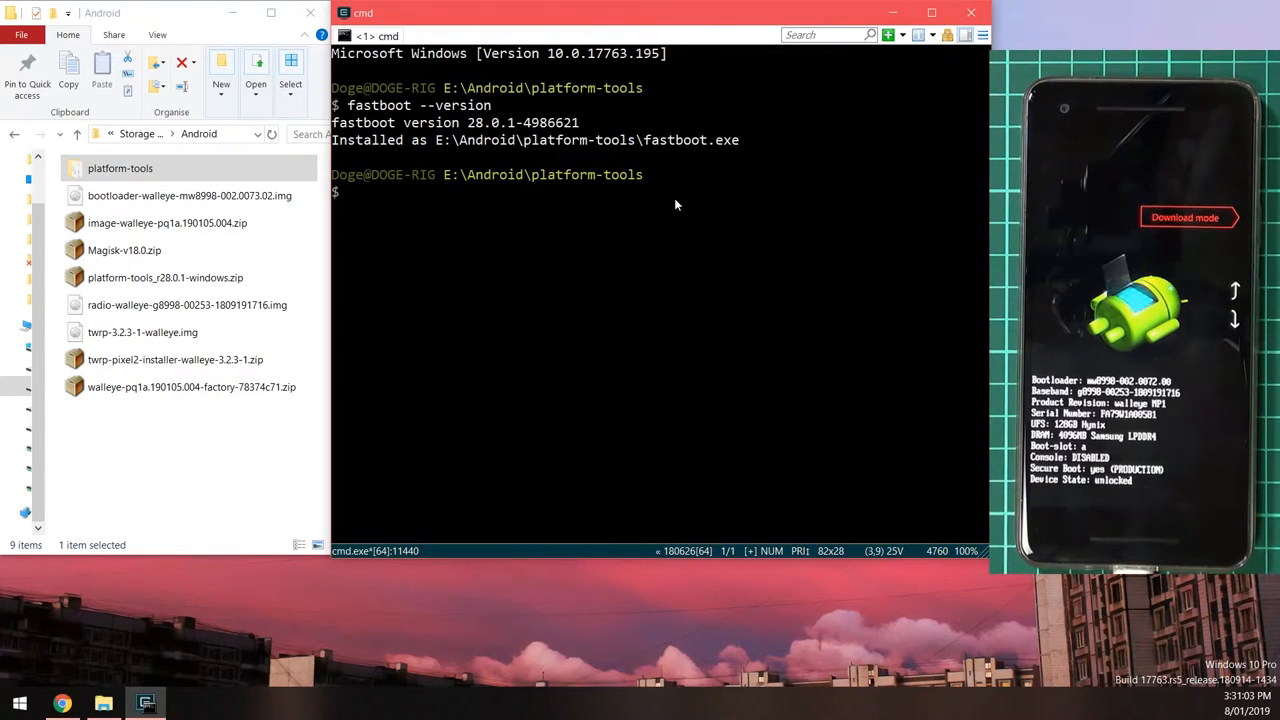
# Run `fastboot devices` to see the Pixel, then `fastboot flash bootloader` with the bootloader-walleye image.
pyautogui.write('fastboot dev')
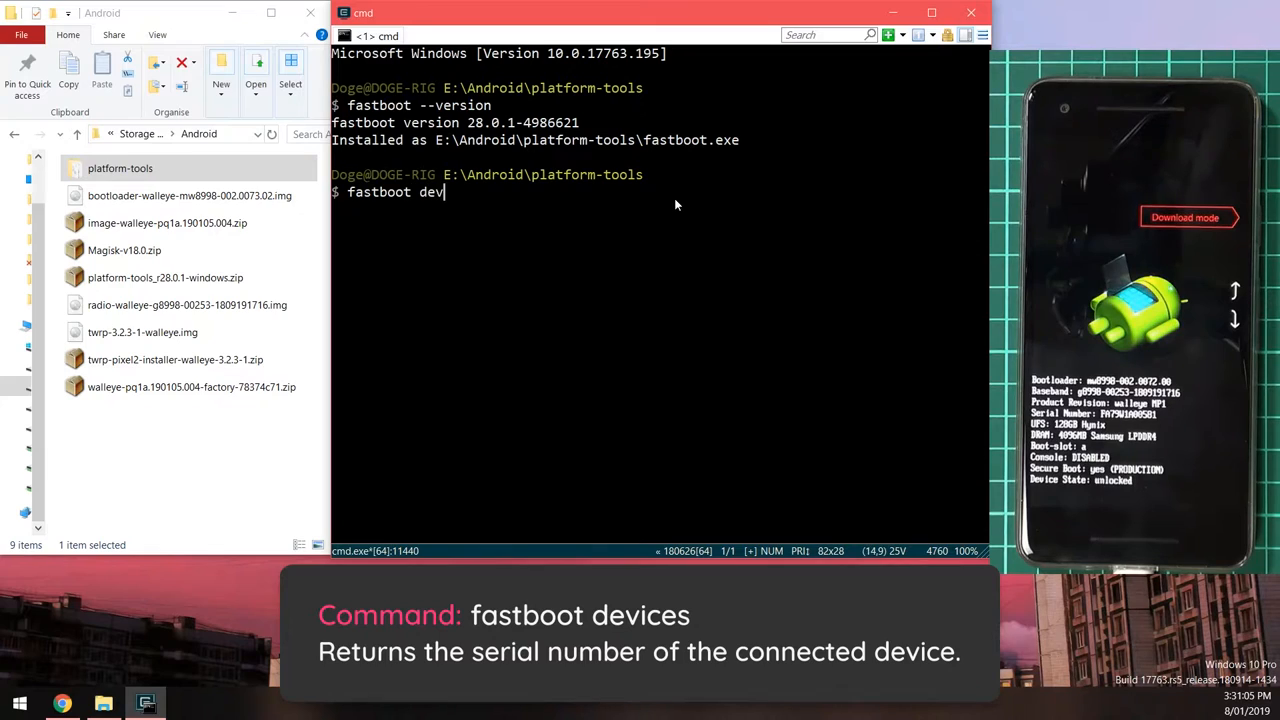
pyautogui.press('Return')
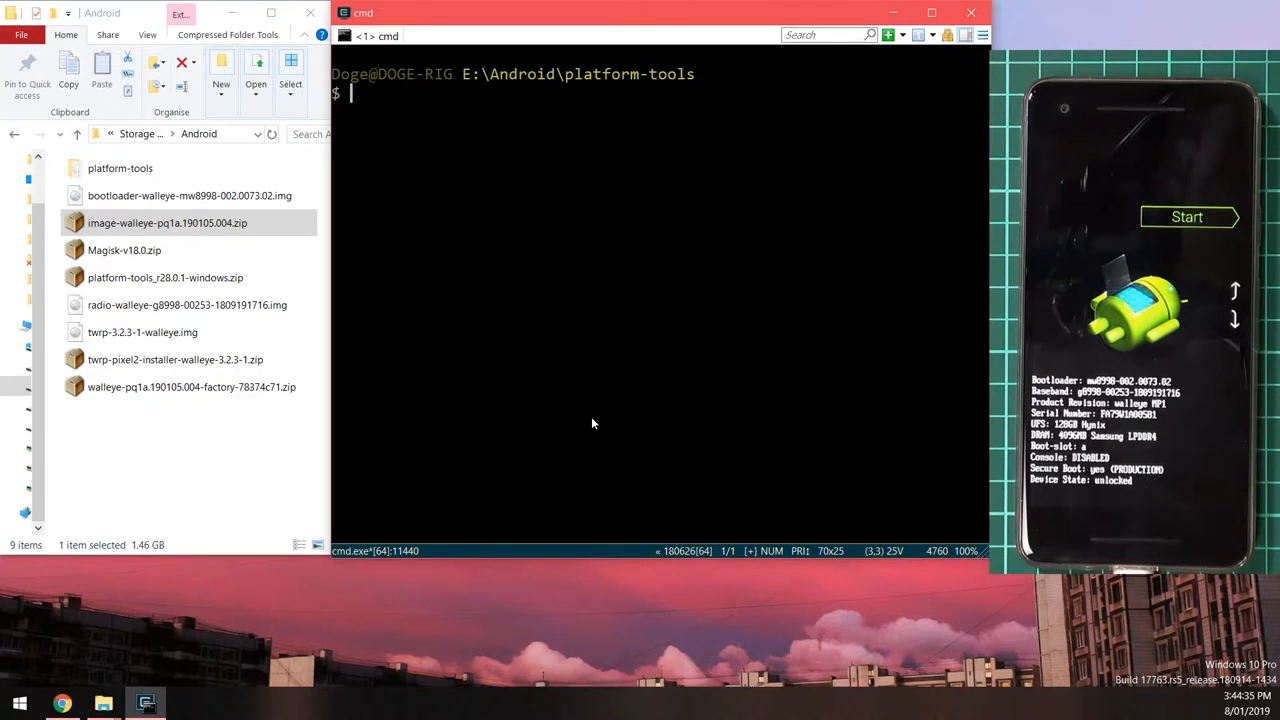
pyautogui.write('fastboot flash boo')
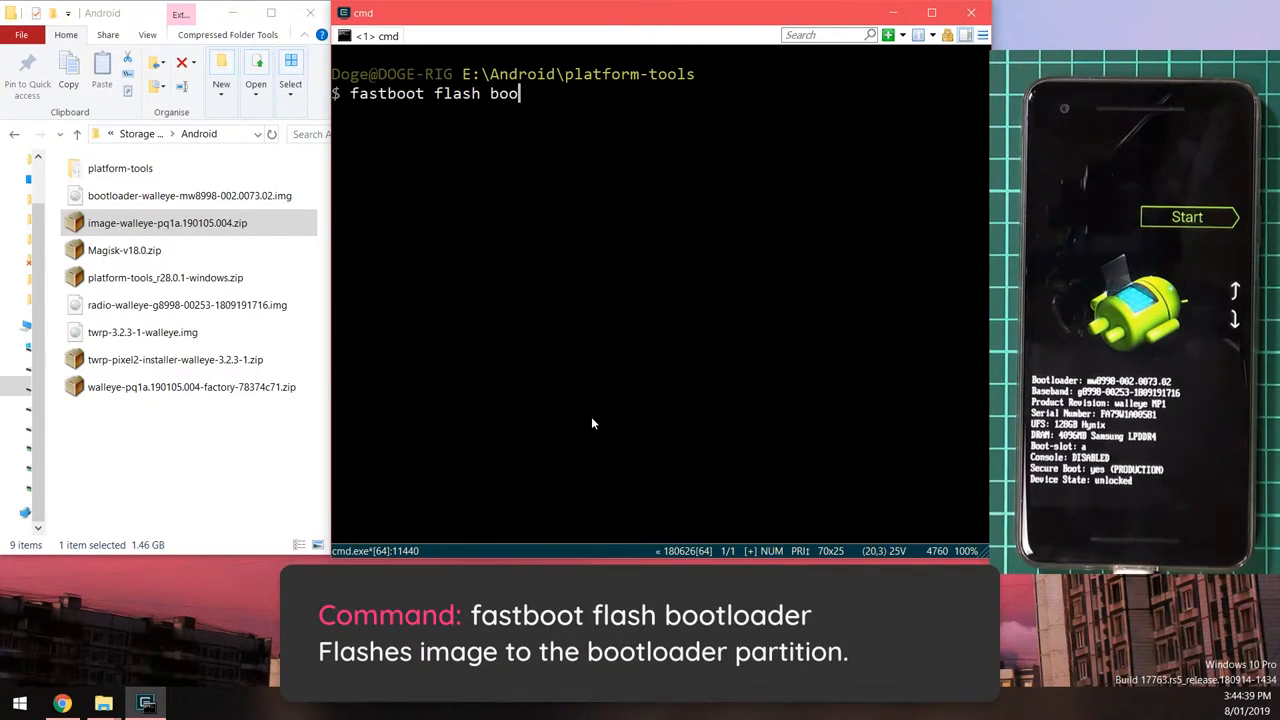
pyautogui.write('tloader')
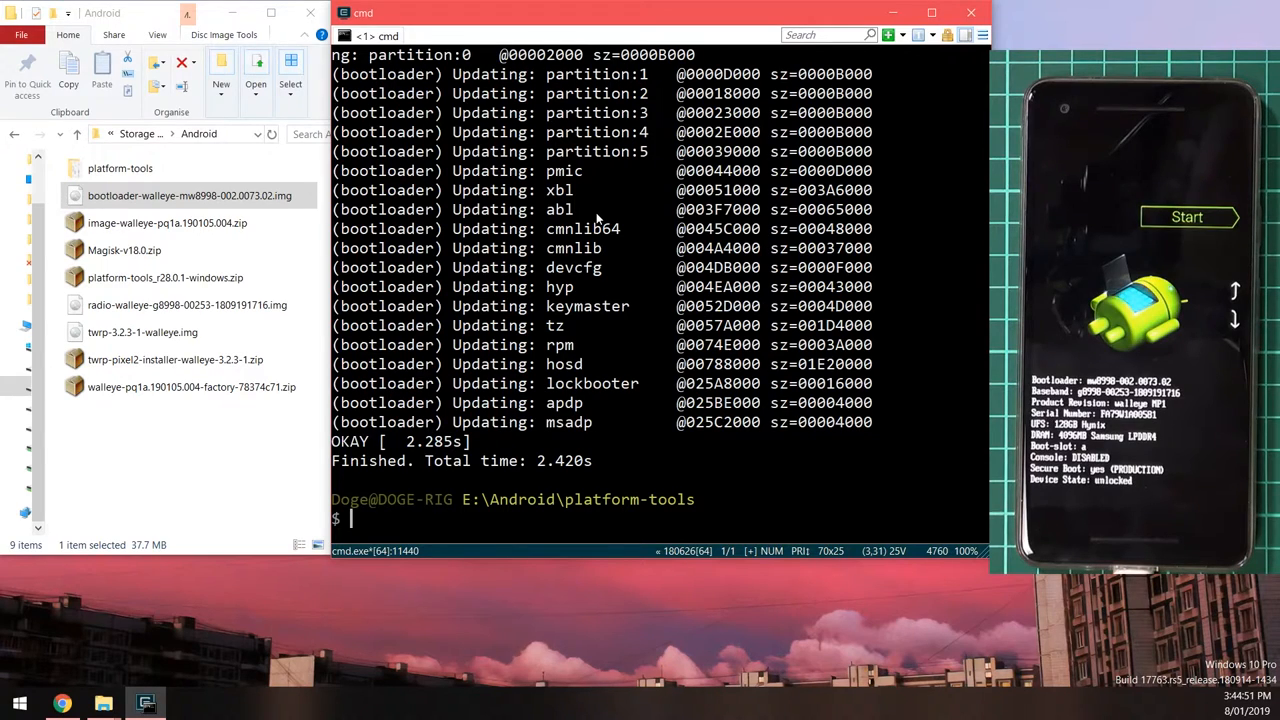
# Reboot to bootloader, flash the radio-walleye image, then `fastboot reboot-bootloader` again.
pyautogui.write('fastbo')
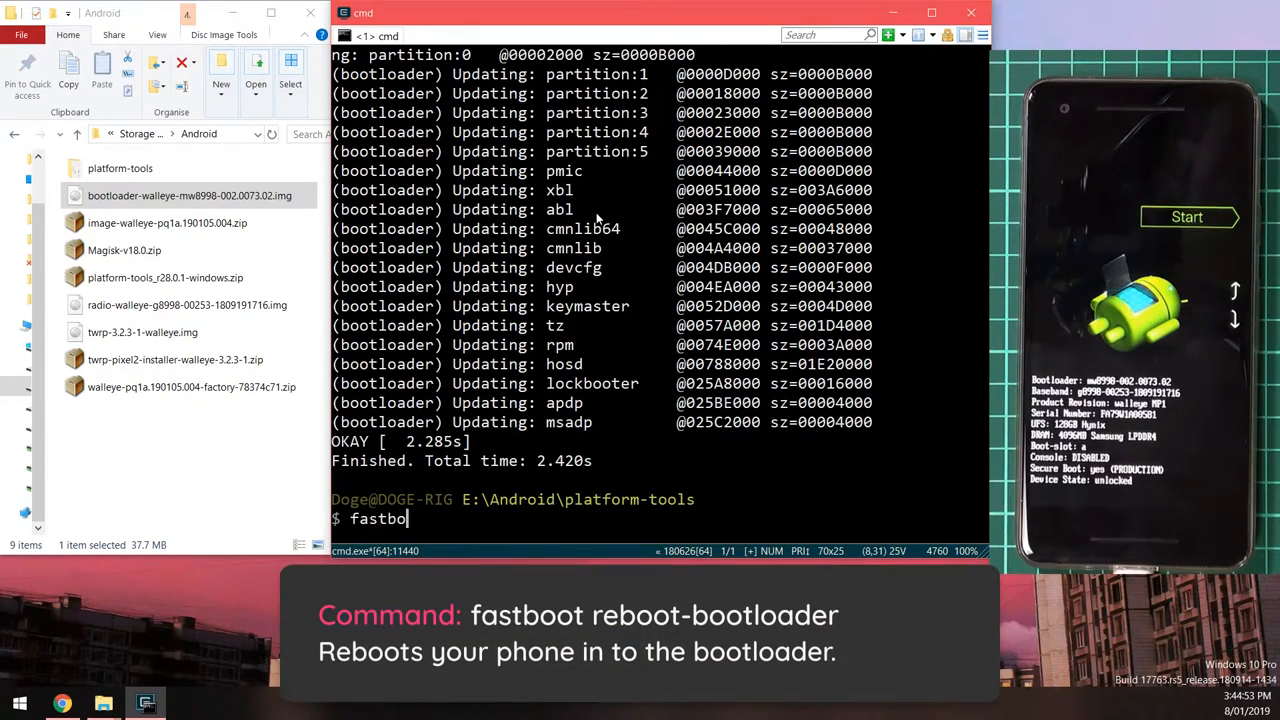
pyautogui.write('ot reboot-bootloader')
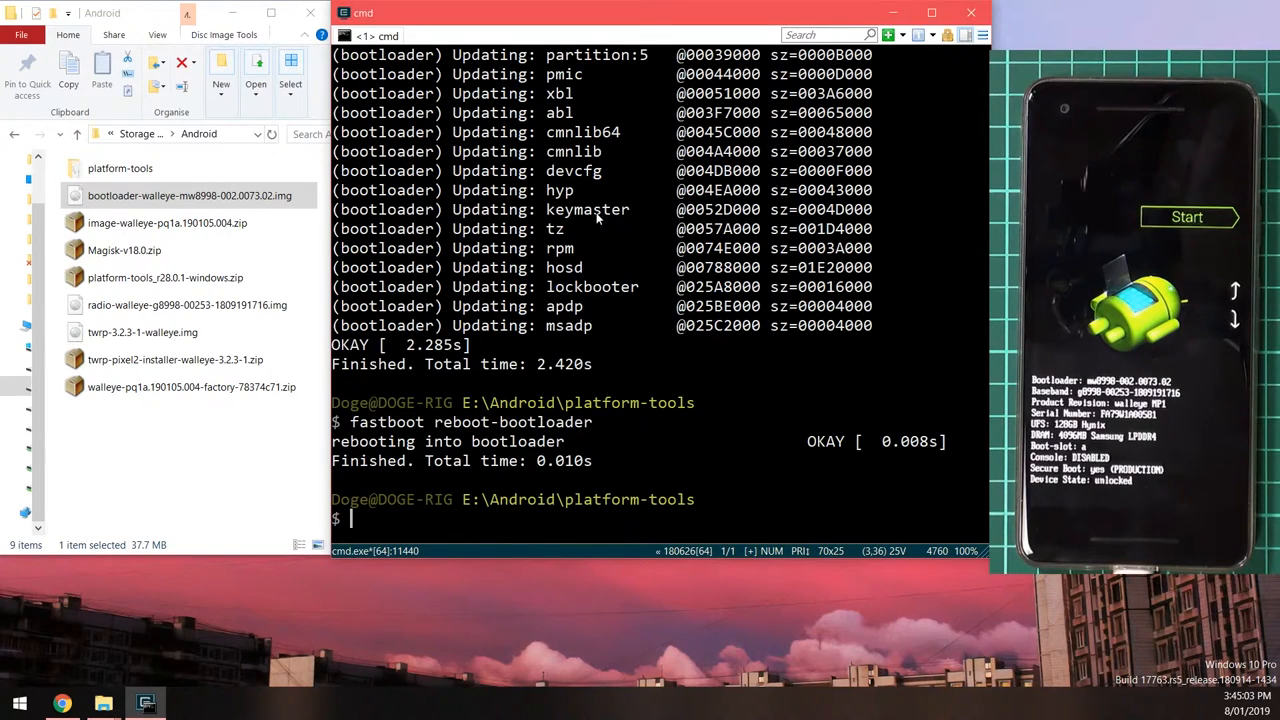
pyautogui.write('fastboot')
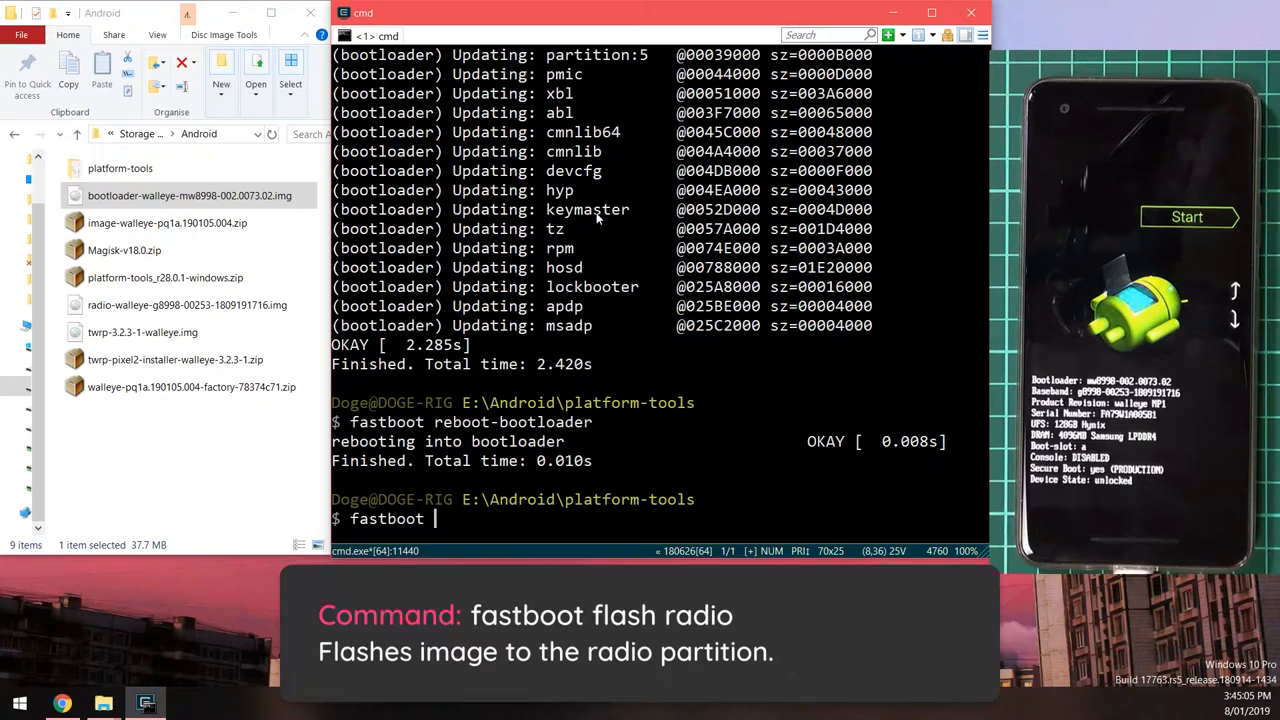
pyautogui.write('flash radio E:\\Android\\radio-walleye-g8998-00253-1809191716.img')
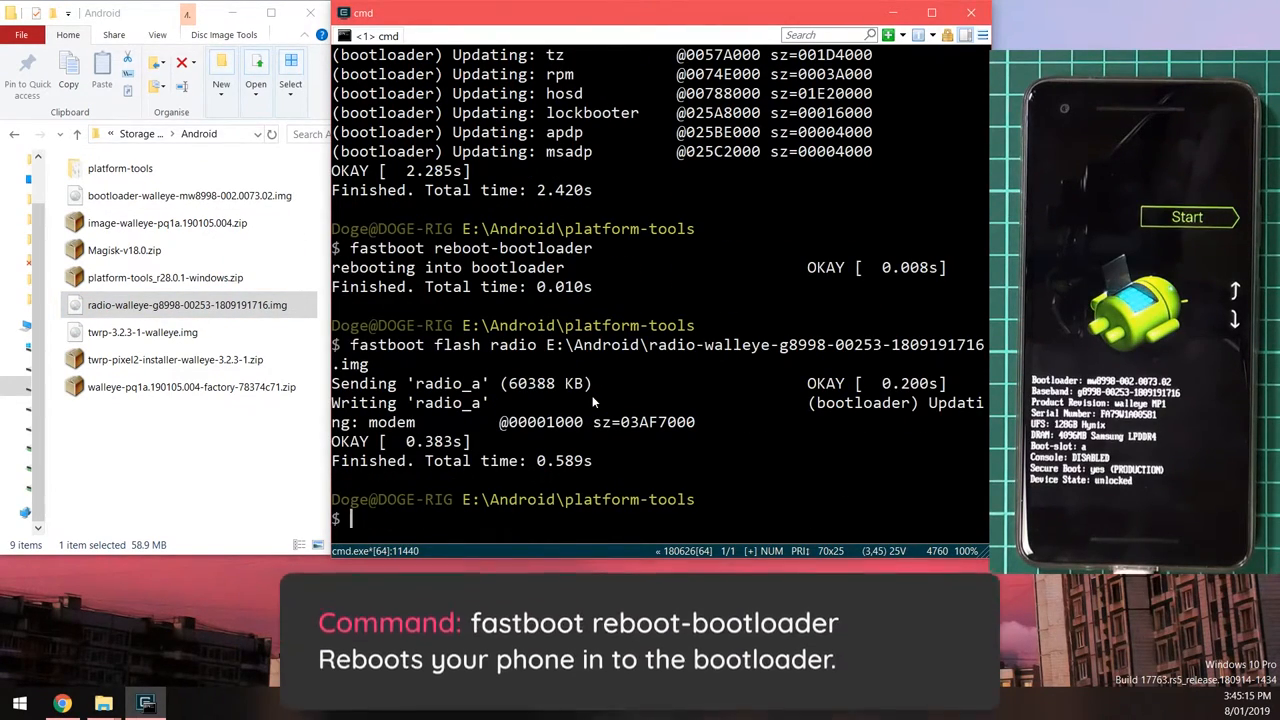
pyautogui.write('fastboot reboot-bootloader')
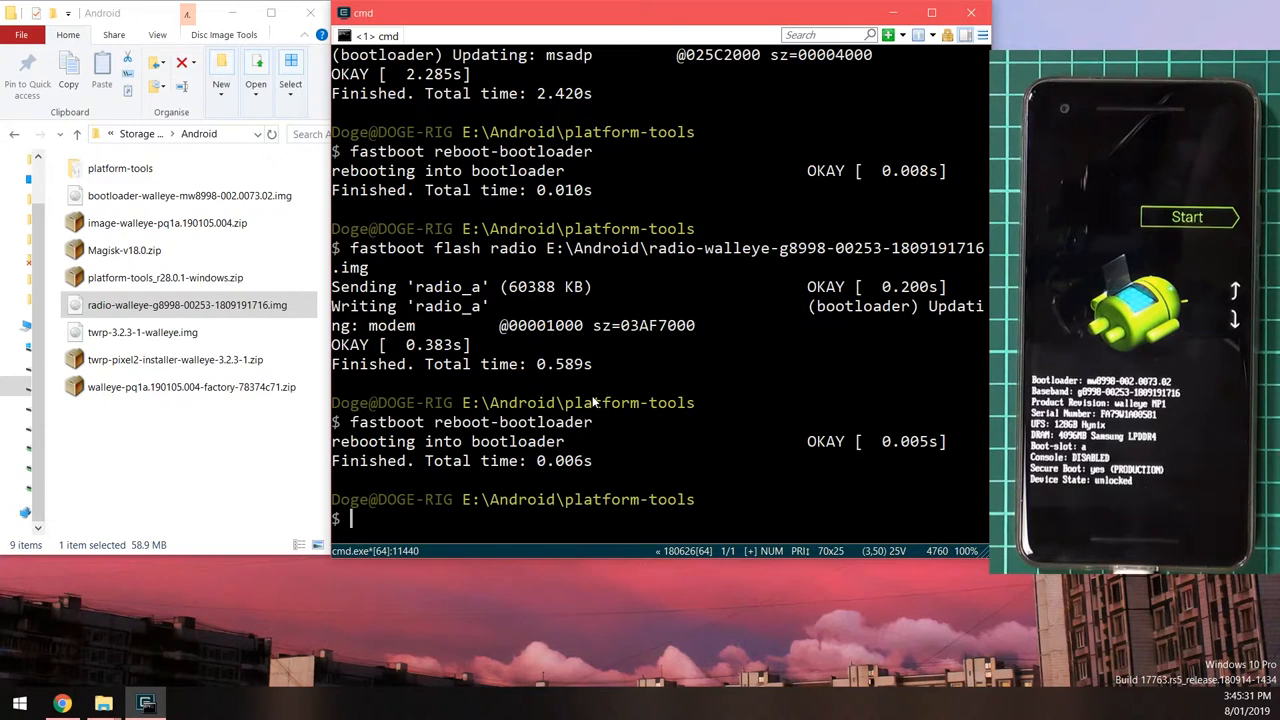
# Run `fastboot --skip-reboot update` with the image-walleye-pq1a zip, finishing on slot 'a'.
pyautogui.write('fastboot')
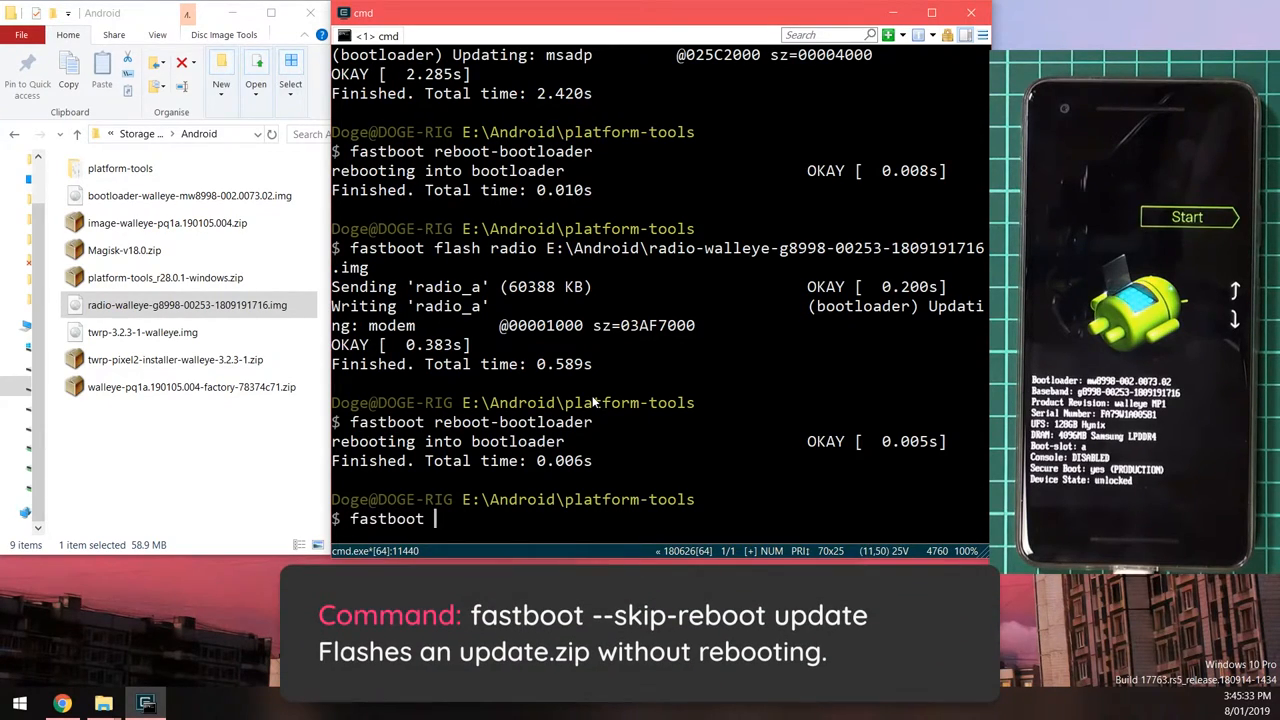
pyautogui.write('--skip-re')
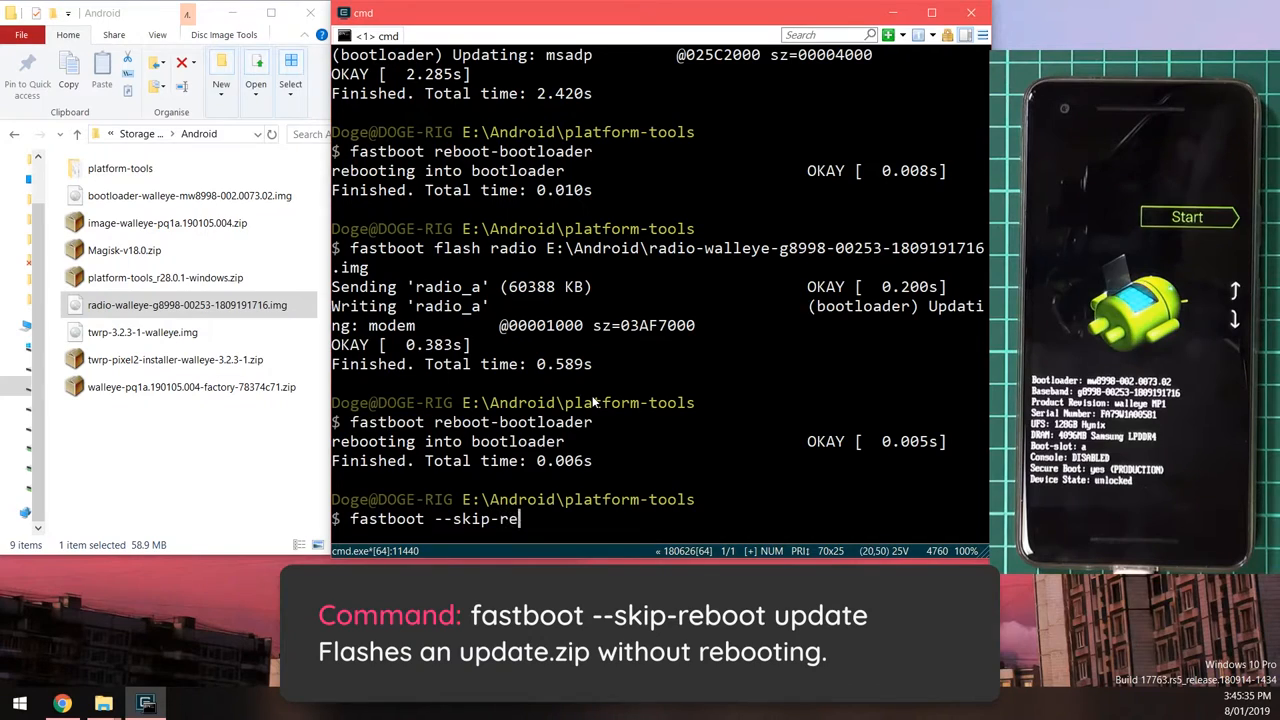
pyautogui.write('boot update')
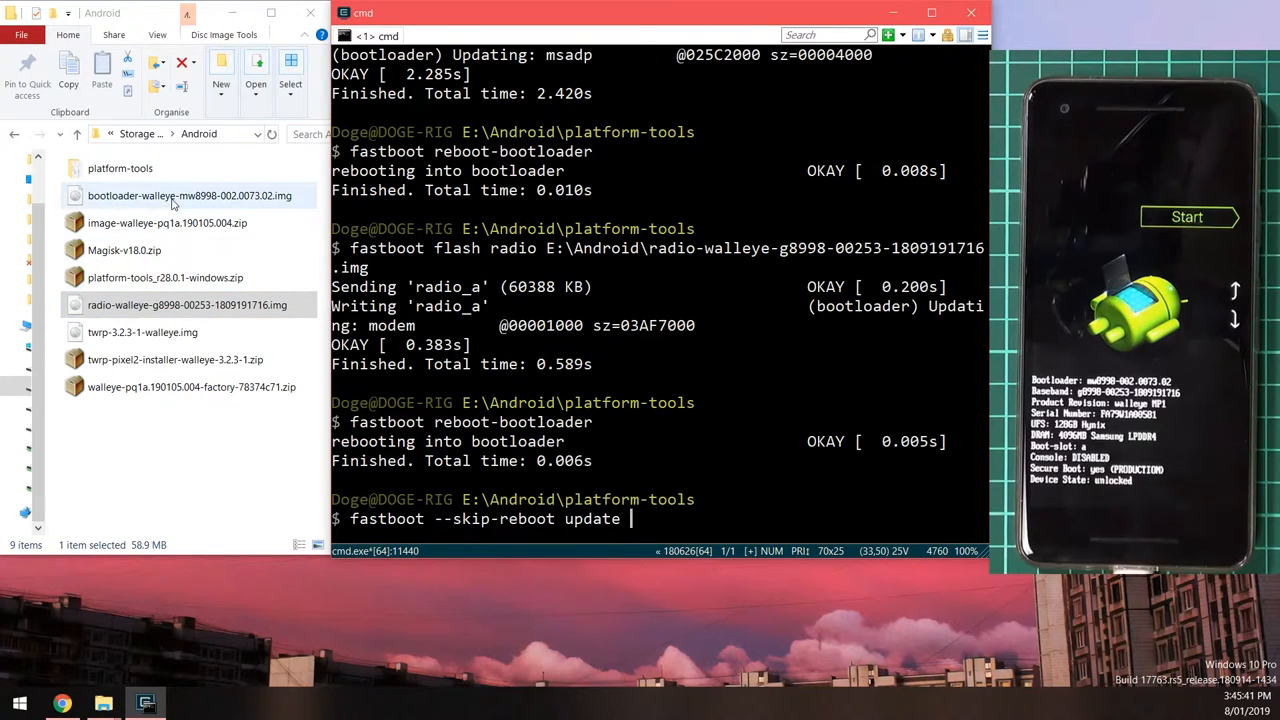
pyautogui.click(168, 224)
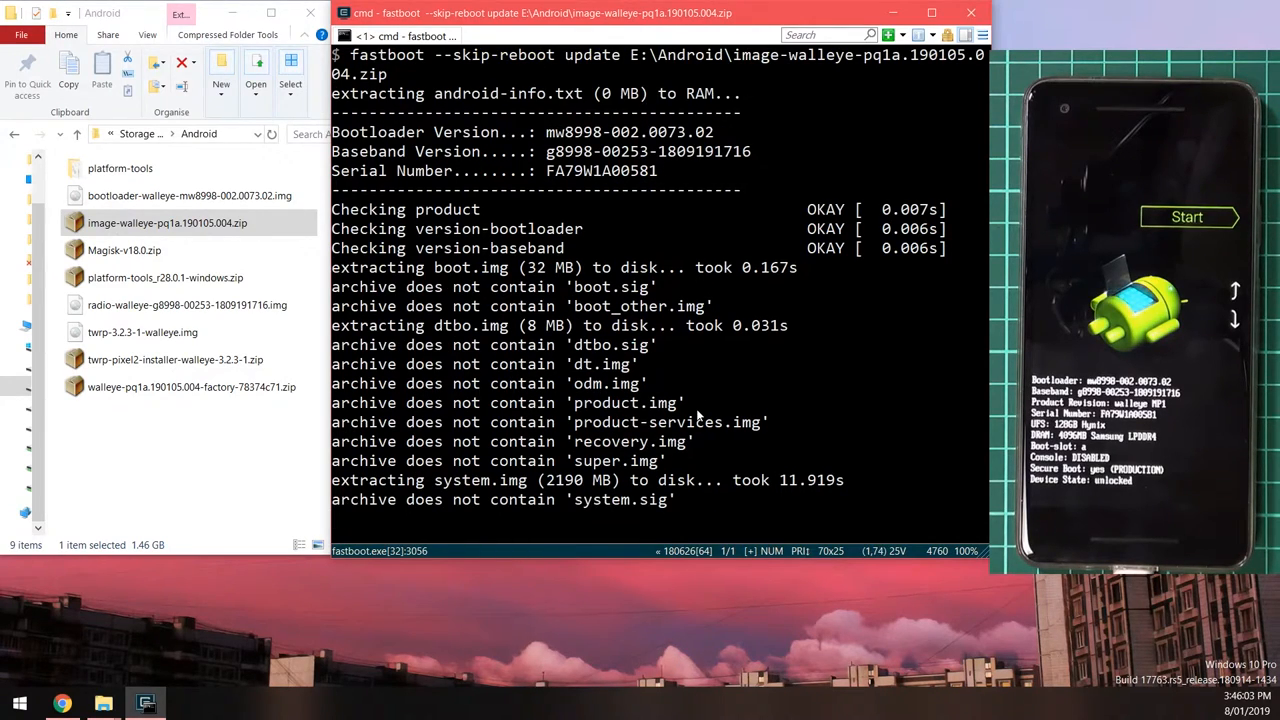
pyautogui.scroll(-3)
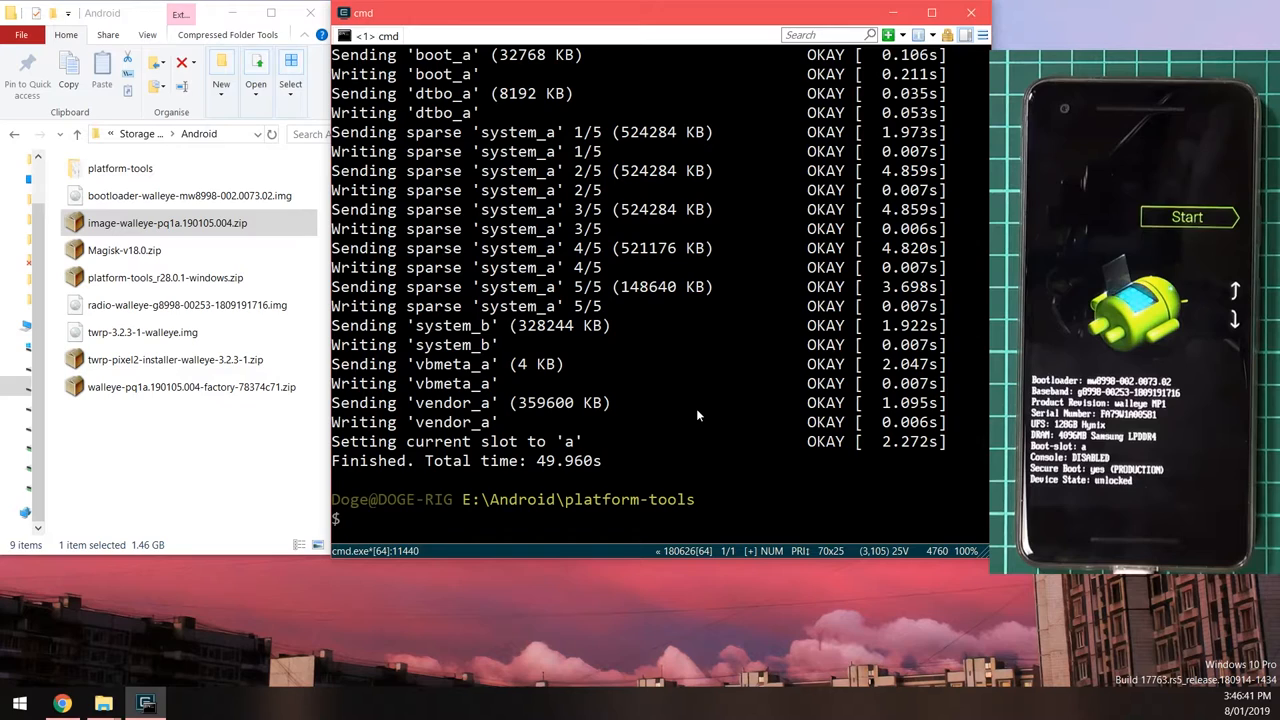
# Run `fastboot boot` with twrp-3.2.3-1-walleye.img so the Pixel 2 shows the TWRP main menu.
pyautogui.write('fastboot')
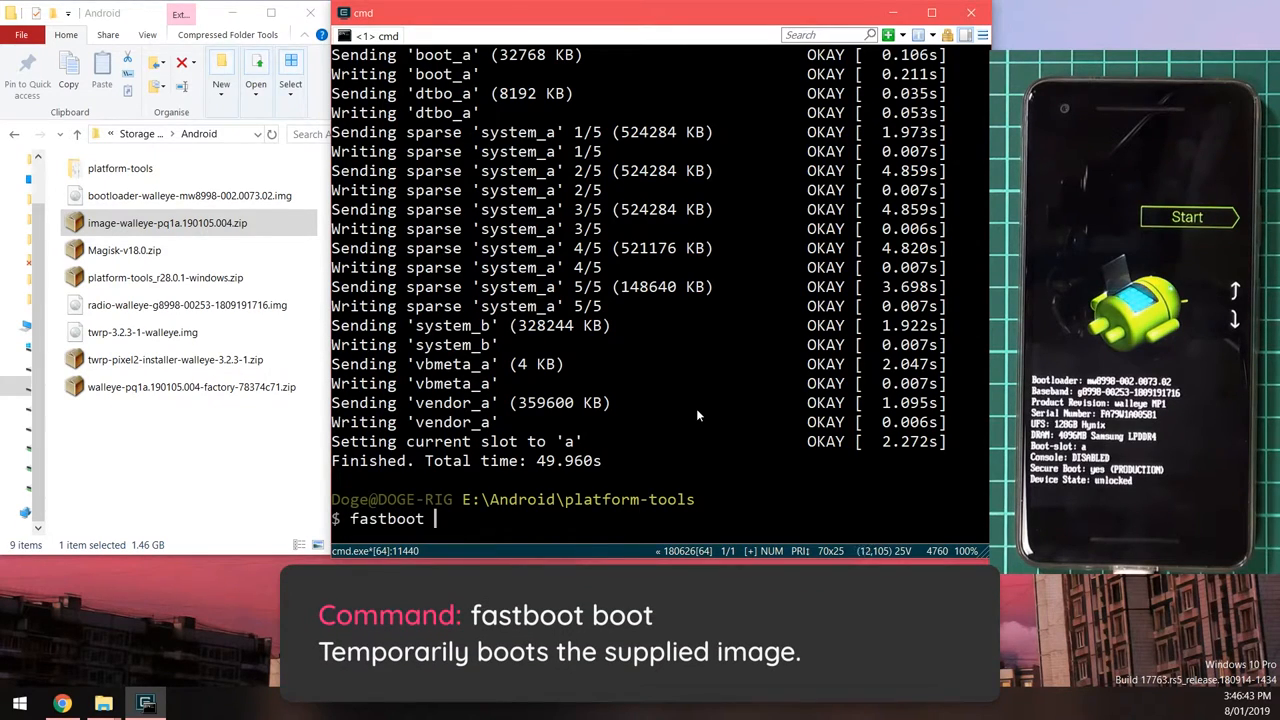
pyautogui.write('boot E:\\Android\\twrp-3.2.3-1-walleye.img')
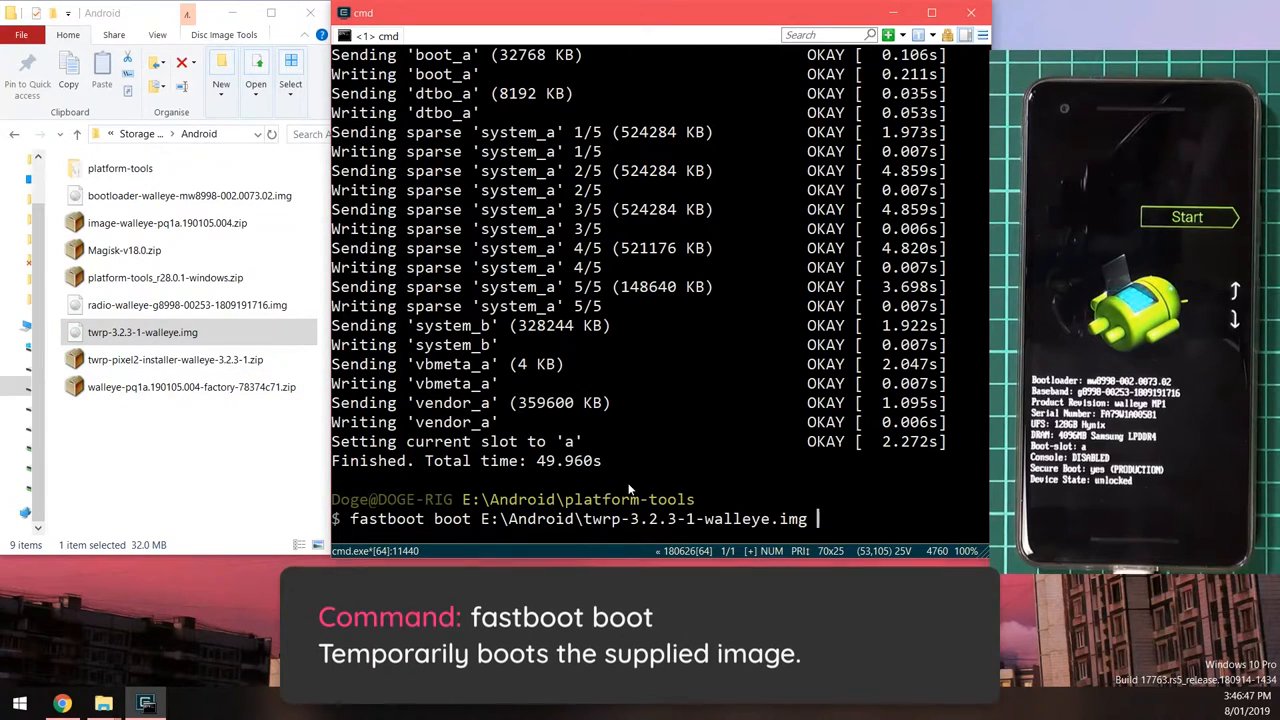
pyautogui.press('Return')
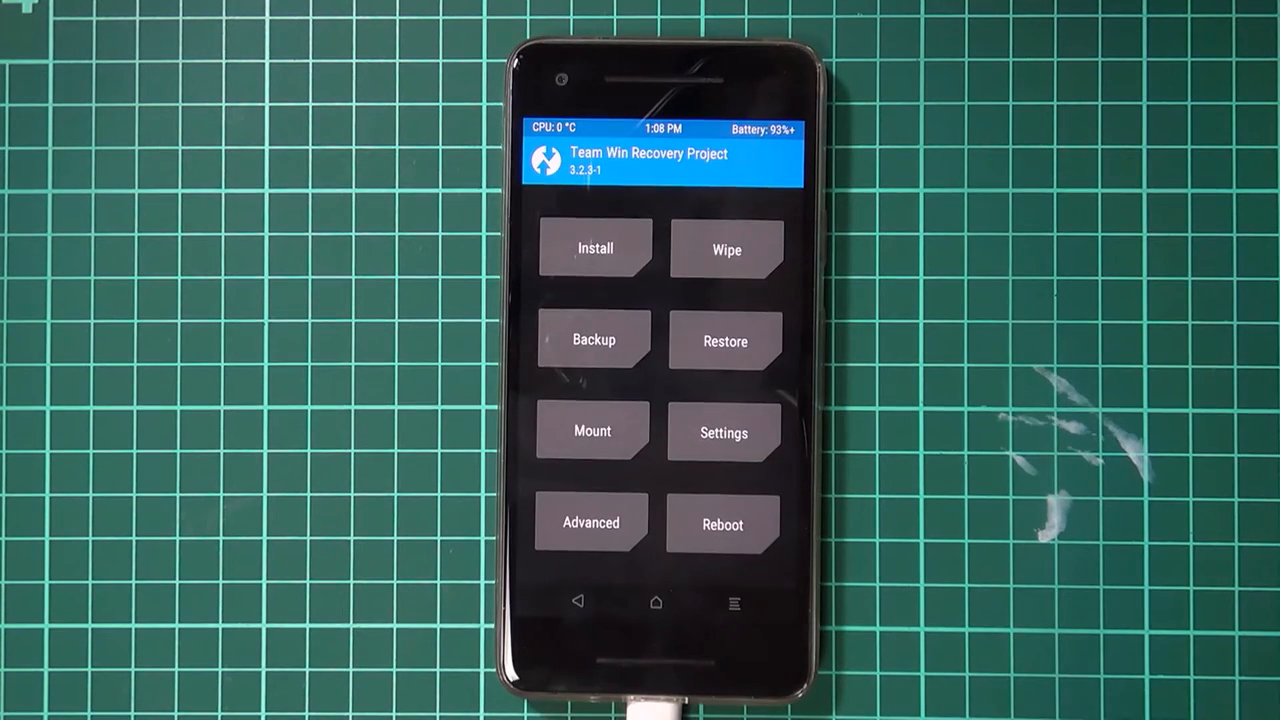
# Flash the twrp-pixel2-installer-walleye zip from Install, then reboot into Recovery.
pyautogui.click(596, 248)
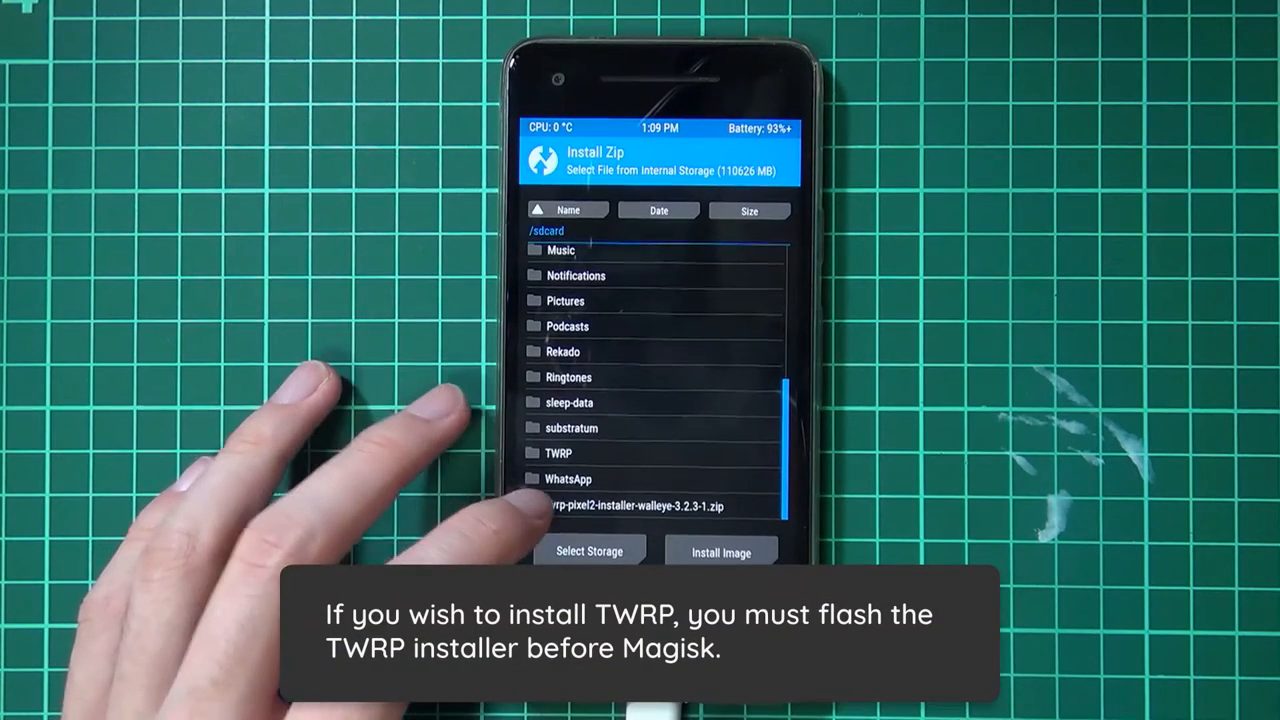
pyautogui.click(640, 504)
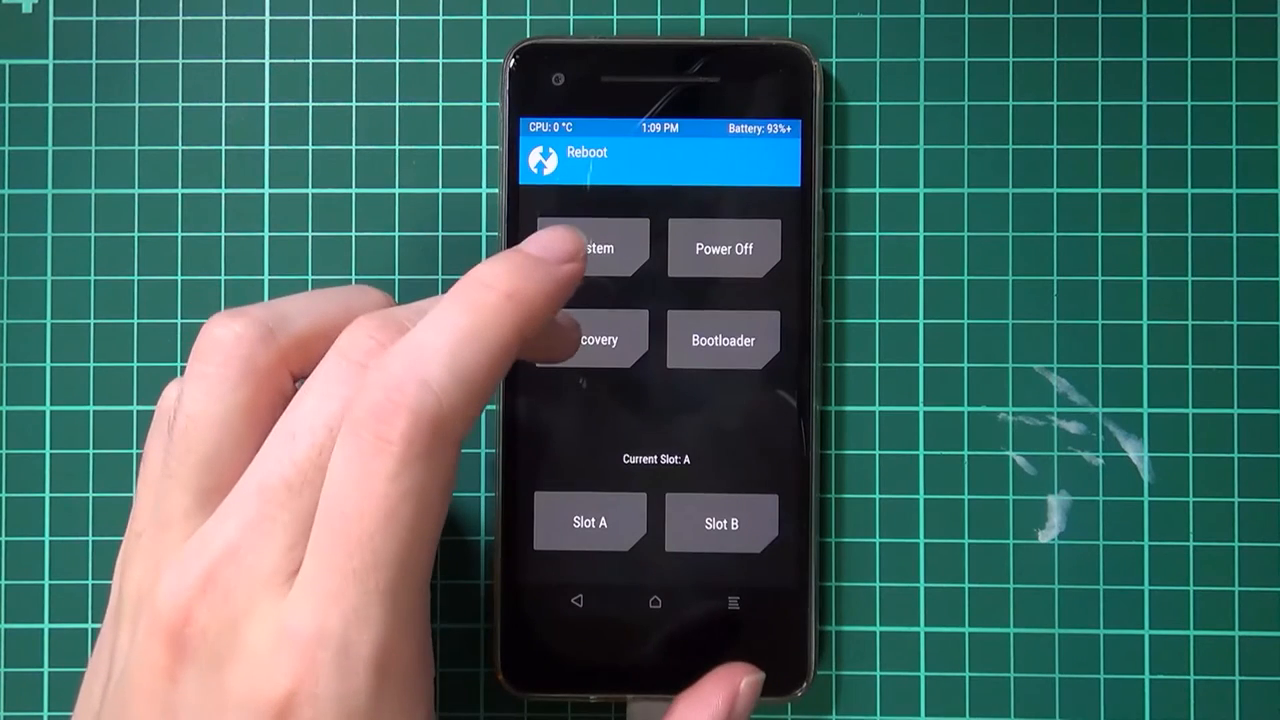
pyautogui.click(588, 248)
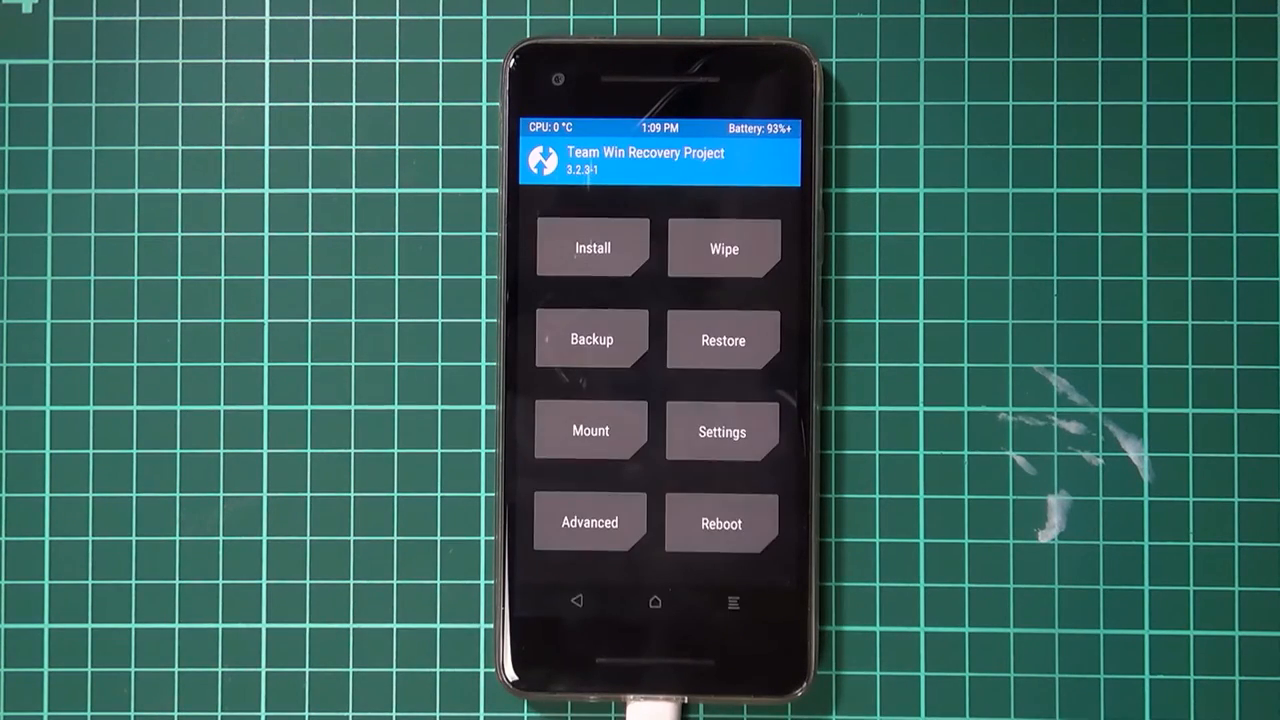
# Flash Magisk-v18.0.zip via Install with swipe confirmation and reboot to the Android home screen.
pyautogui.click(592, 248)
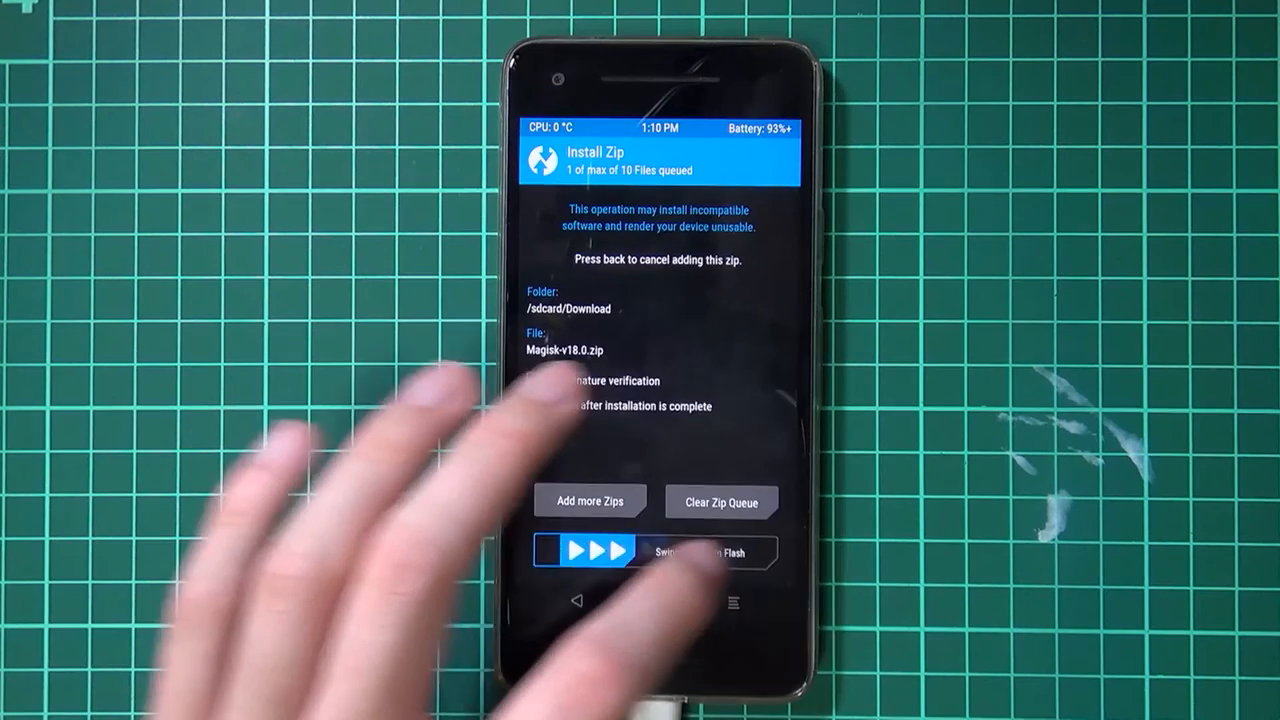
pyautogui.moveTo(560, 552); pyautogui.dragTo(740, 552)
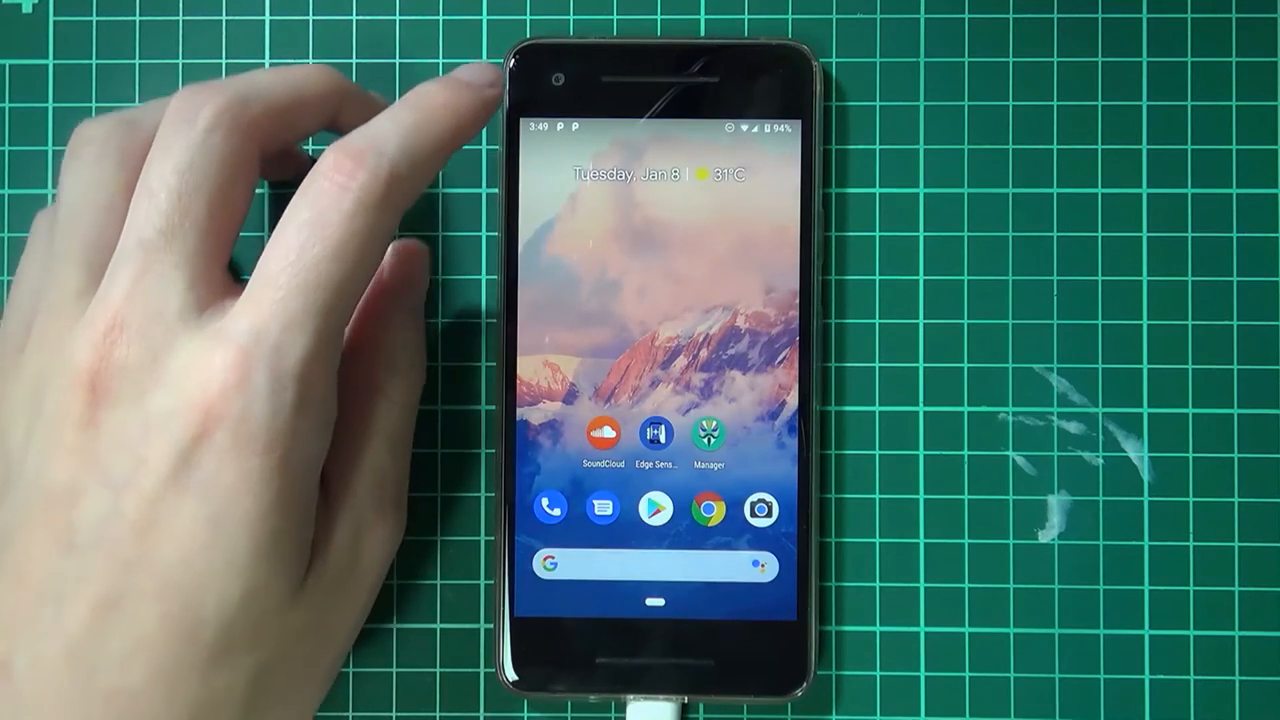
pyautogui.click(708, 432)
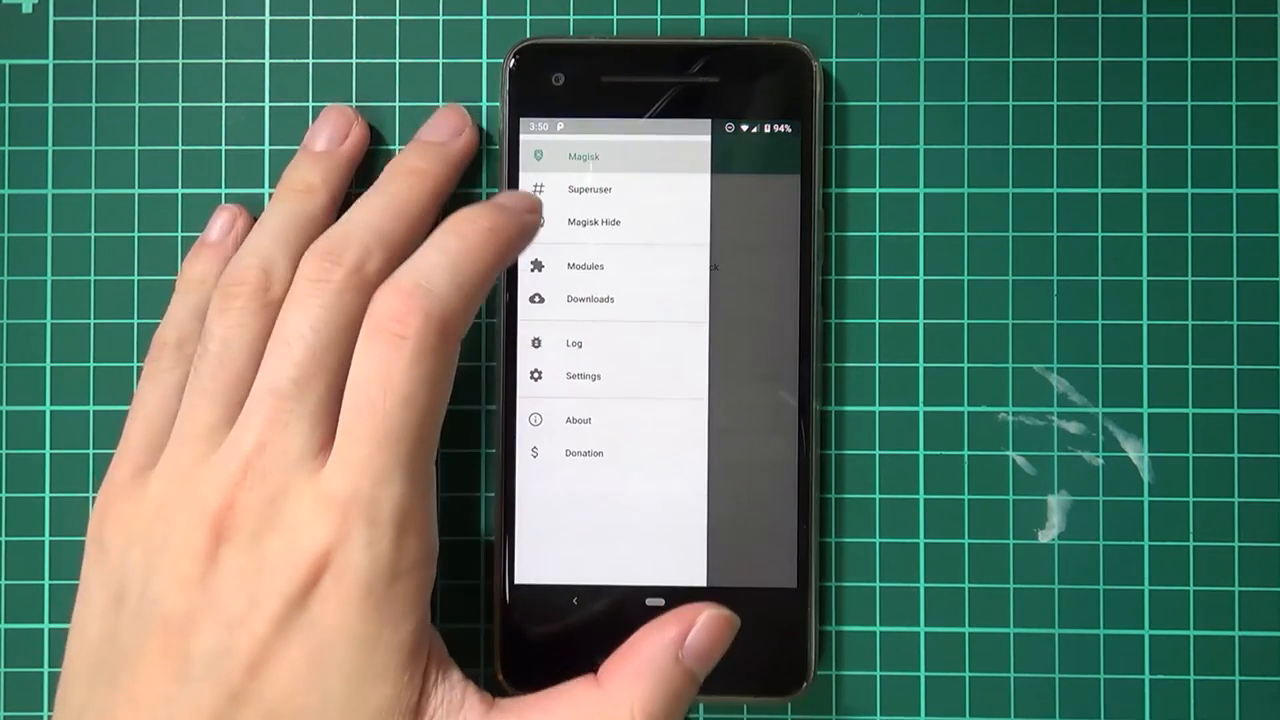
pyautogui.click(584, 266)
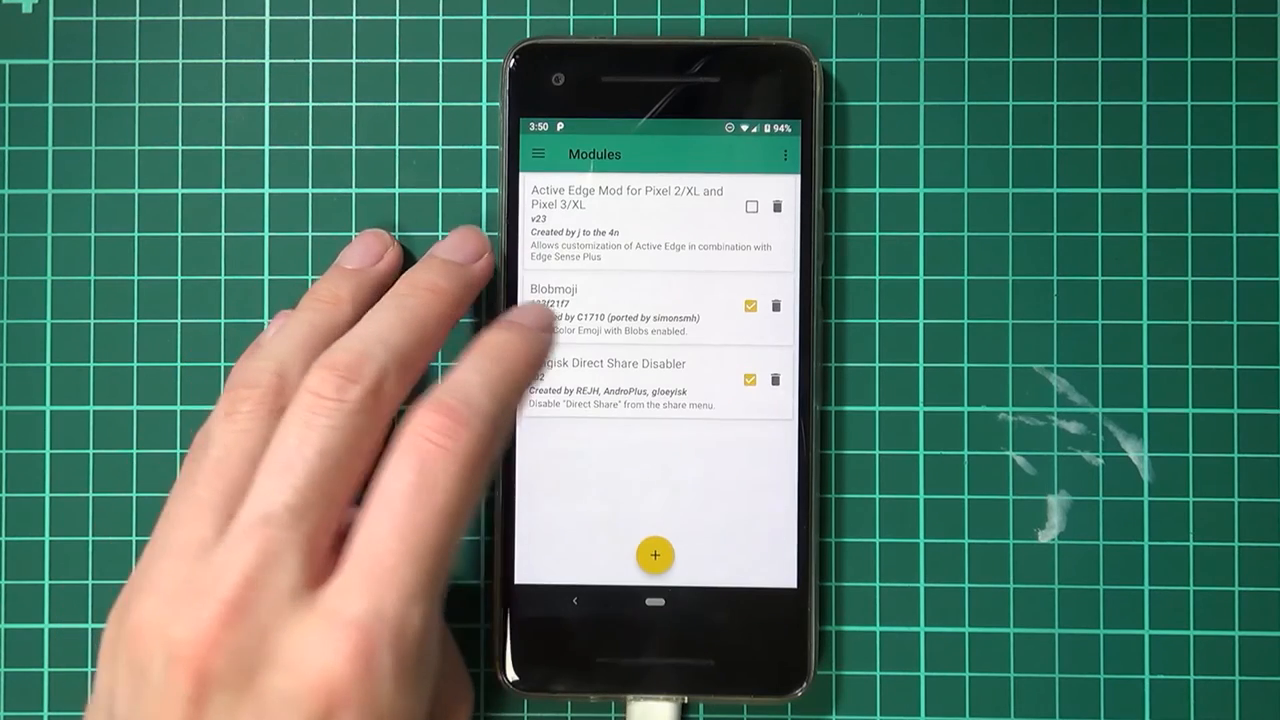
pyautogui.click(536, 154)
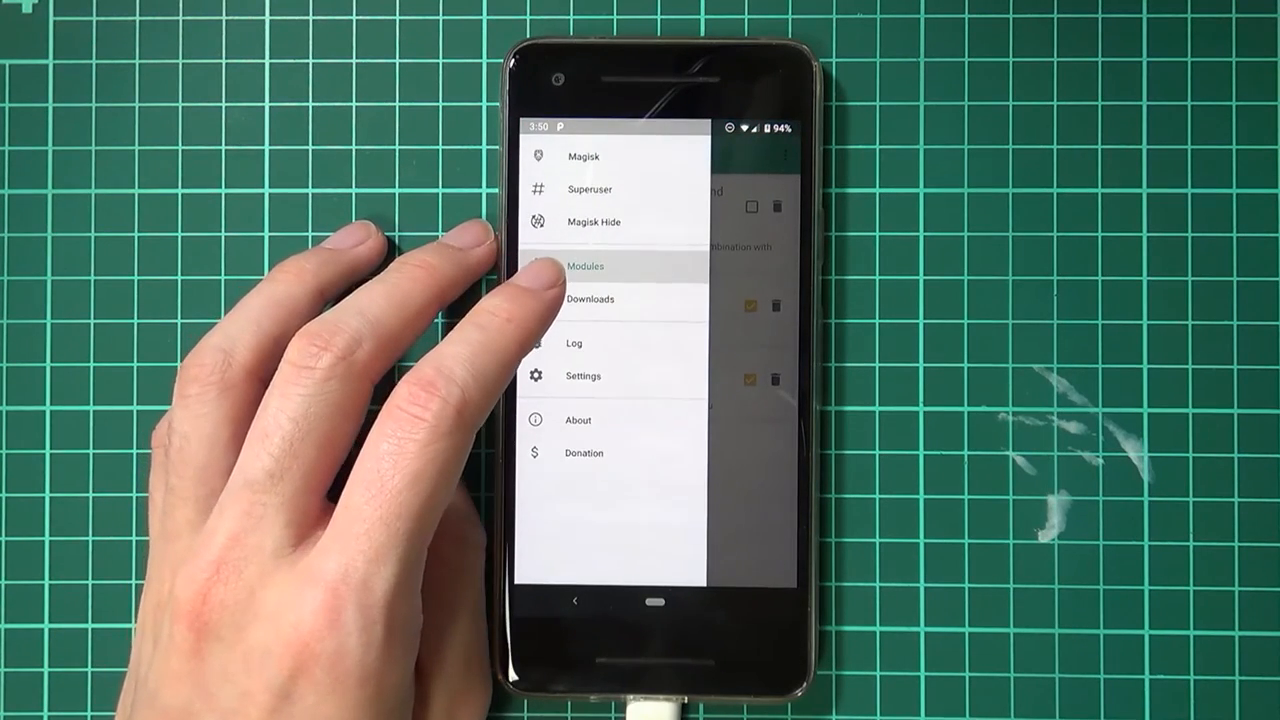
pyautogui.click(590, 300)
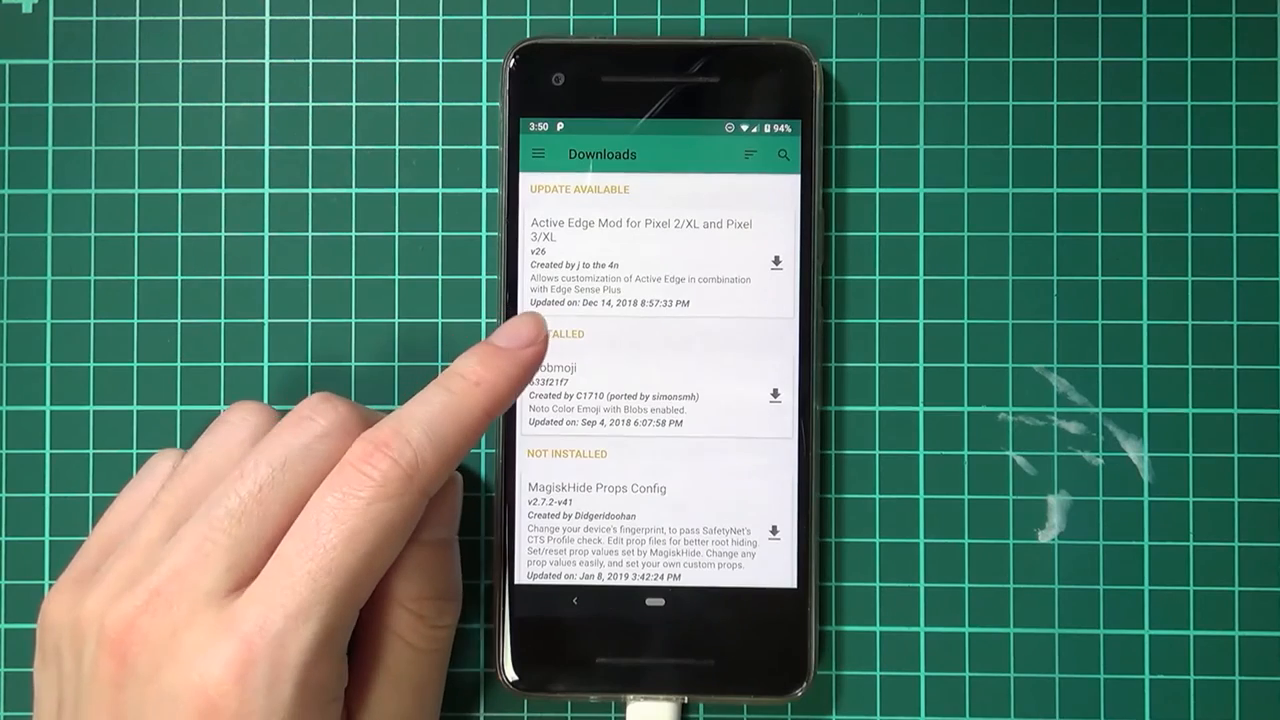
pyautogui.moveTo(550, 300)
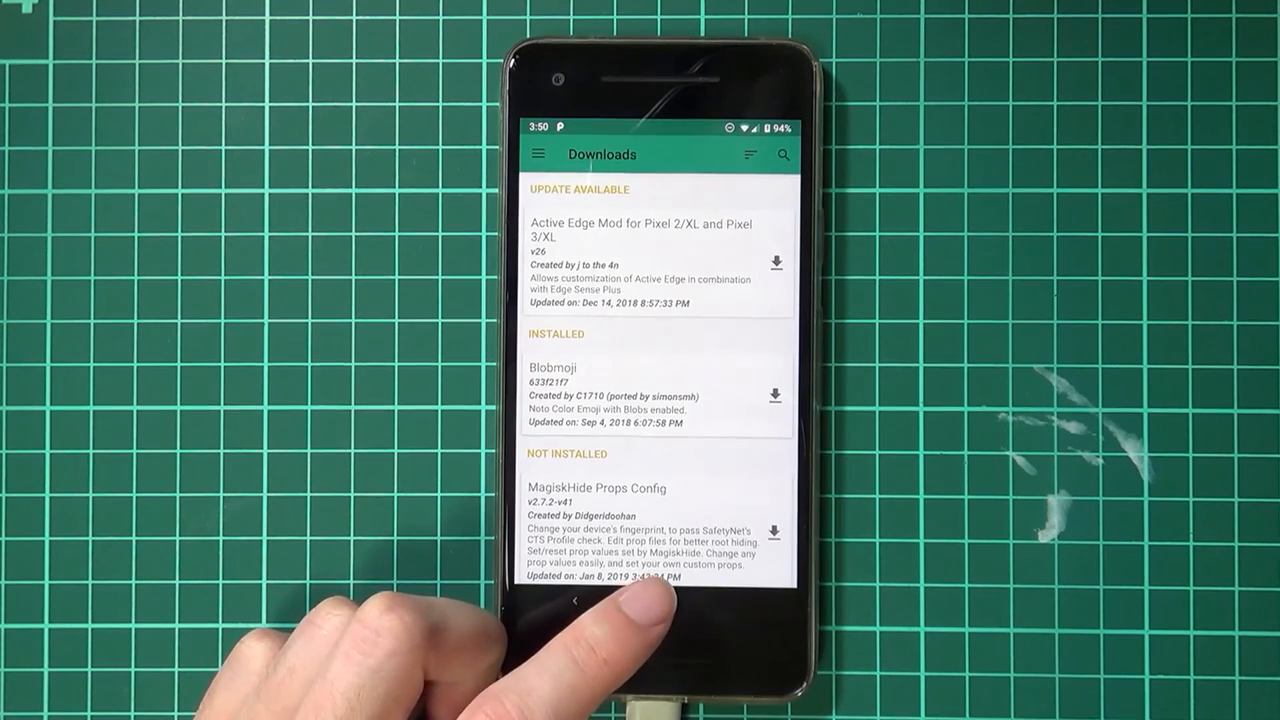
pyautogui.click(576, 600)
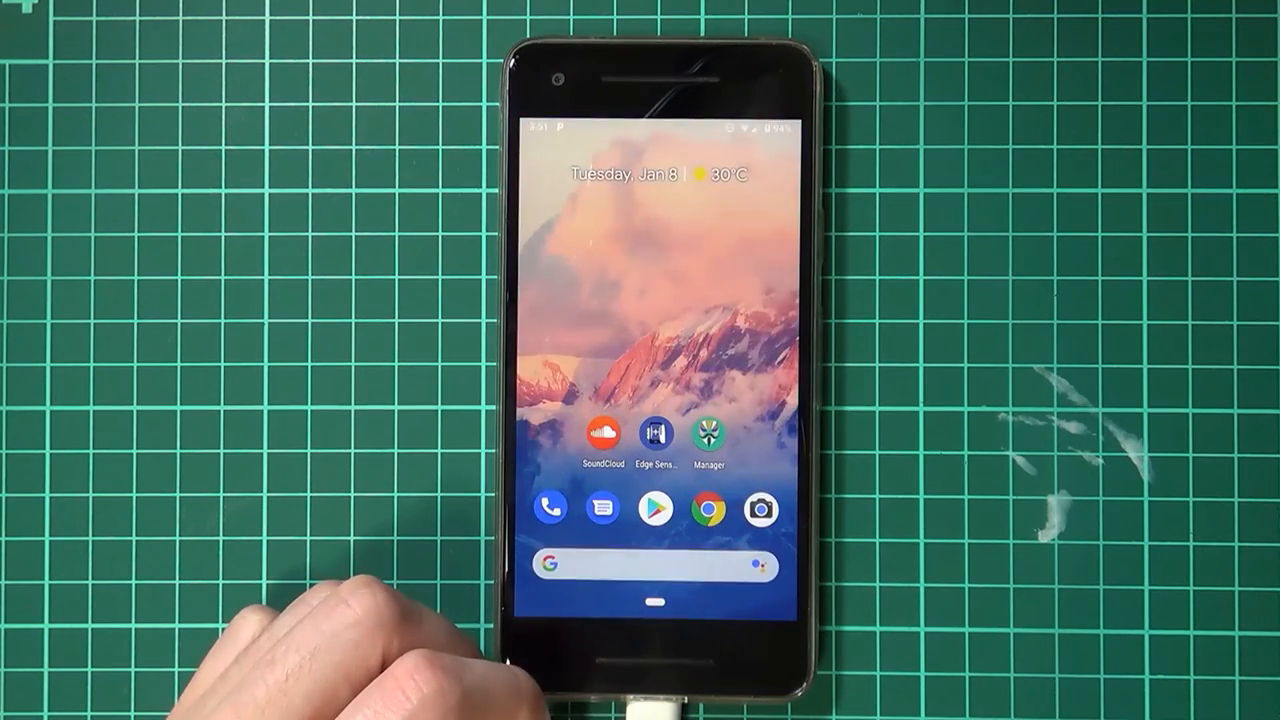